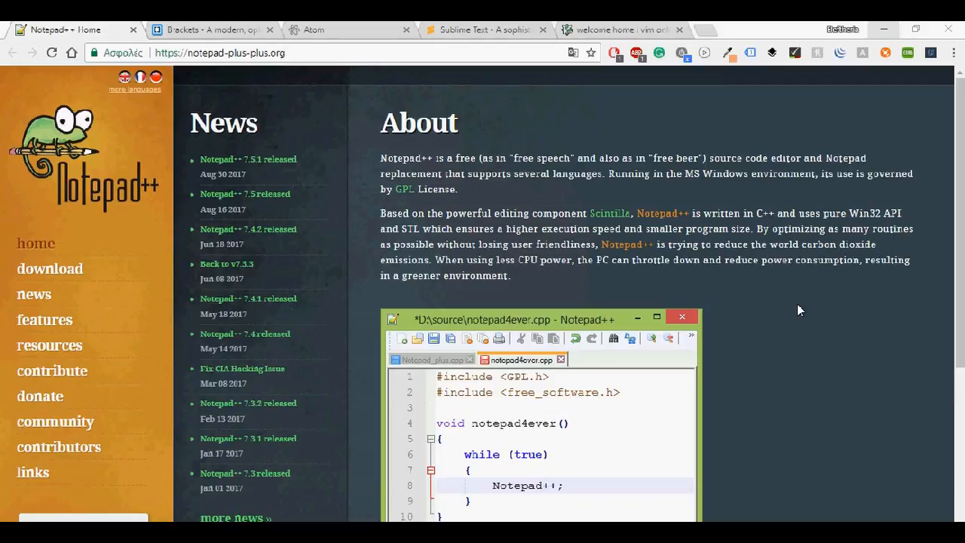
{"action": "mouse_move", "coordinate": [680, 315]}
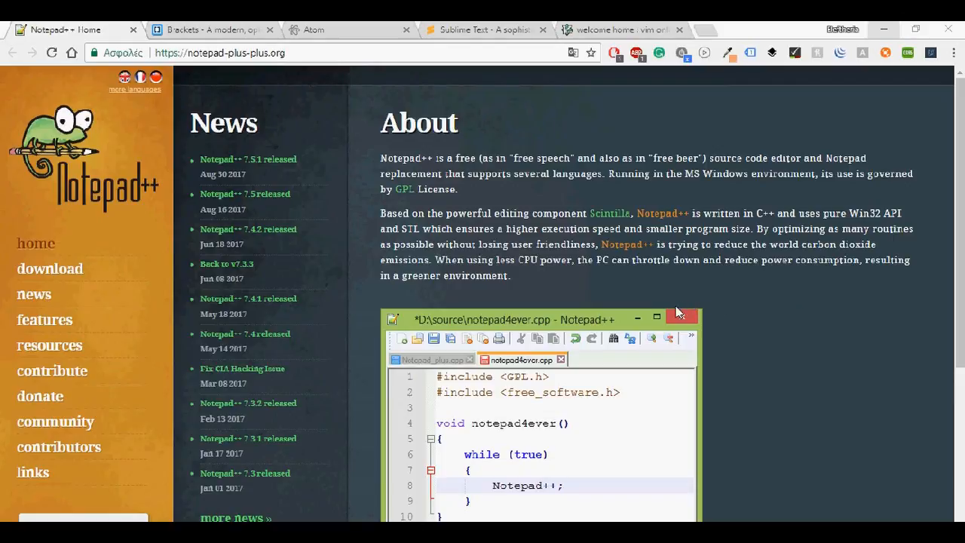
- Glance at the Atom and Vim sites in the browser, then return to the Notepad++ site
{"action": "scroll", "scroll_direction": "down", "scroll_amount": 3}
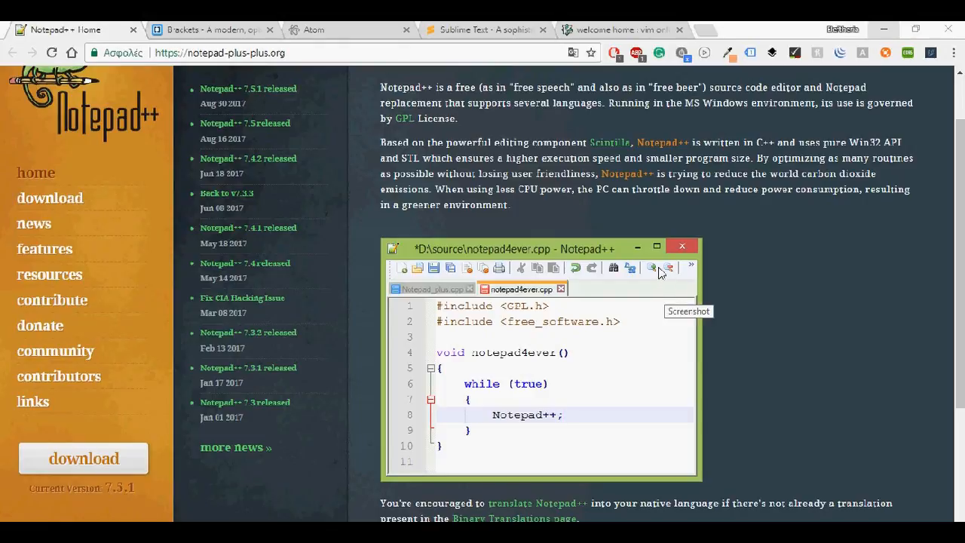
{"action": "mouse_move", "coordinate": [678, 138]}
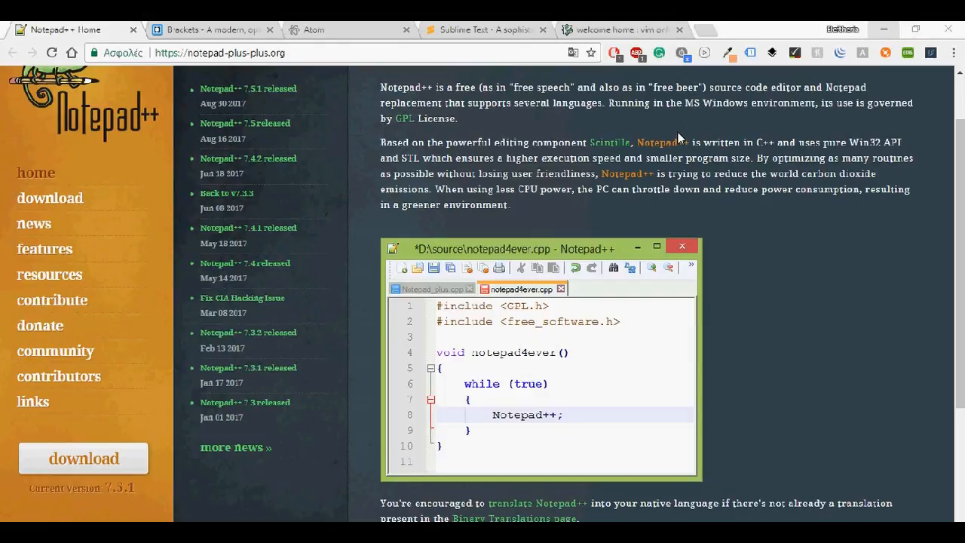
{"action": "mouse_move", "coordinate": [384, 38]}
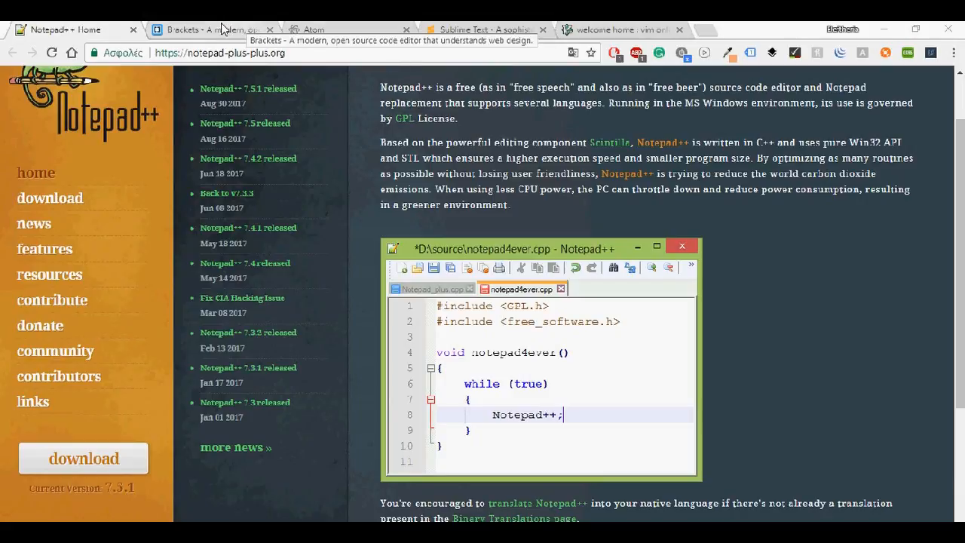
{"action": "left_click", "coordinate": [314, 30]}
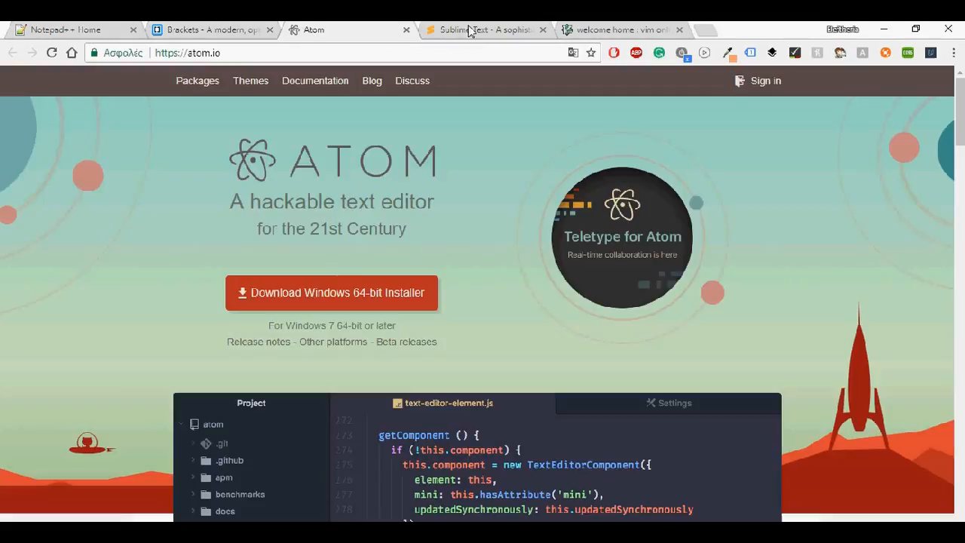
{"action": "left_click", "coordinate": [618, 30]}
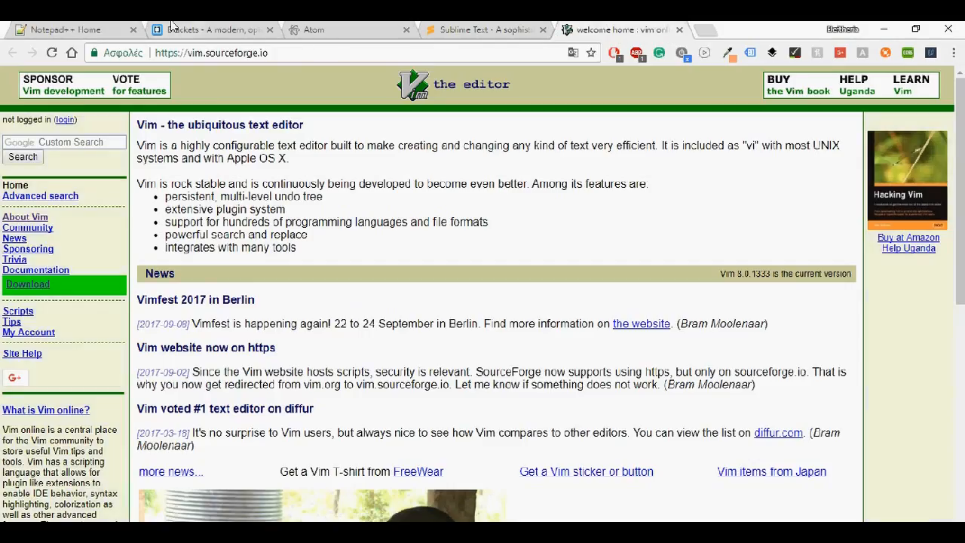
{"action": "left_click", "coordinate": [68, 30]}
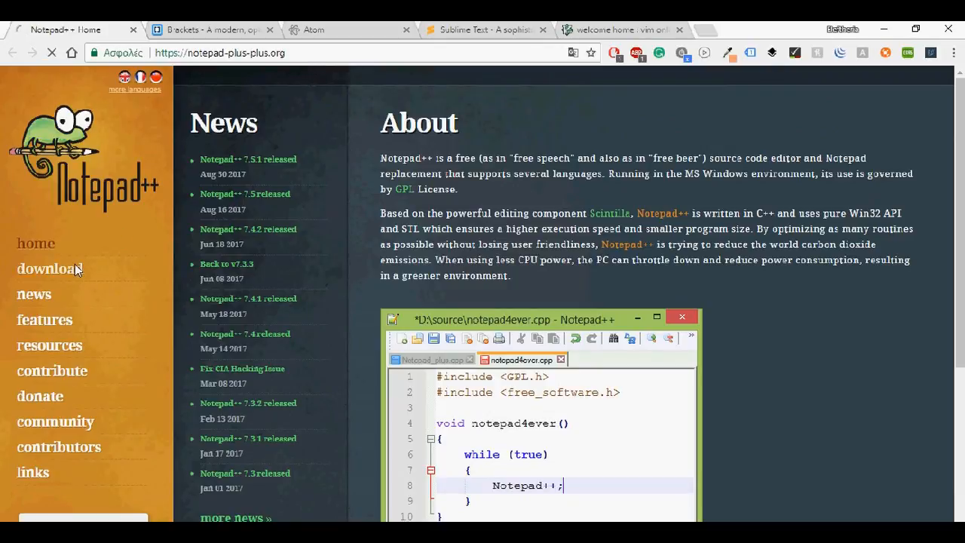
- Bring up the Notepad++ 7.5.1 download page from the left sidebar
{"action": "left_click", "coordinate": [48, 268]}
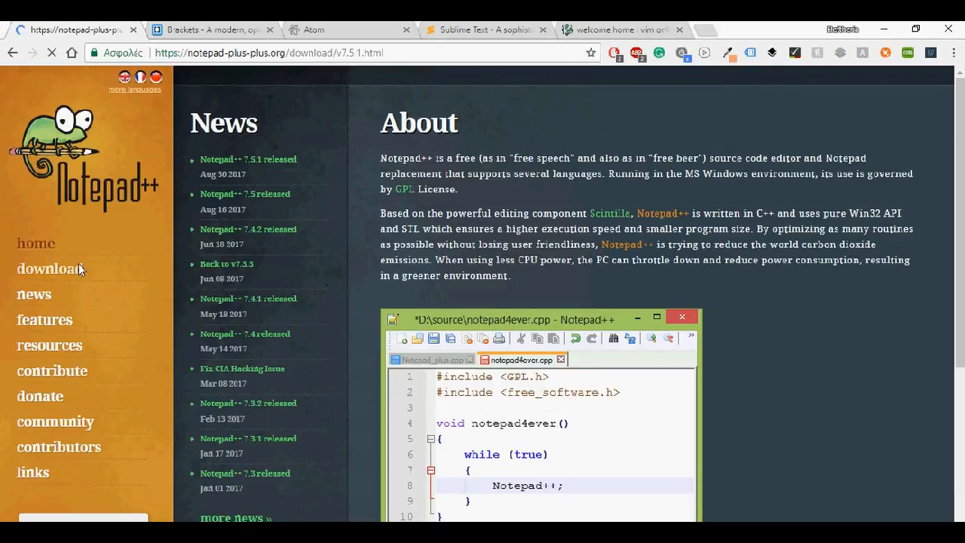
{"action": "left_click", "coordinate": [50, 269]}
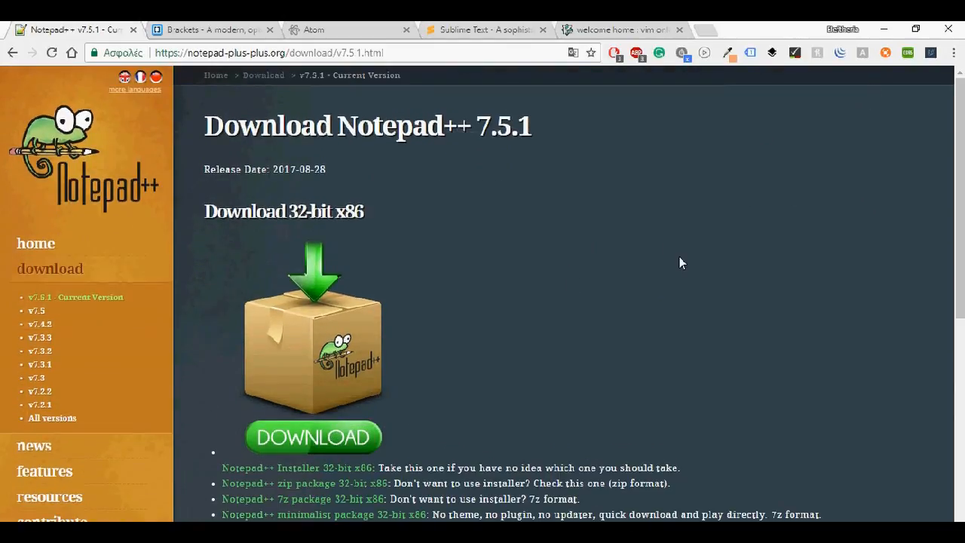
{"action": "mouse_move", "coordinate": [665, 268]}
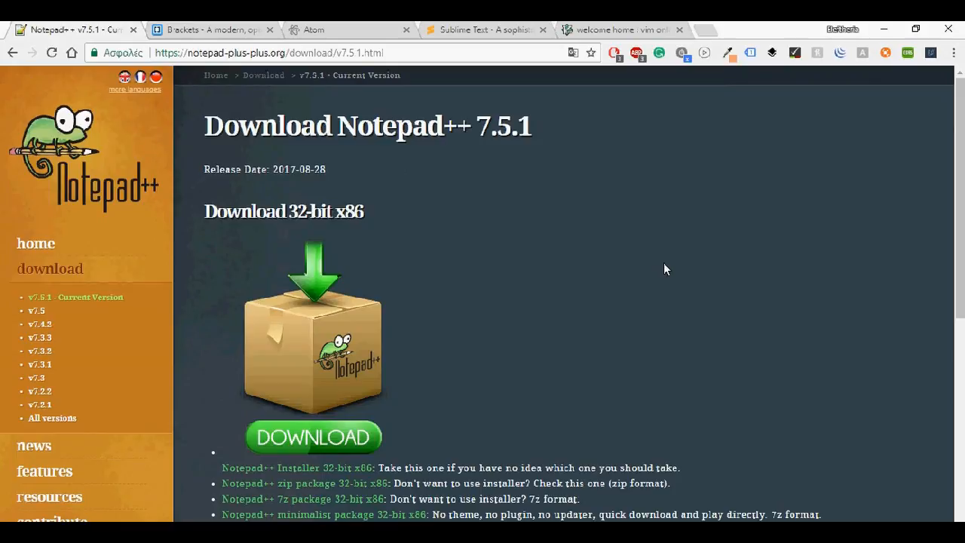
{"action": "mouse_move", "coordinate": [624, 372]}
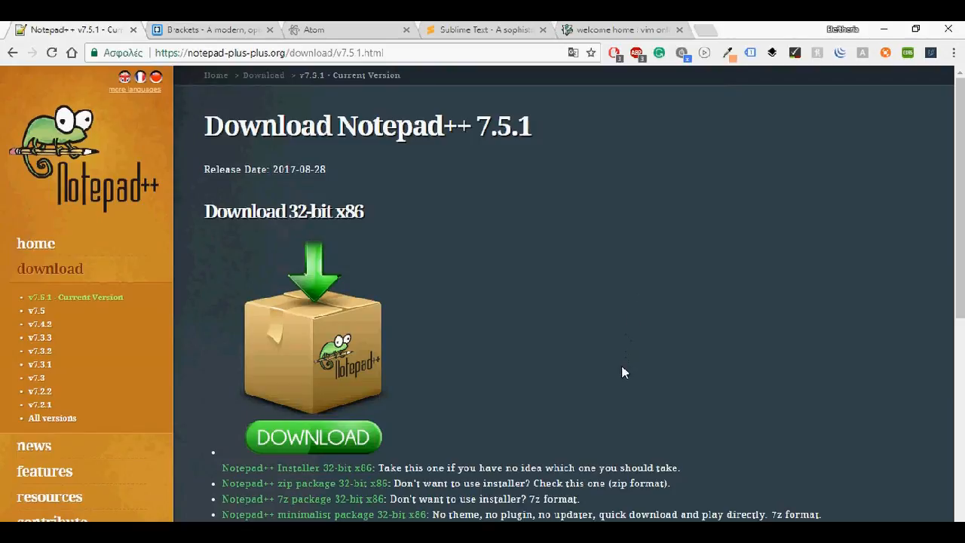
{"action": "mouse_move", "coordinate": [624, 377]}
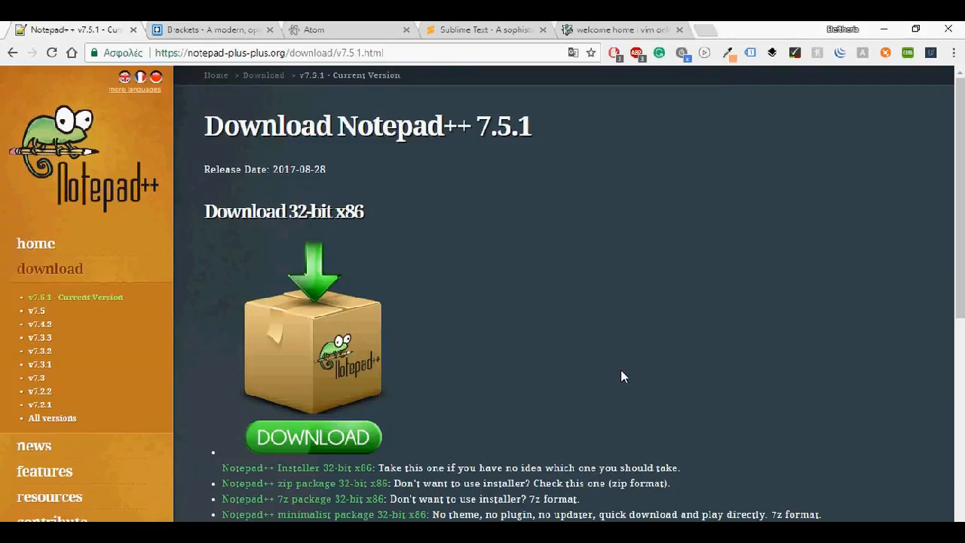
{"action": "mouse_move", "coordinate": [622, 379]}
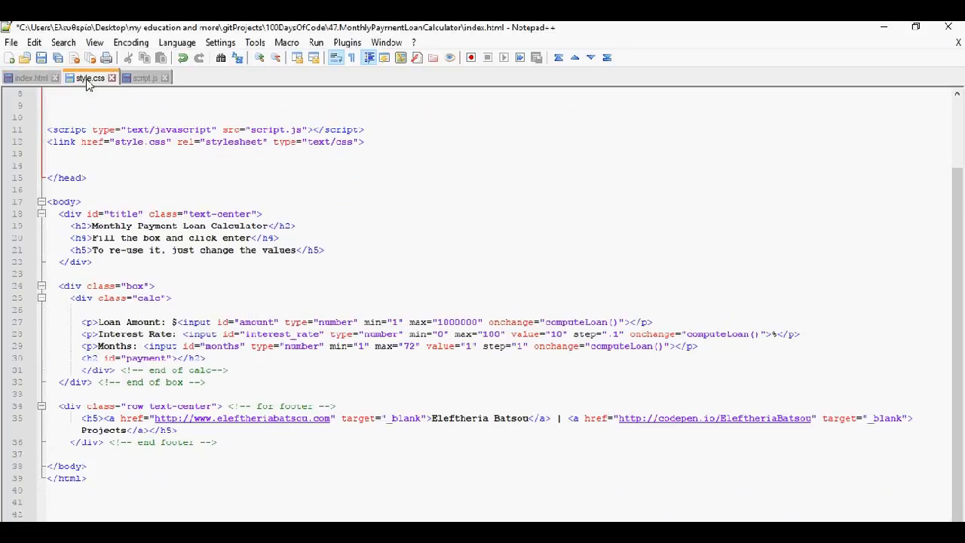
- Show the loan calculator's style.css and then its script.js with the computeLoan function
{"action": "left_click", "coordinate": [89, 79]}
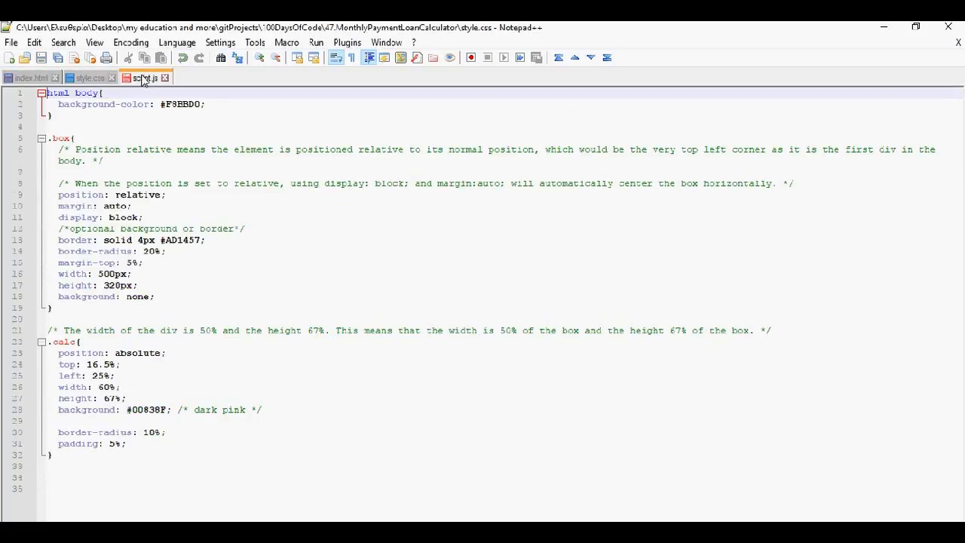
{"action": "left_click", "coordinate": [145, 77]}
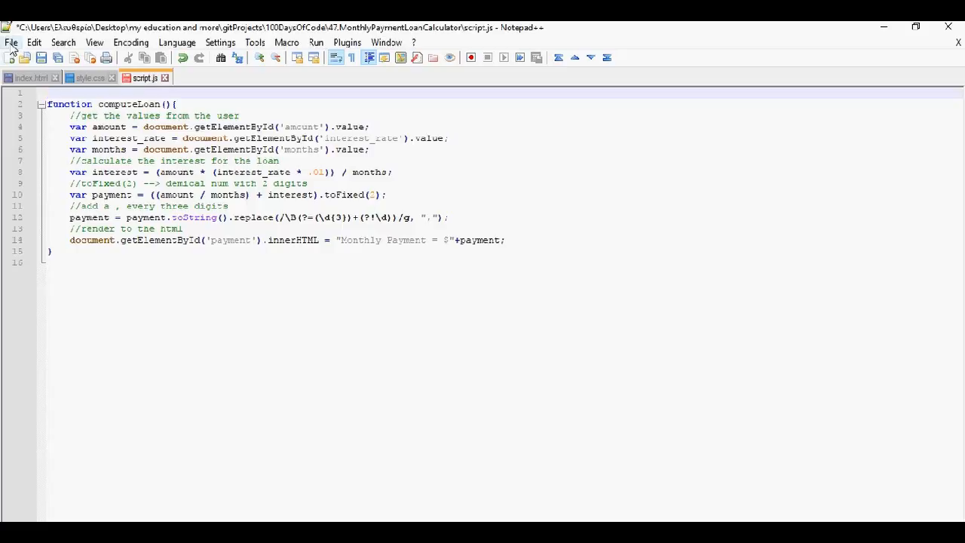
- Look over Notepad++'s File, Edit, Search and View menus without changing anything
{"action": "left_click", "coordinate": [12, 42]}
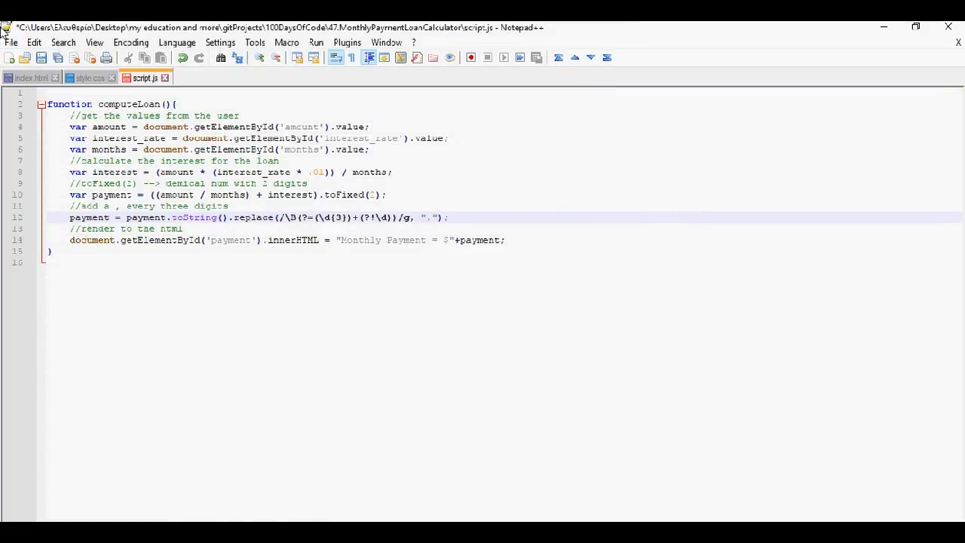
{"action": "left_click", "coordinate": [33, 43]}
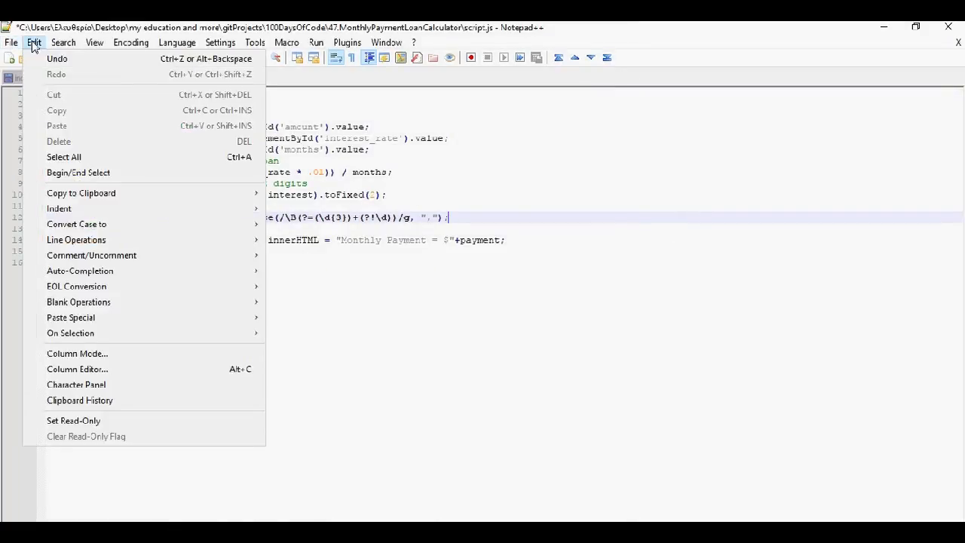
{"action": "left_click", "coordinate": [64, 42]}
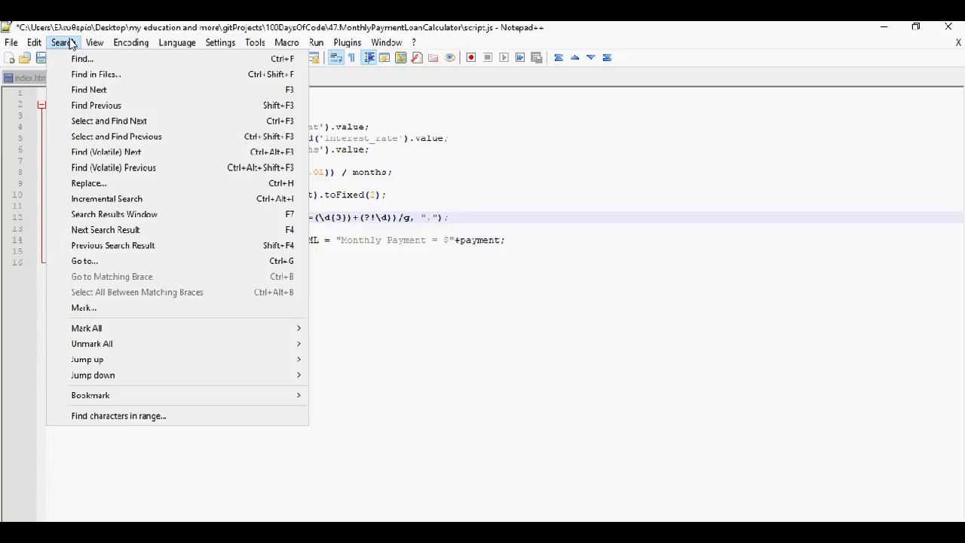
{"action": "mouse_move", "coordinate": [81, 58]}
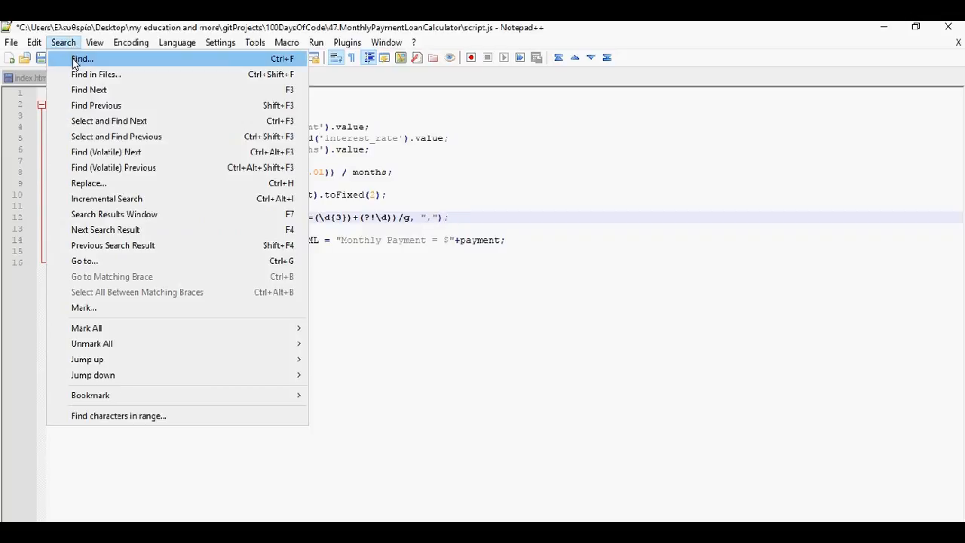
{"action": "mouse_move", "coordinate": [73, 87]}
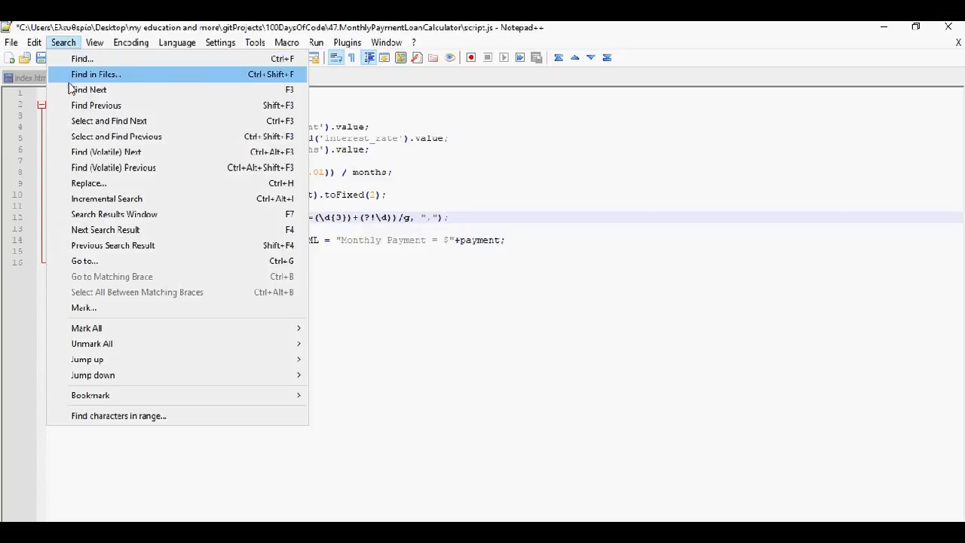
{"action": "left_click", "coordinate": [93, 42]}
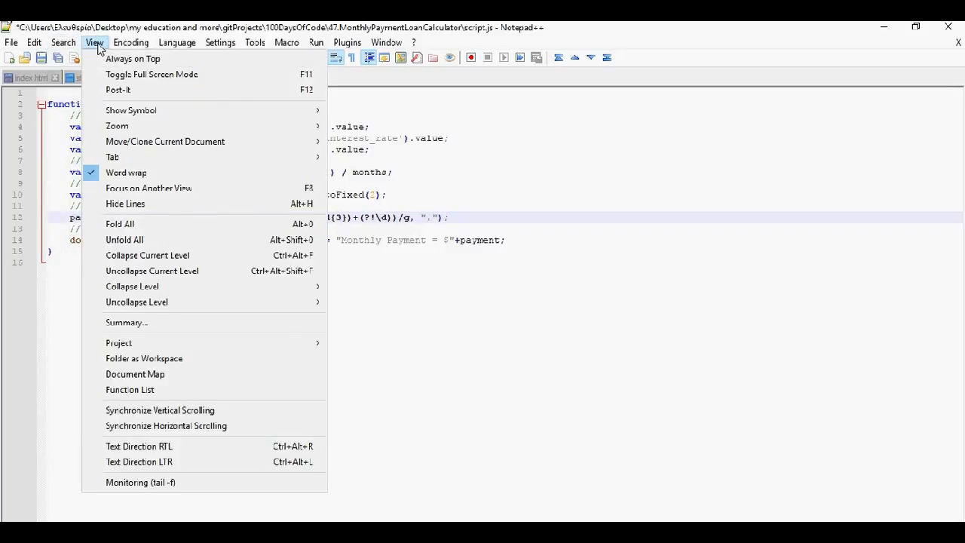
{"action": "mouse_move", "coordinate": [135, 223]}
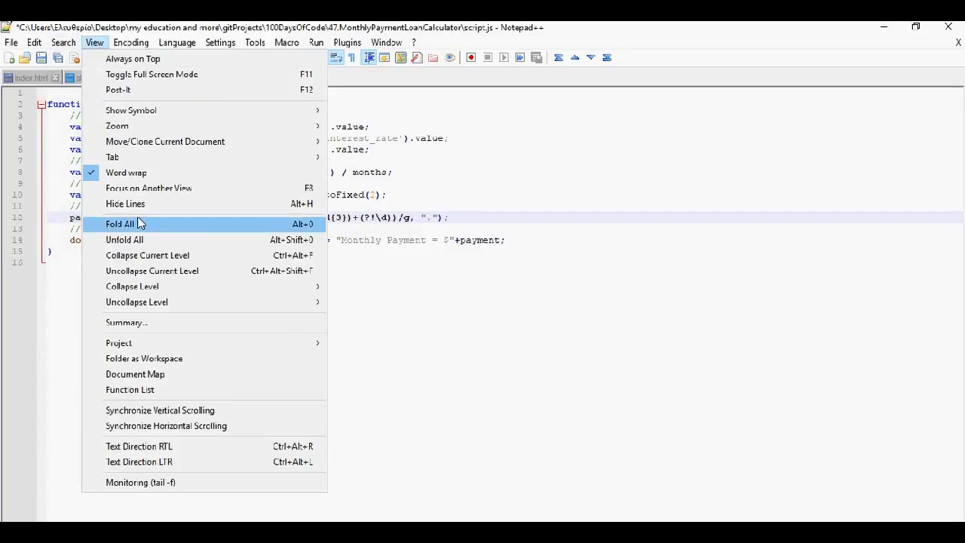
{"action": "mouse_move", "coordinate": [126, 203]}
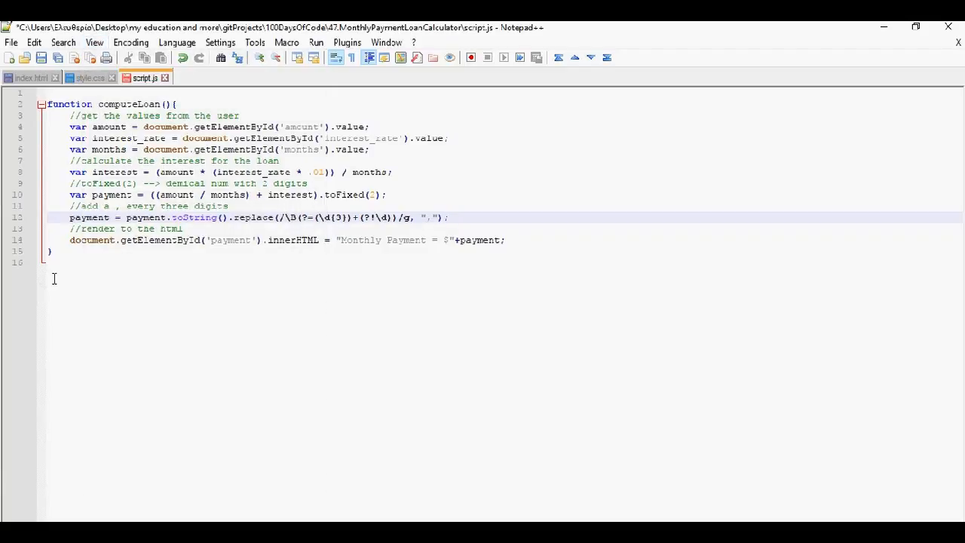
{"action": "left_click", "coordinate": [129, 42]}
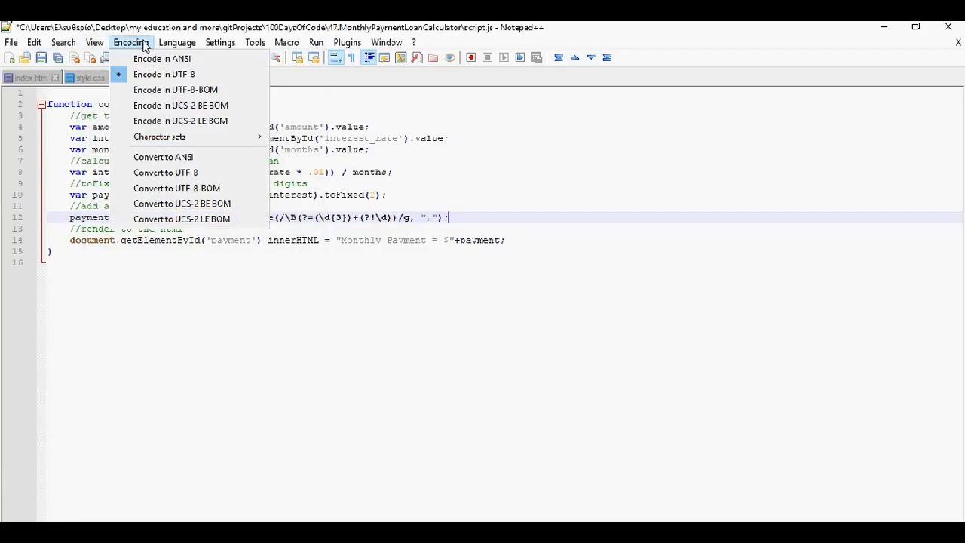
{"action": "mouse_move", "coordinate": [188, 73]}
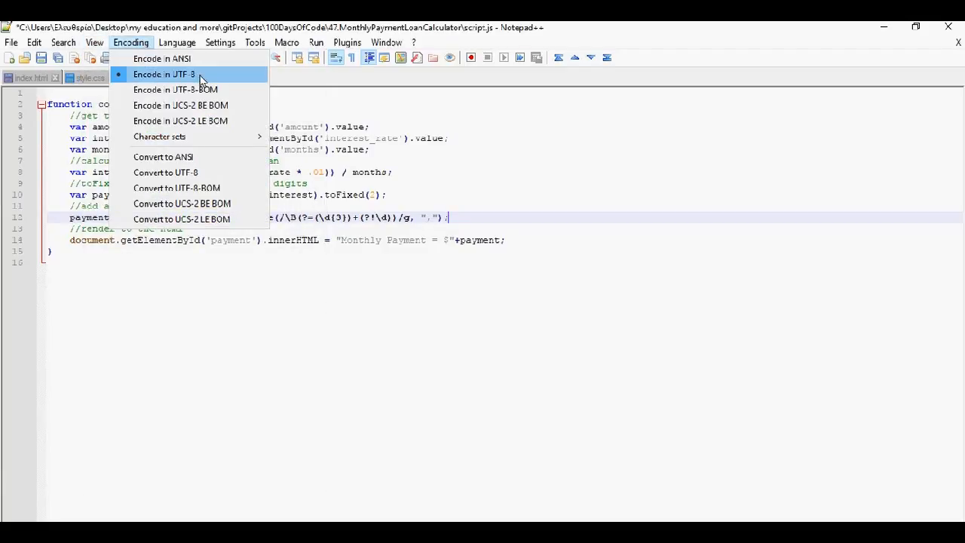
{"action": "left_click", "coordinate": [178, 42]}
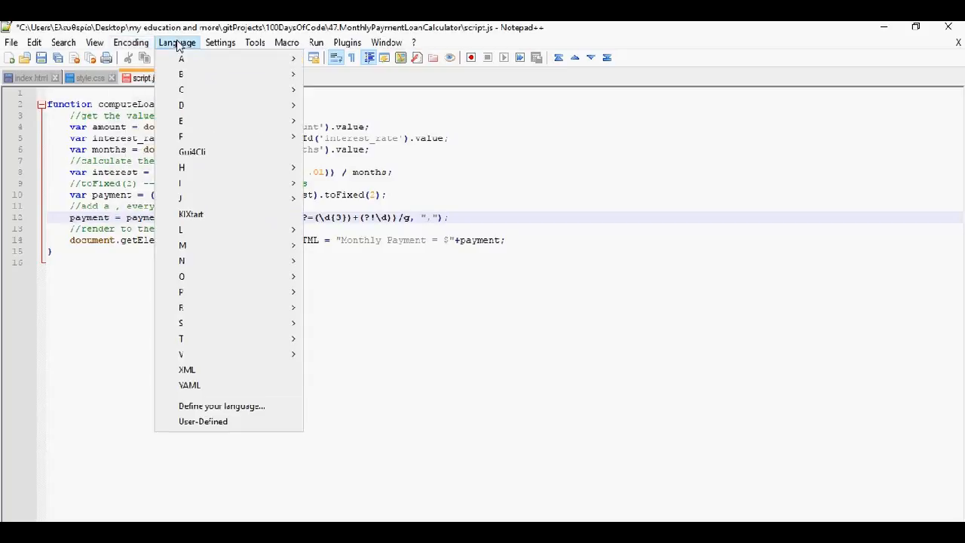
{"action": "mouse_move", "coordinate": [202, 158]}
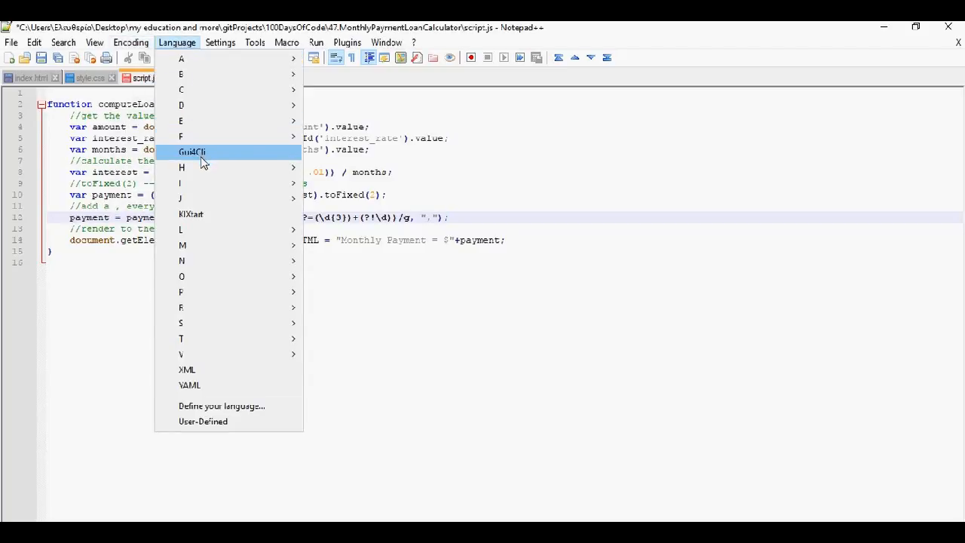
{"action": "mouse_move", "coordinate": [209, 168]}
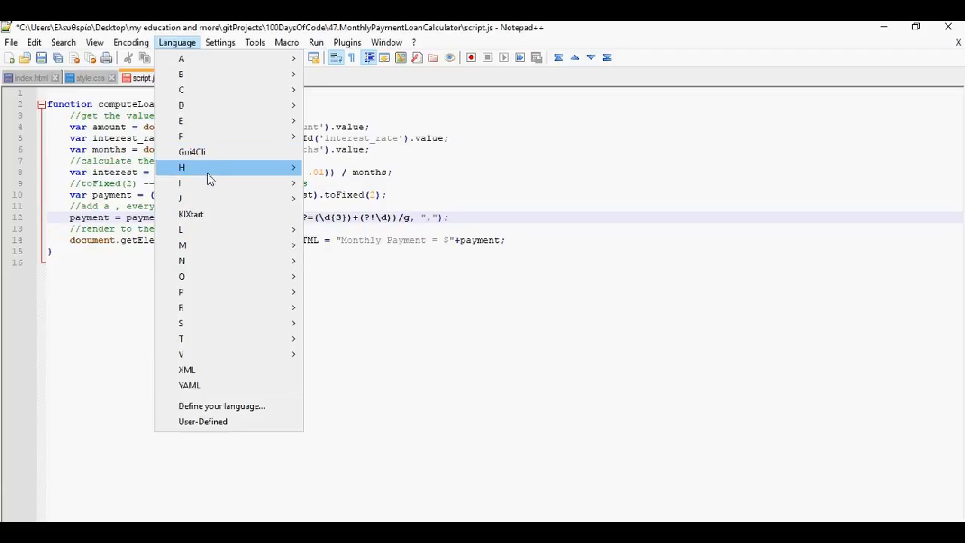
{"action": "mouse_move", "coordinate": [181, 199]}
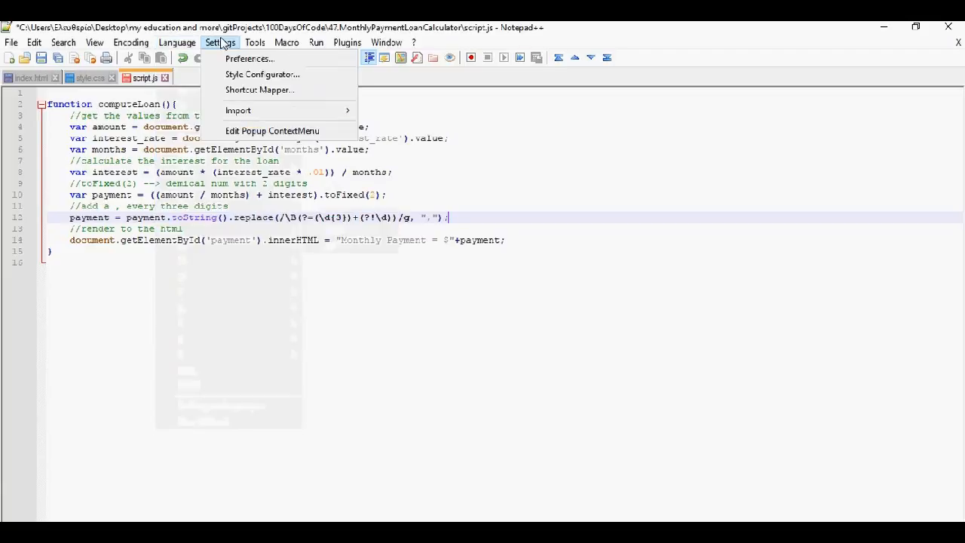
{"action": "mouse_move", "coordinate": [249, 59]}
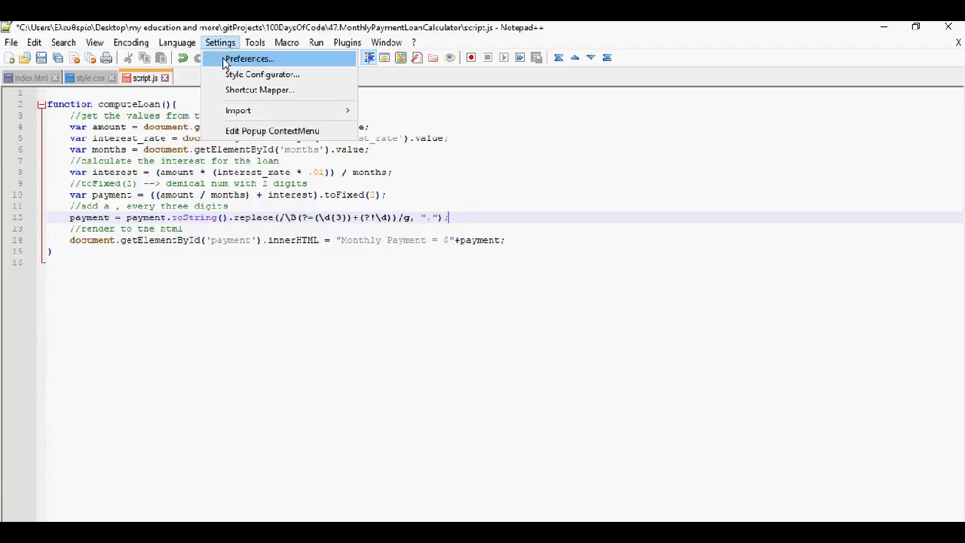
{"action": "left_click", "coordinate": [255, 42]}
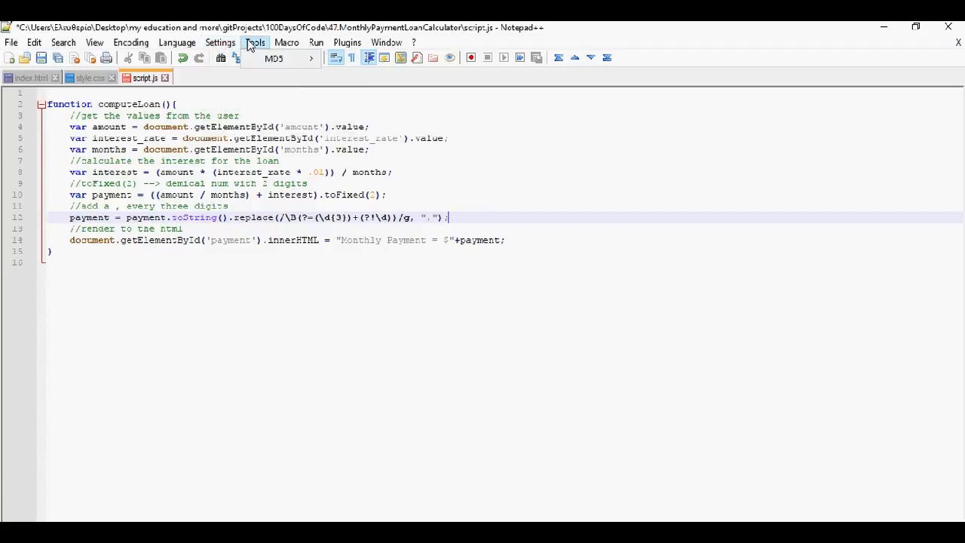
{"action": "left_click", "coordinate": [315, 42]}
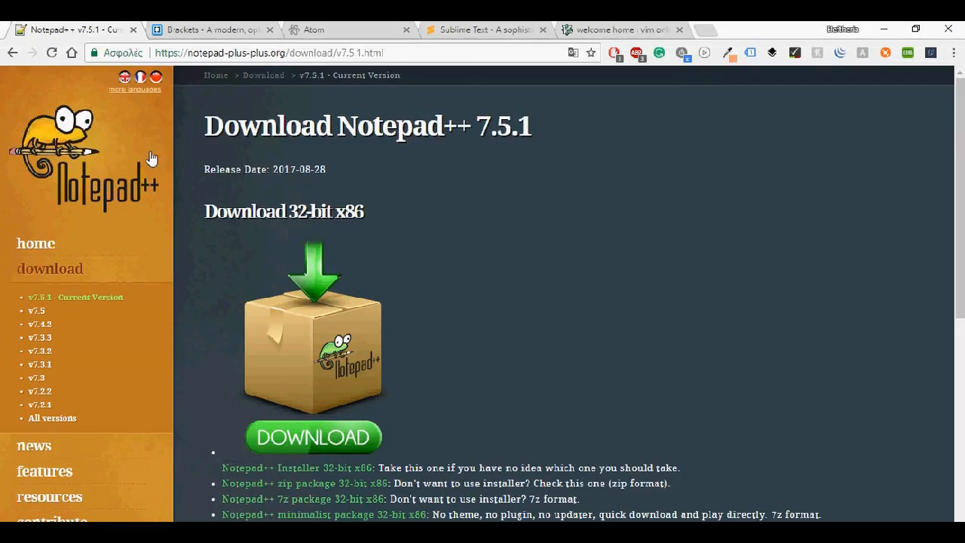
- Switch to the brackets.io tab and read down the homepage to its footer links
{"action": "left_click", "coordinate": [211, 30]}
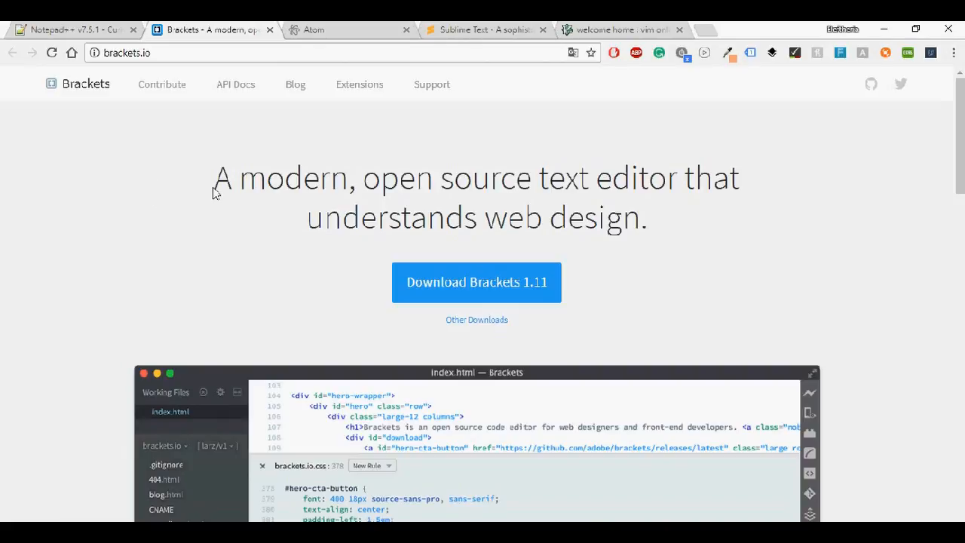
{"action": "mouse_move", "coordinate": [654, 181]}
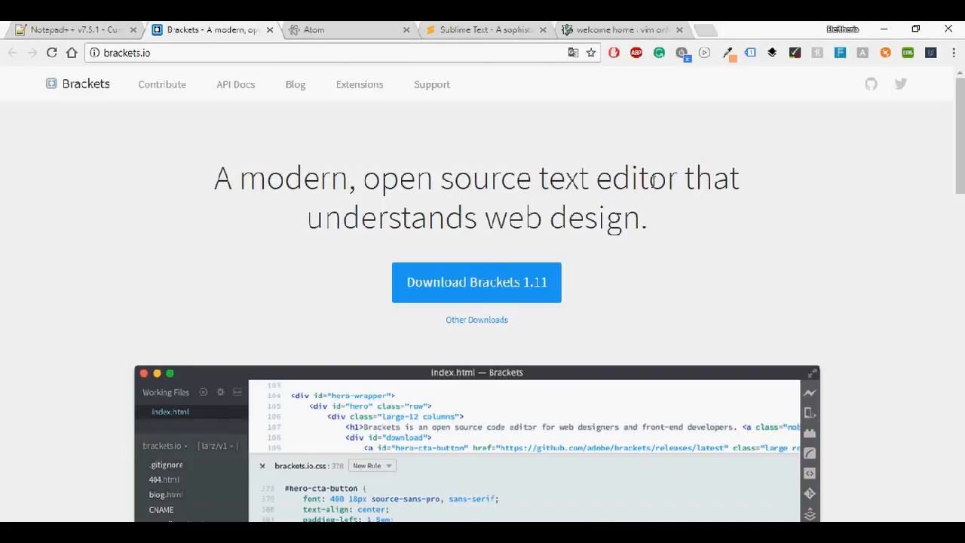
{"action": "scroll", "scroll_direction": "down", "scroll_amount": 3}
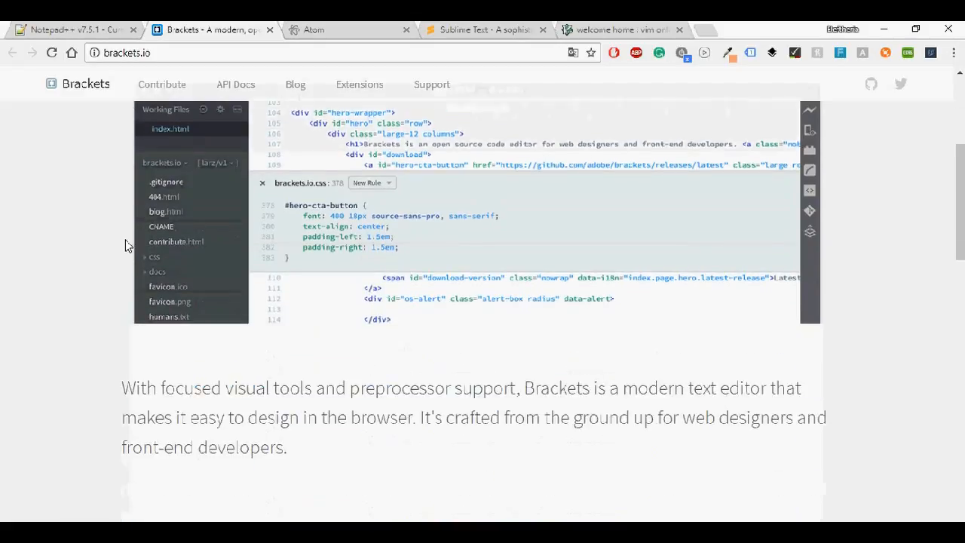
{"action": "scroll", "scroll_direction": "down", "scroll_amount": 3}
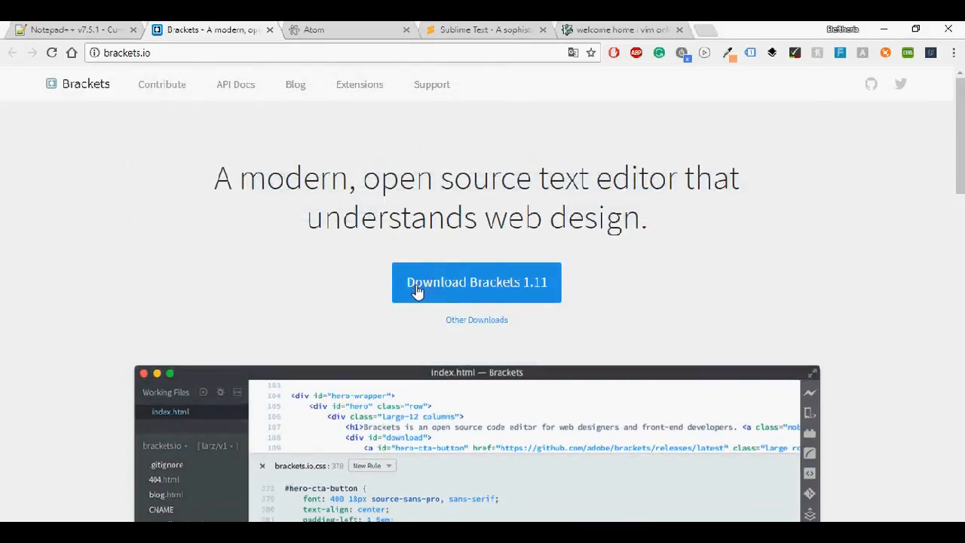
{"action": "scroll", "scroll_direction": "down", "scroll_amount": 3}
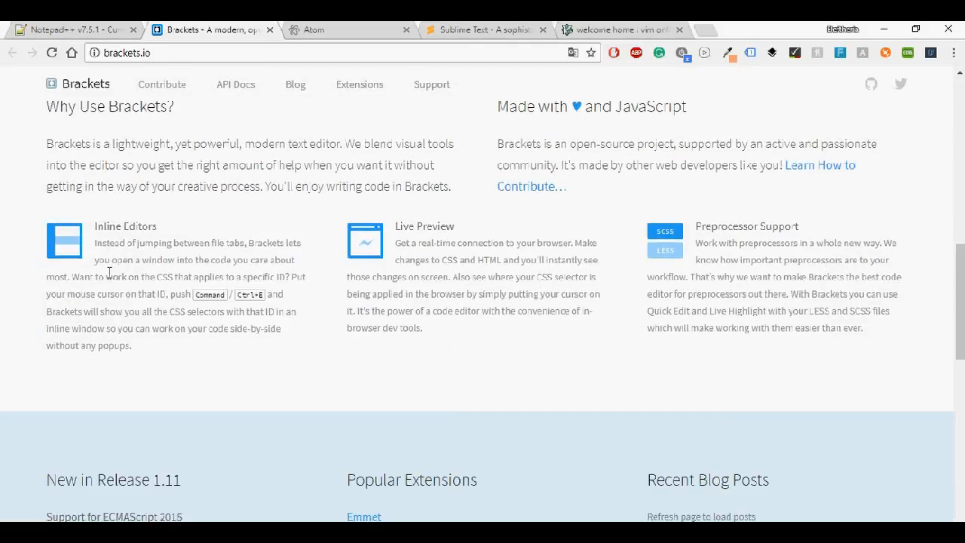
{"action": "scroll", "scroll_direction": "down", "scroll_amount": 3}
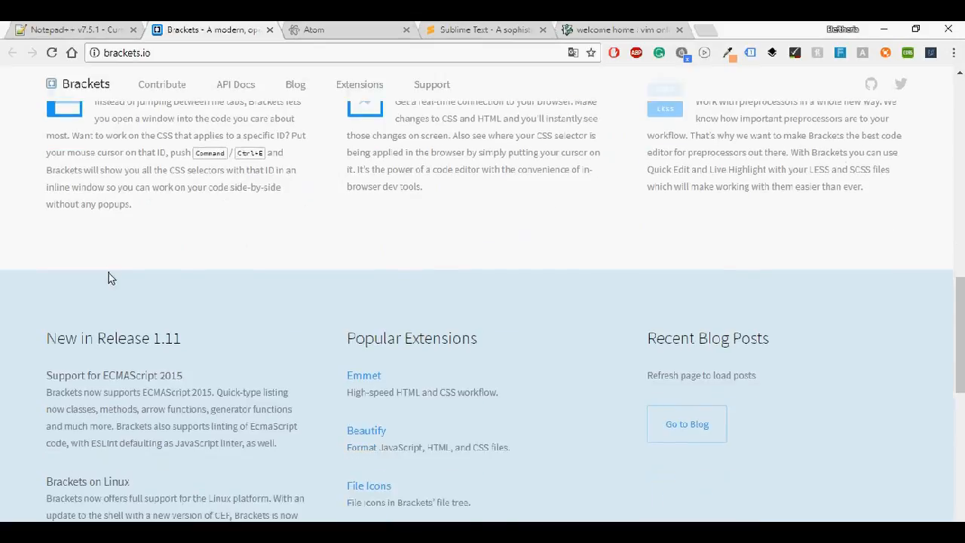
{"action": "scroll", "scroll_direction": "down", "scroll_amount": 3}
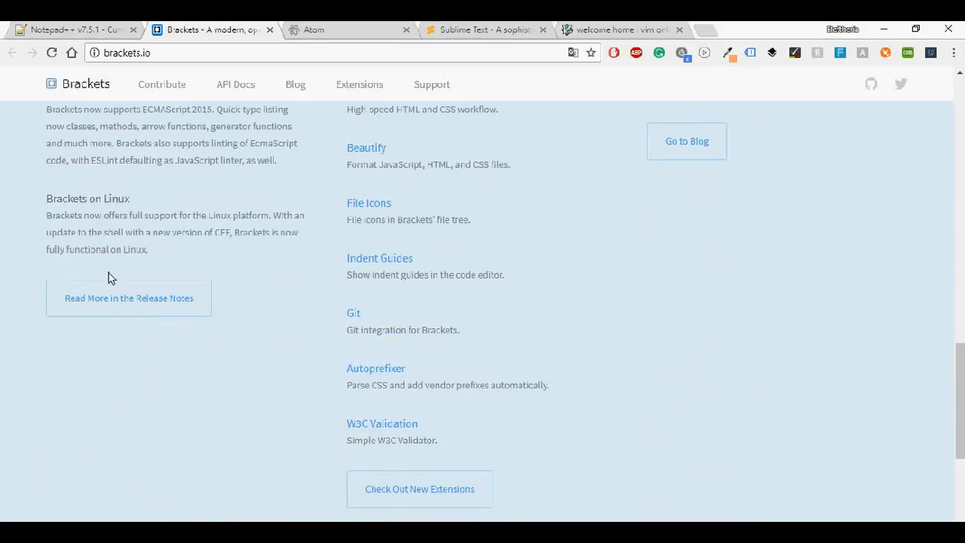
{"action": "scroll", "scroll_direction": "down", "scroll_amount": 3}
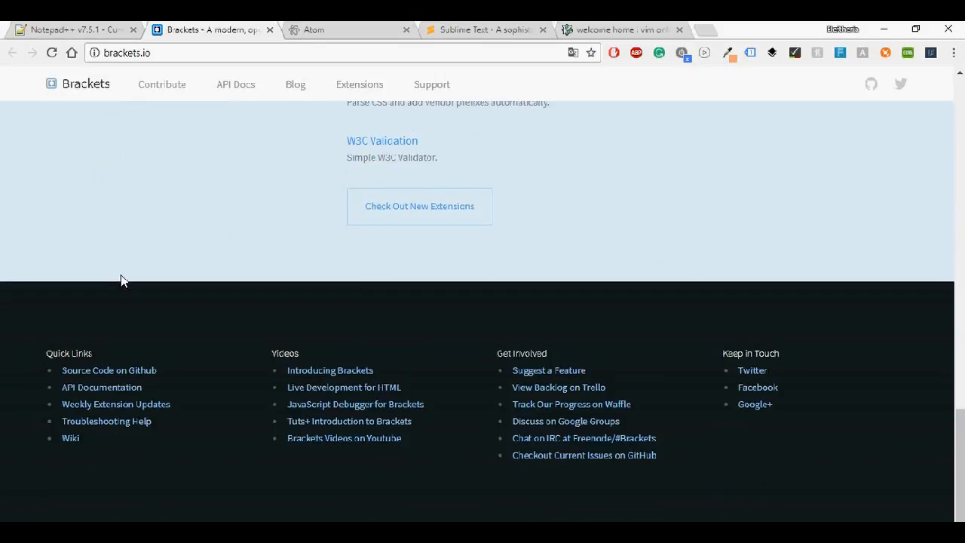
{"action": "scroll", "scroll_direction": "up", "scroll_amount": 3}
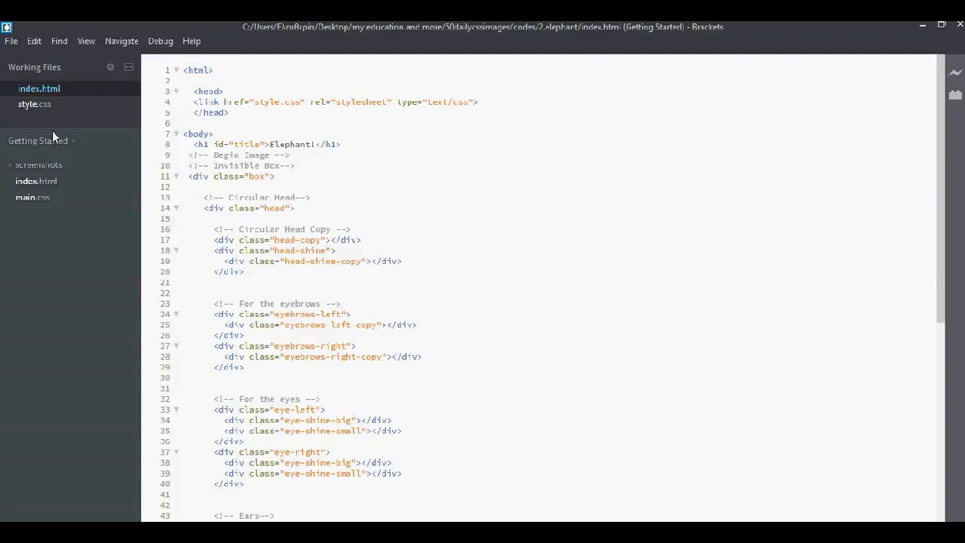
- Show the elephant project's style.css and look over Brackets' Edit and Find menus
{"action": "left_click", "coordinate": [34, 104]}
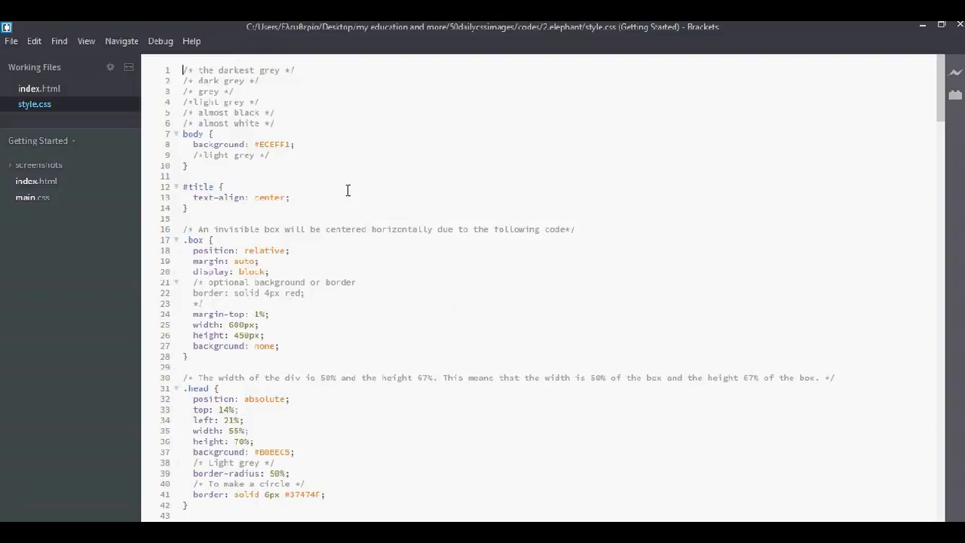
{"action": "mouse_move", "coordinate": [12, 45]}
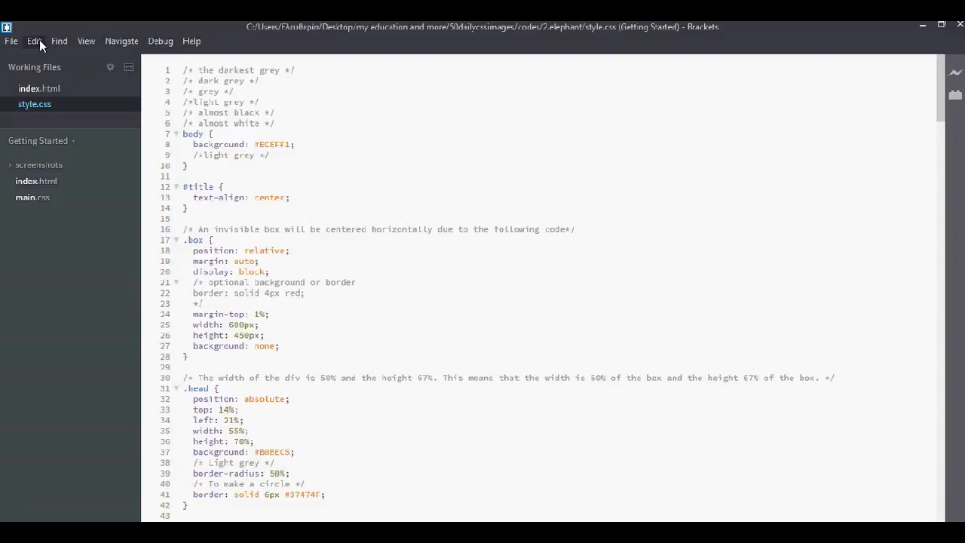
{"action": "left_click", "coordinate": [33, 41]}
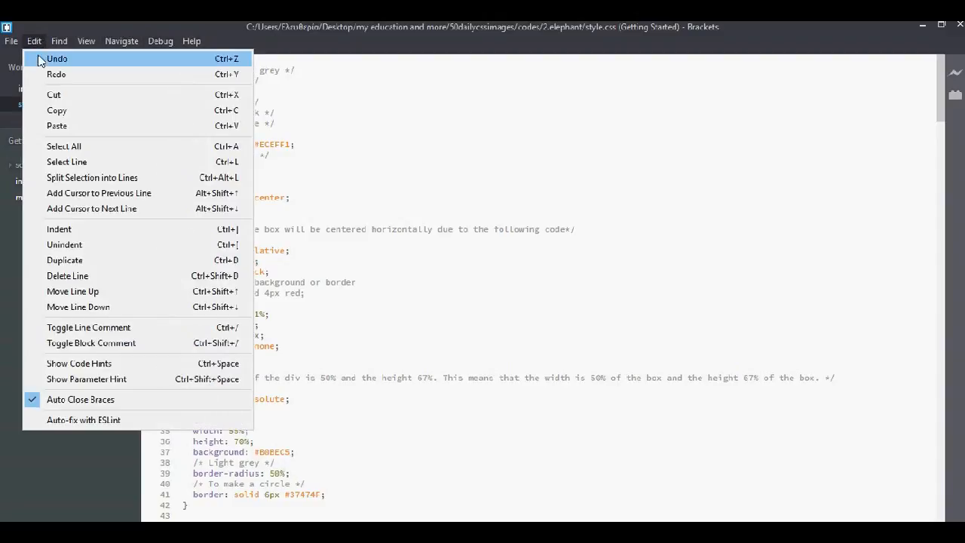
{"action": "mouse_move", "coordinate": [90, 208]}
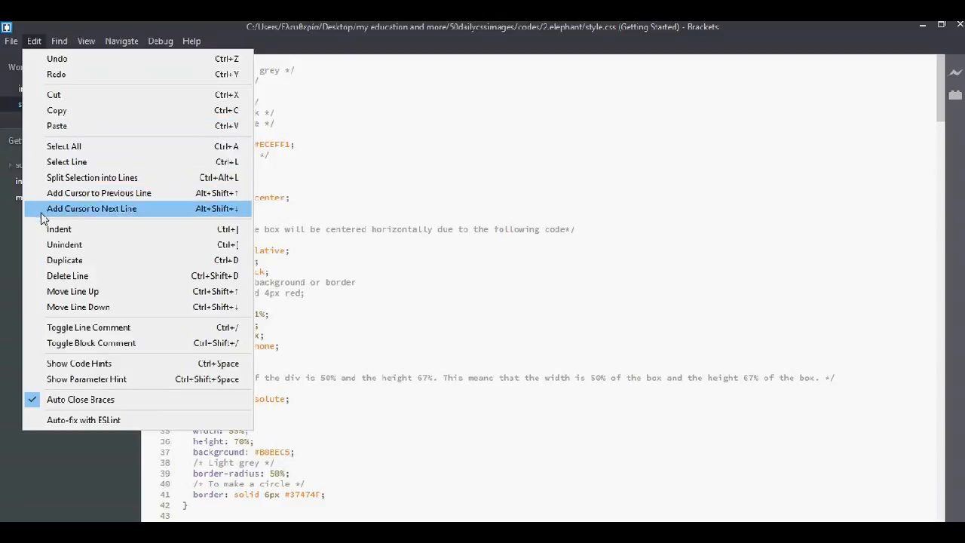
{"action": "mouse_move", "coordinate": [33, 53]}
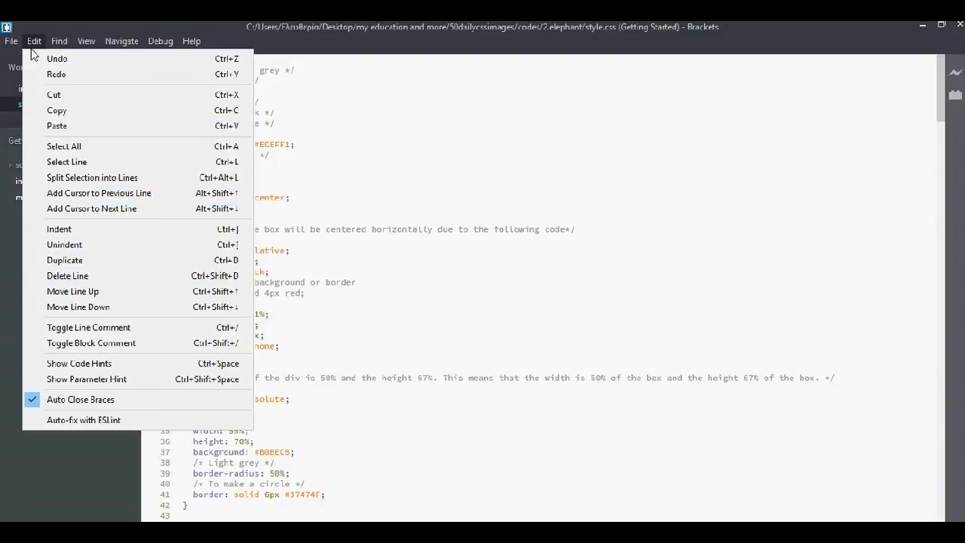
{"action": "left_click", "coordinate": [59, 41]}
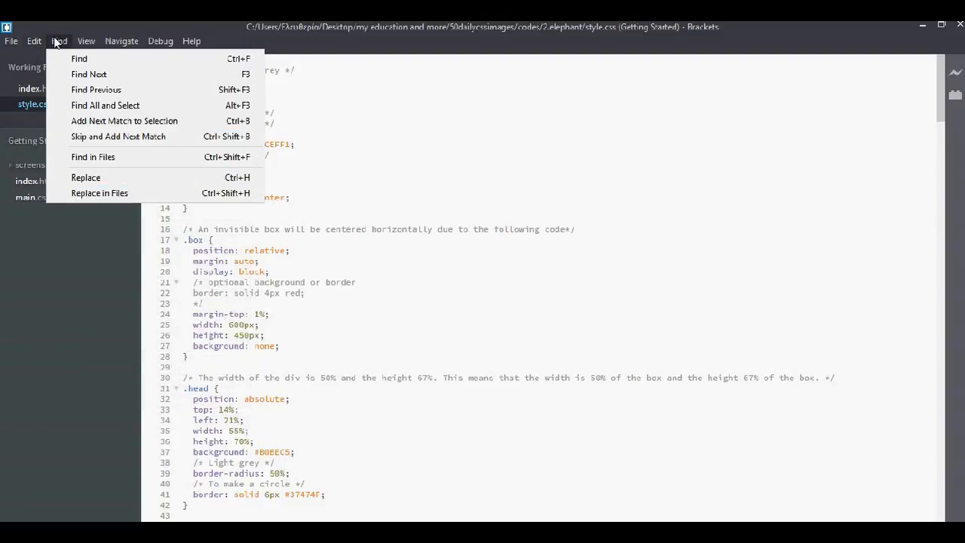
- Look over the View, Navigate and Debug menus, including the developer tools options
{"action": "left_click", "coordinate": [86, 41]}
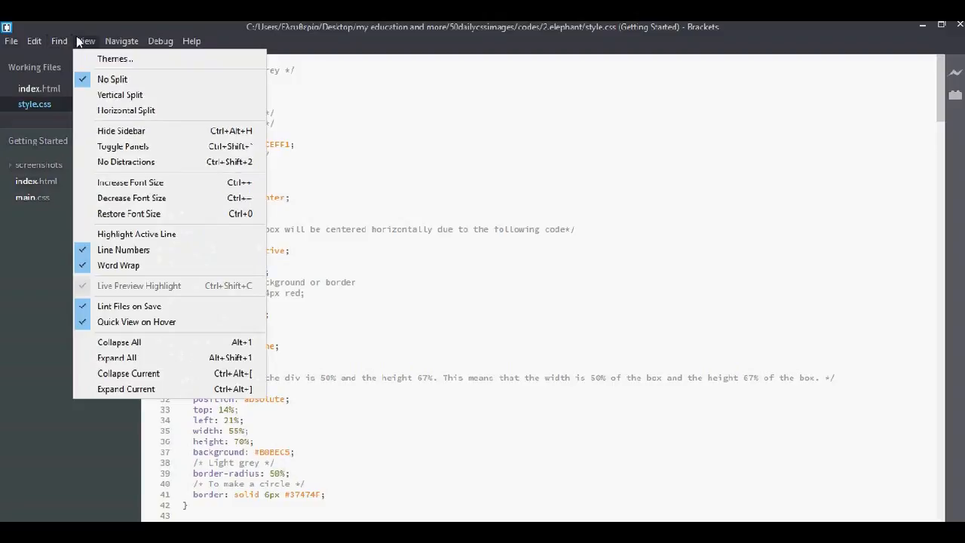
{"action": "mouse_move", "coordinate": [111, 78]}
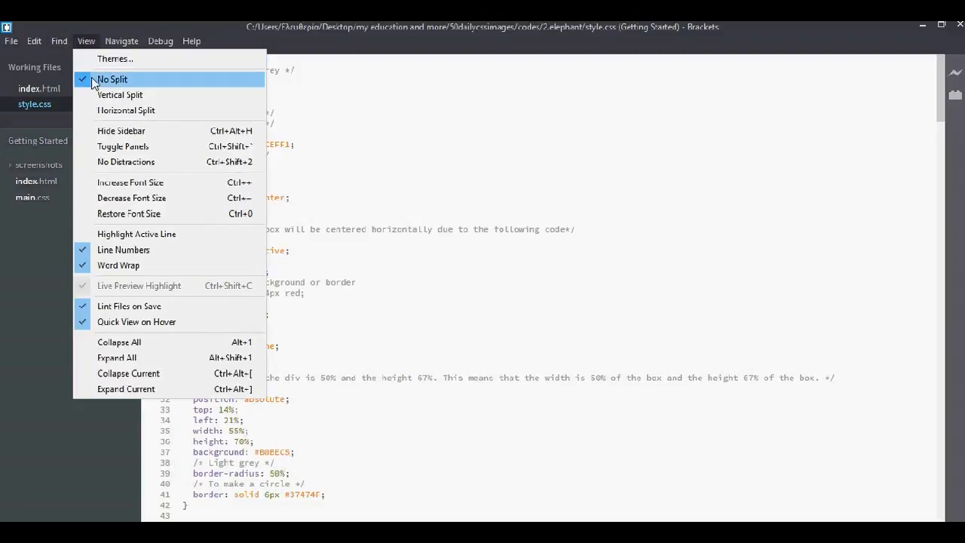
{"action": "mouse_move", "coordinate": [85, 110]}
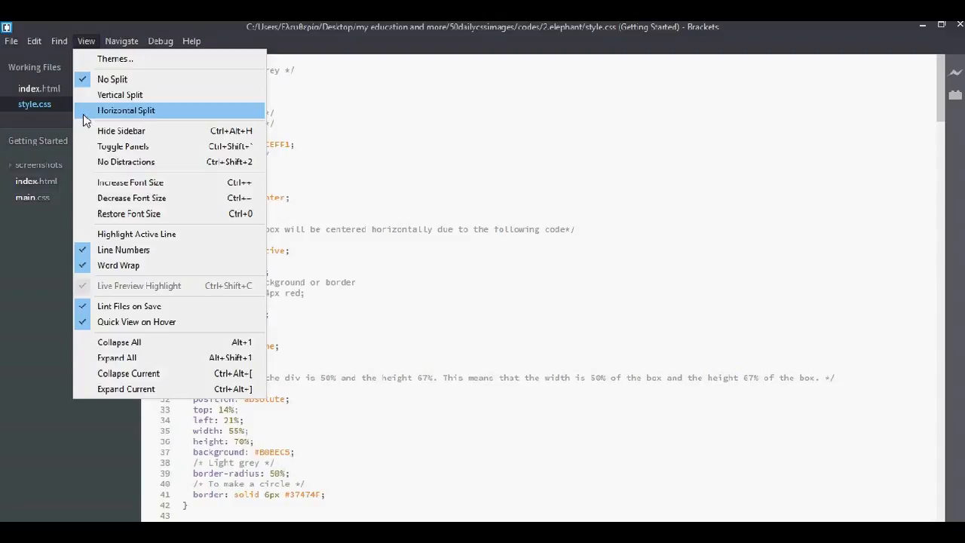
{"action": "mouse_move", "coordinate": [124, 332]}
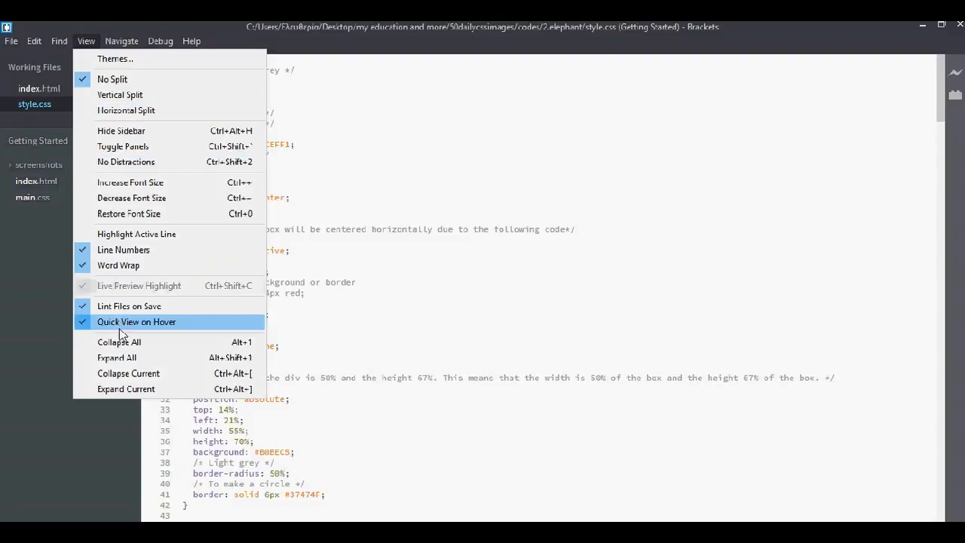
{"action": "left_click", "coordinate": [120, 41]}
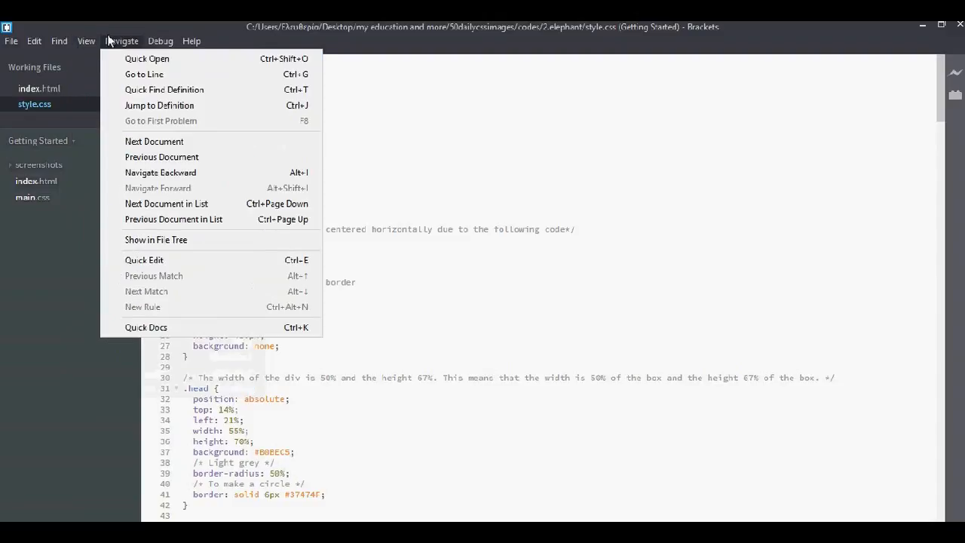
{"action": "mouse_move", "coordinate": [147, 59]}
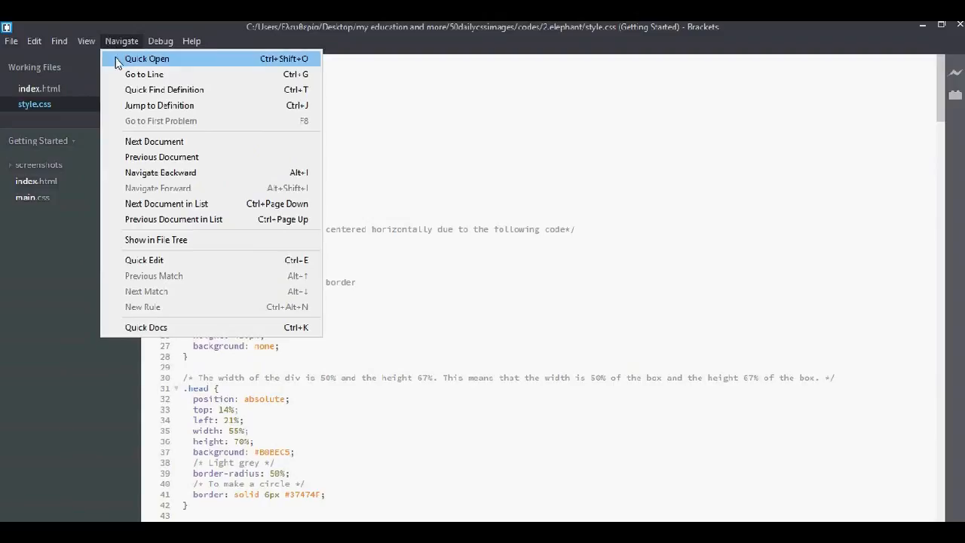
{"action": "mouse_move", "coordinate": [162, 91]}
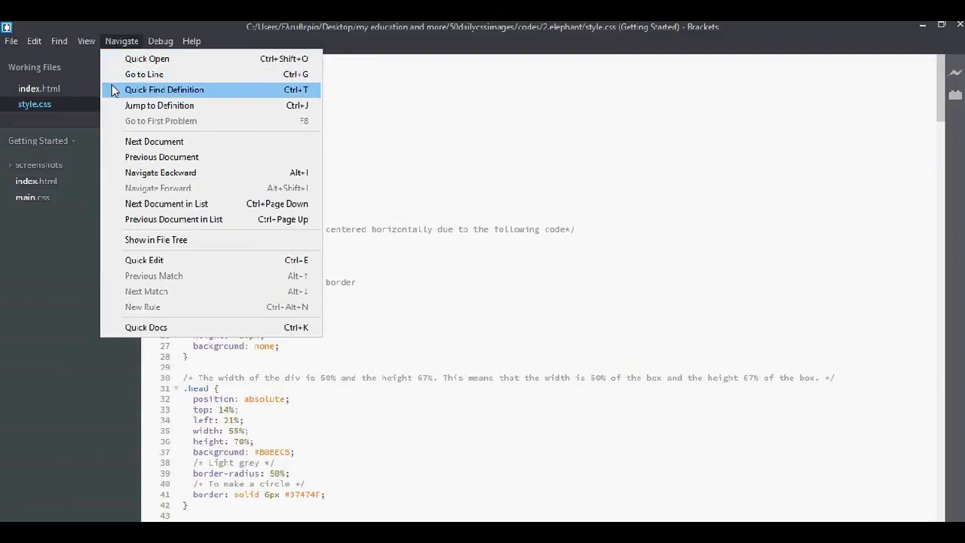
{"action": "mouse_move", "coordinate": [124, 131]}
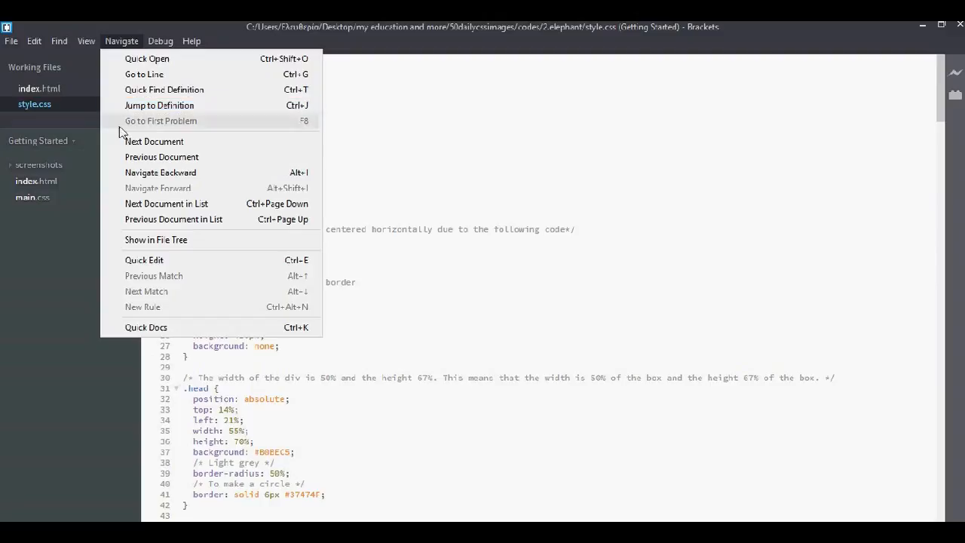
{"action": "left_click", "coordinate": [160, 41]}
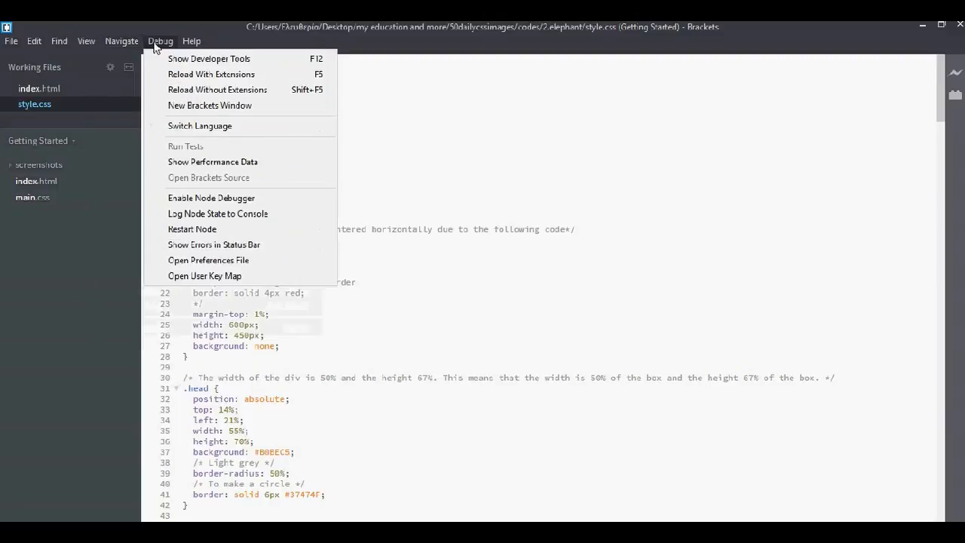
{"action": "mouse_move", "coordinate": [208, 59]}
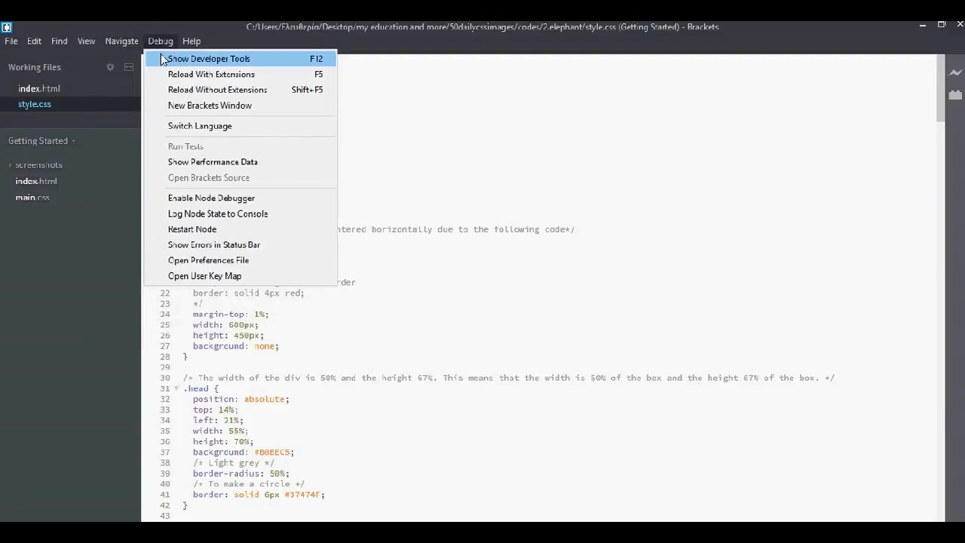
{"action": "mouse_move", "coordinate": [223, 58]}
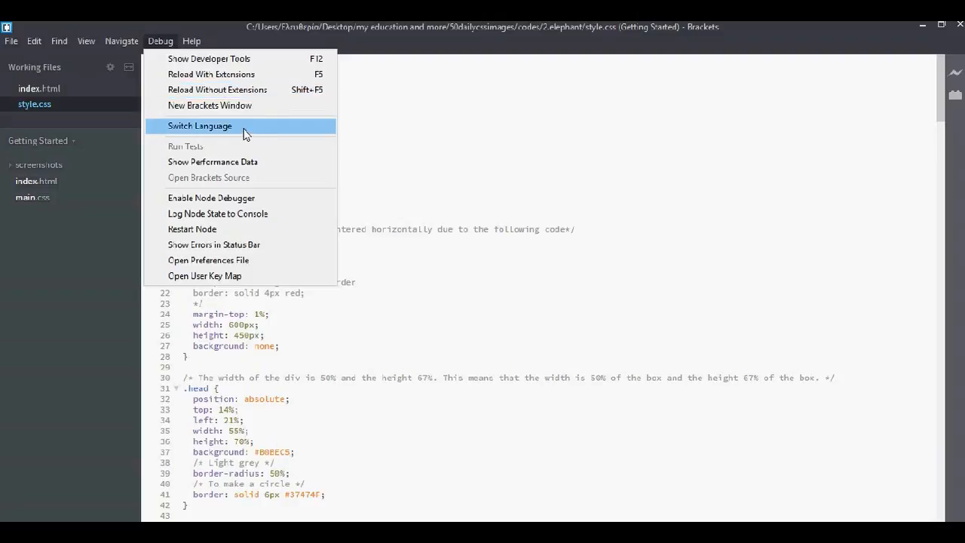
- Attempt a Live Preview from style.css, dismiss the error, and switch to index.html
{"action": "left_click", "coordinate": [192, 40]}
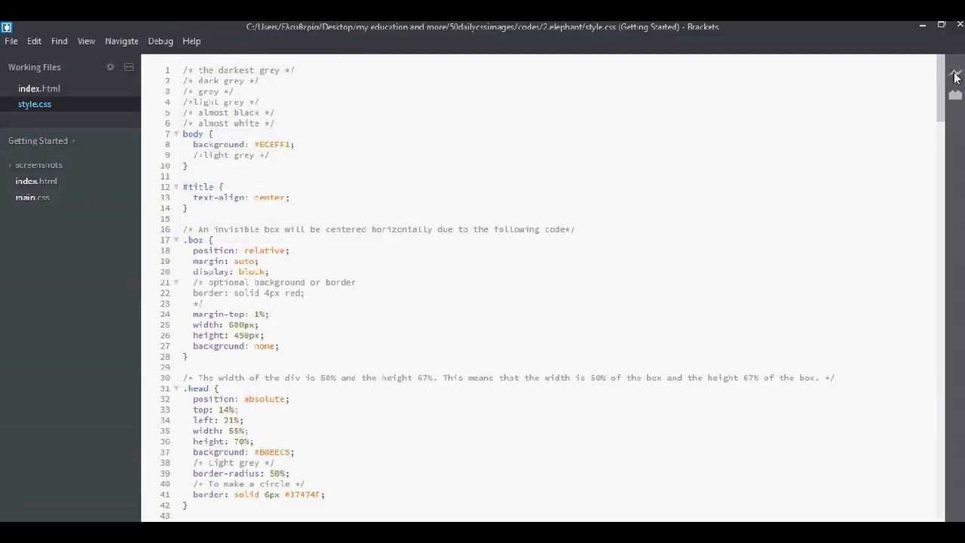
{"action": "left_click", "coordinate": [955, 72]}
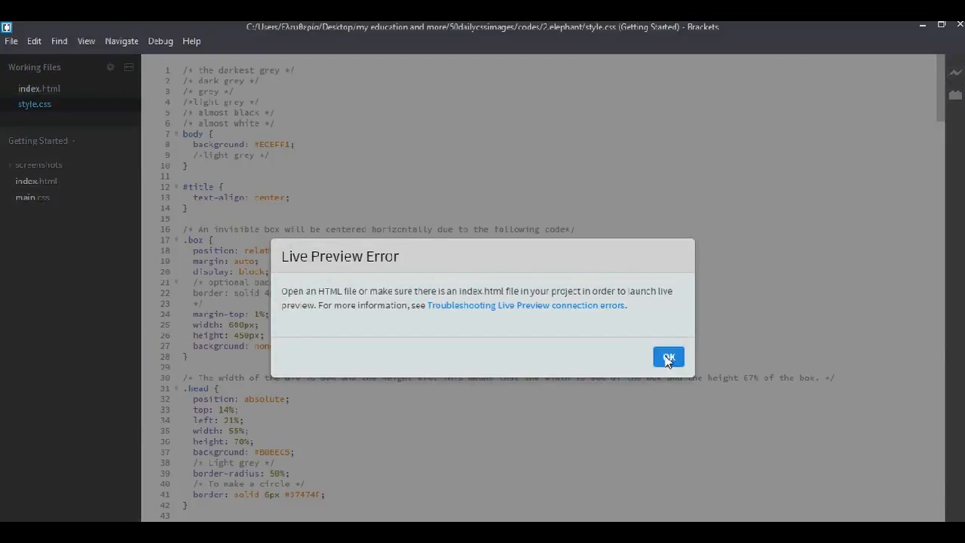
{"action": "left_click", "coordinate": [668, 356]}
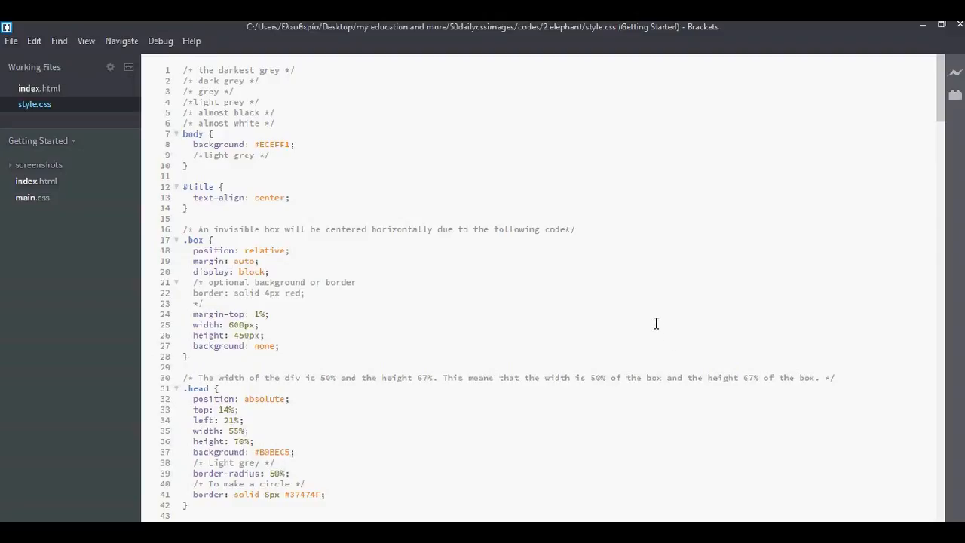
{"action": "mouse_move", "coordinate": [609, 268]}
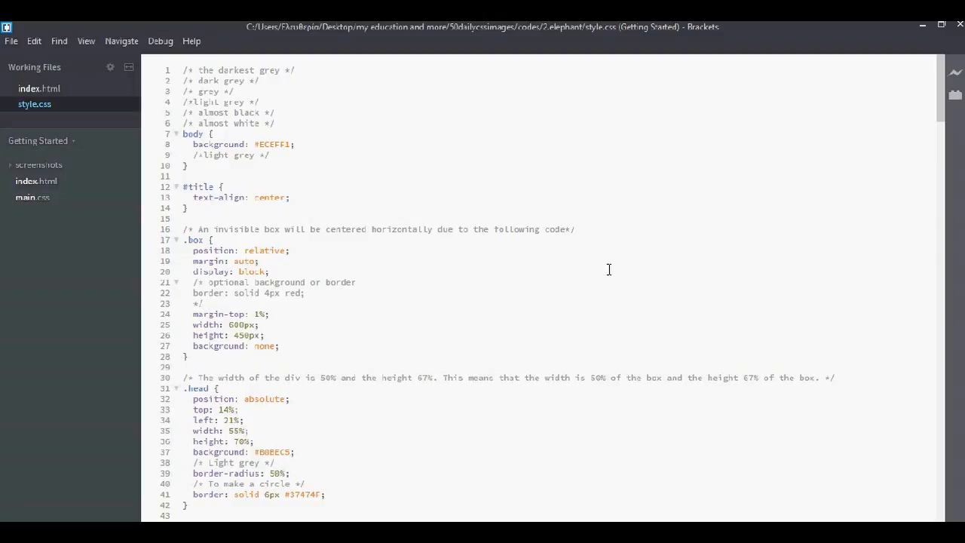
{"action": "mouse_move", "coordinate": [347, 217]}
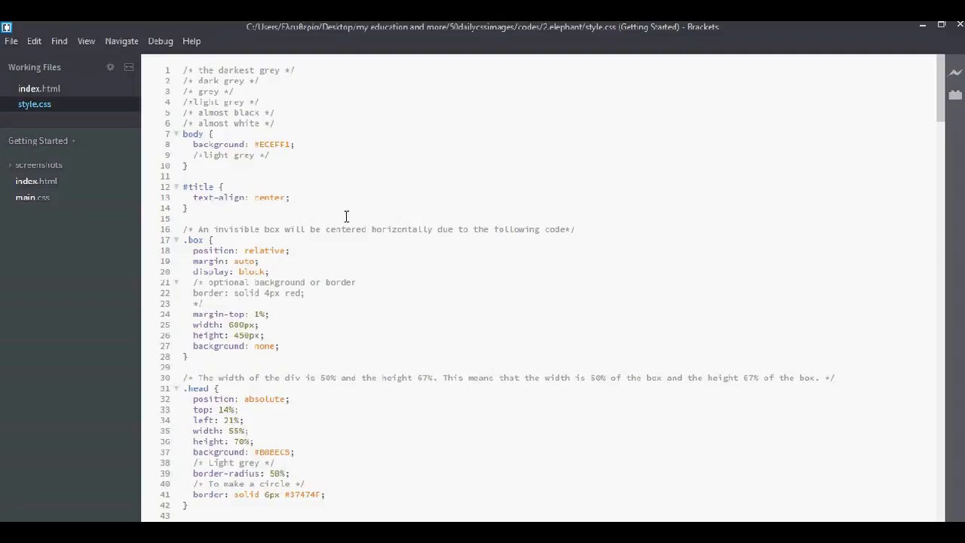
{"action": "left_click", "coordinate": [39, 88]}
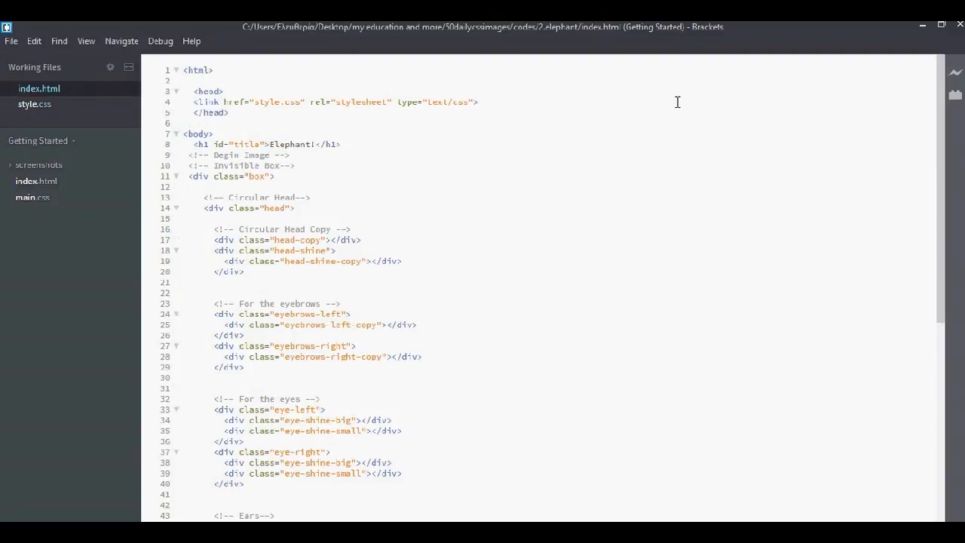
- Launch Live Preview of index.html so the browser renders the Elephant heading and drawing
{"action": "left_click", "coordinate": [955, 73]}
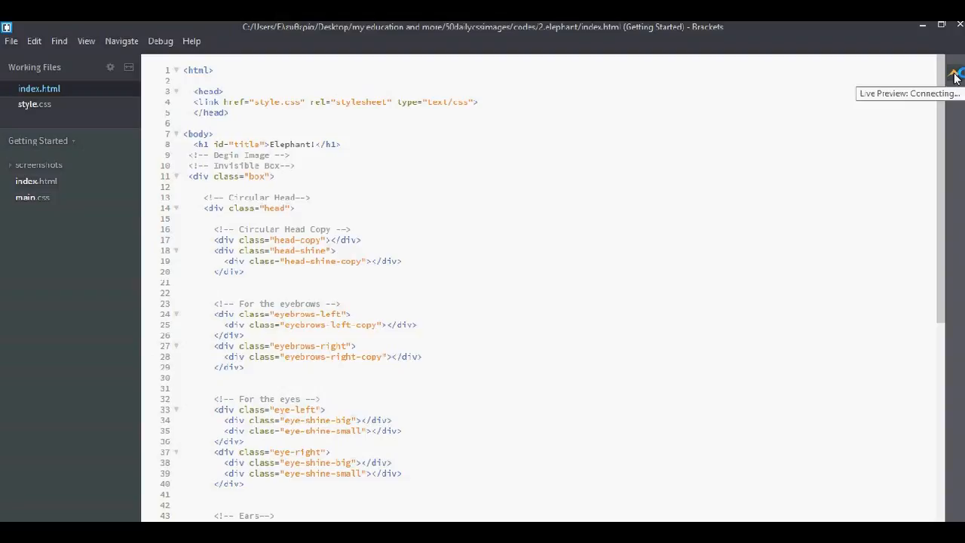
{"action": "left_click", "coordinate": [214, 292]}
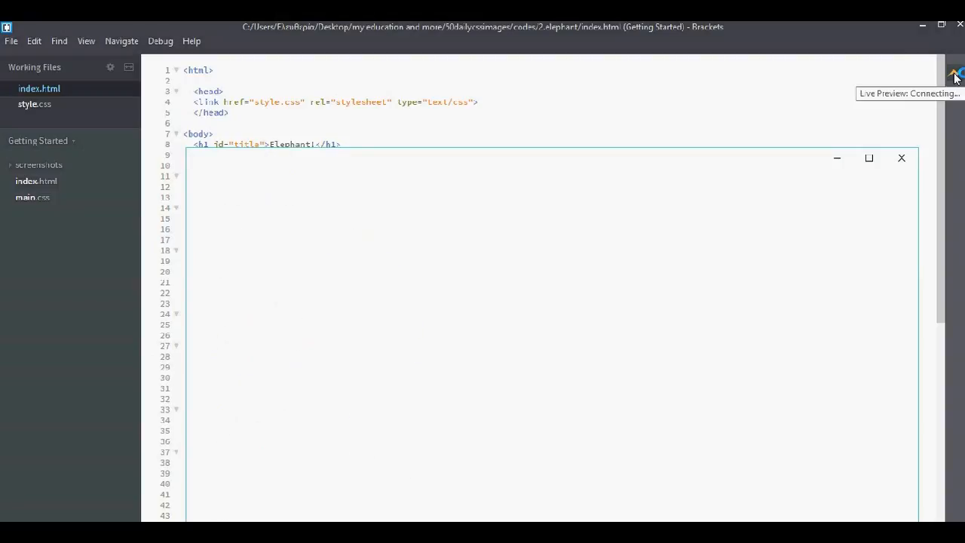
{"action": "left_click", "coordinate": [952, 72]}
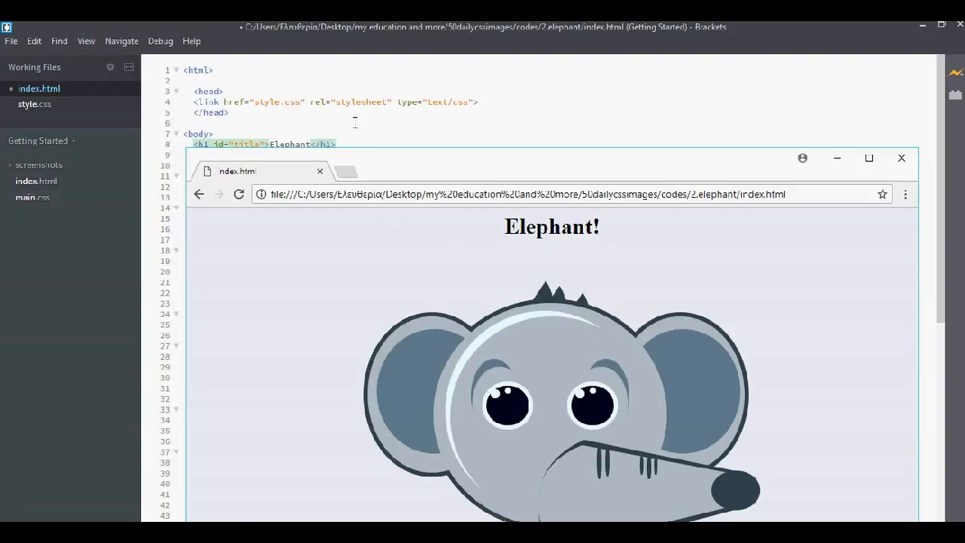
{"action": "left_click", "coordinate": [901, 159]}
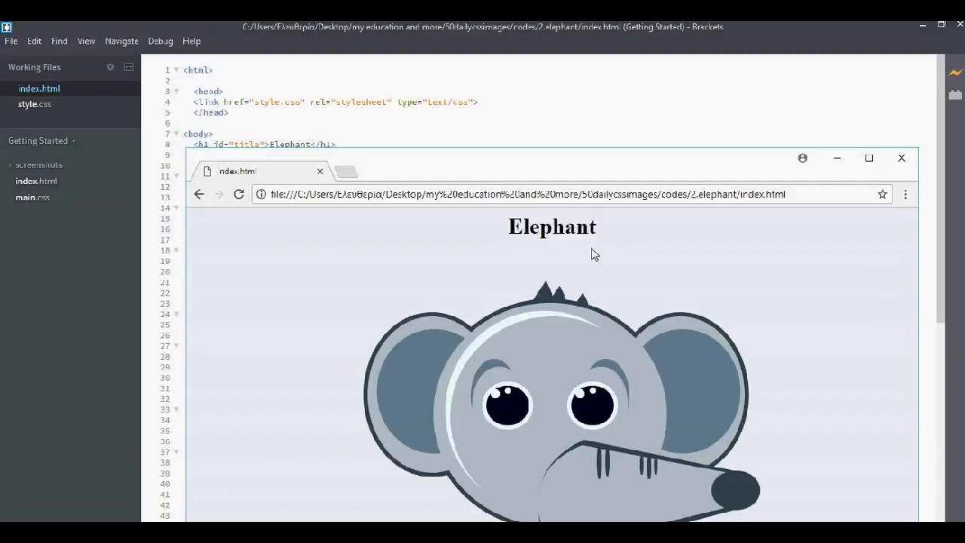
{"action": "mouse_move", "coordinate": [596, 250]}
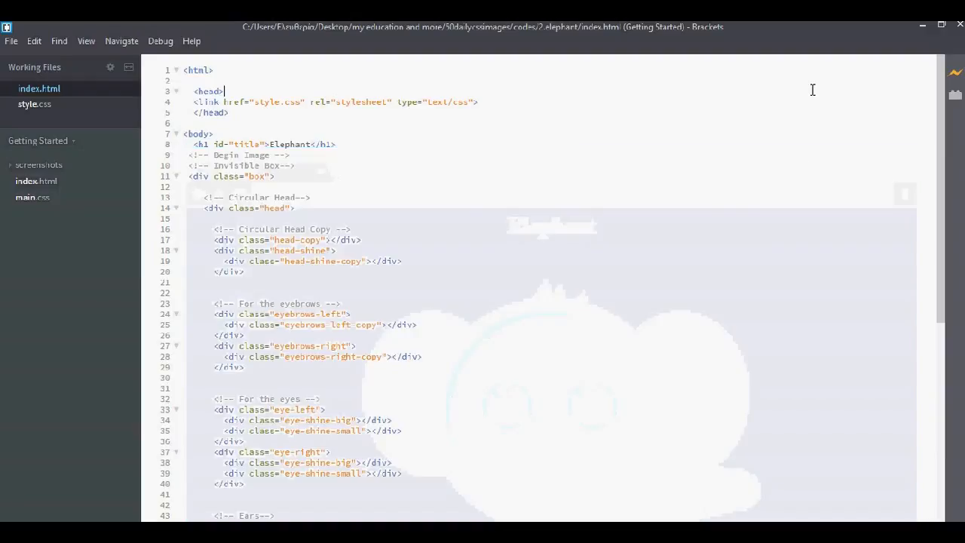
{"action": "mouse_move", "coordinate": [956, 97]}
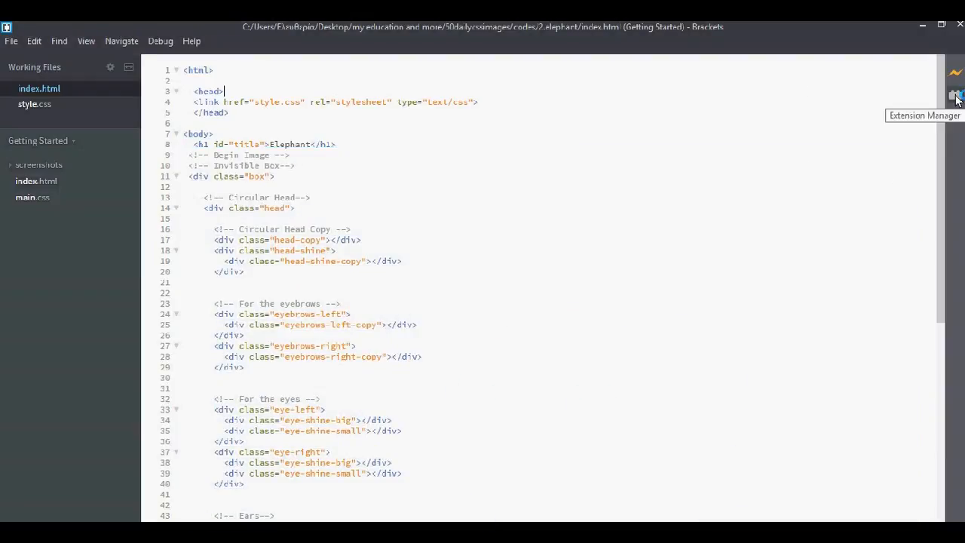
{"action": "left_click", "coordinate": [956, 97]}
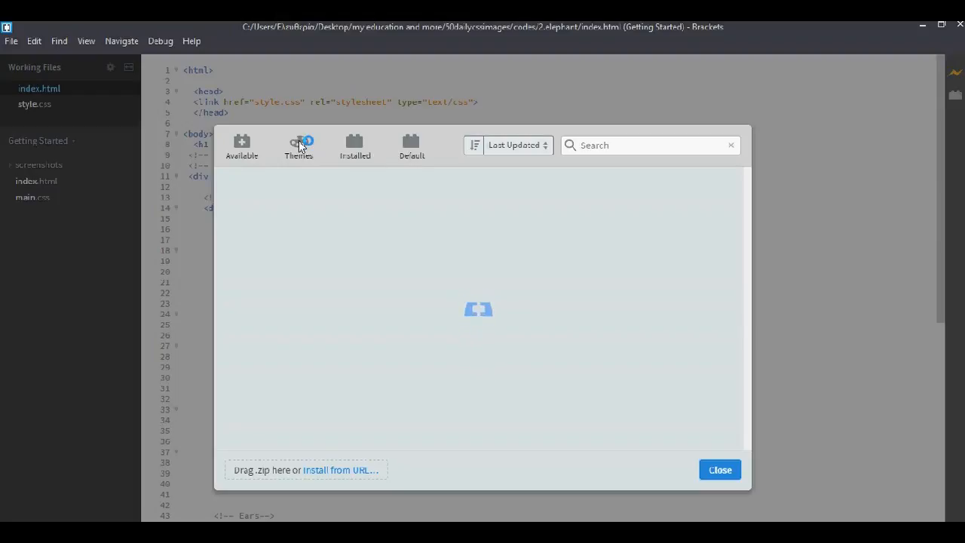
{"action": "left_click", "coordinate": [299, 144]}
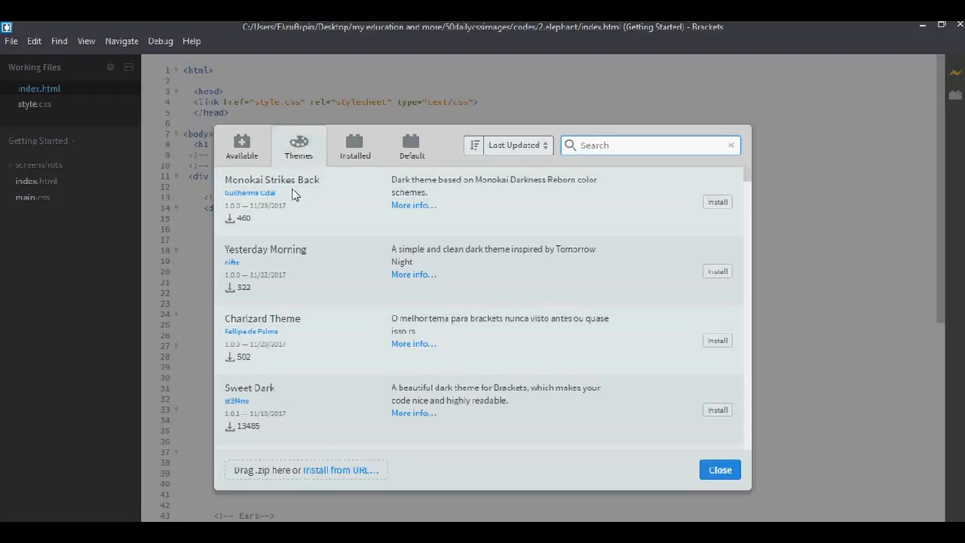
{"action": "mouse_move", "coordinate": [335, 345]}
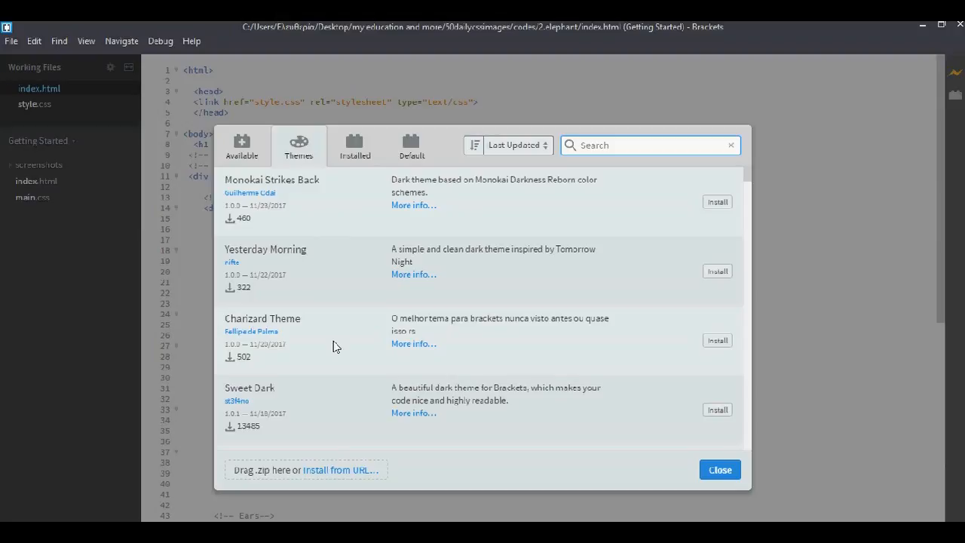
{"action": "mouse_move", "coordinate": [307, 401]}
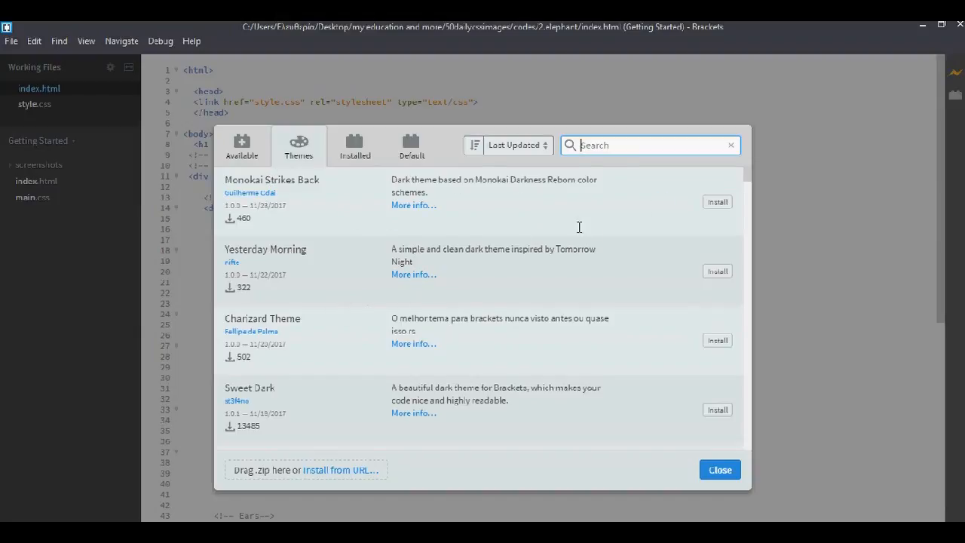
{"action": "mouse_move", "coordinate": [719, 469]}
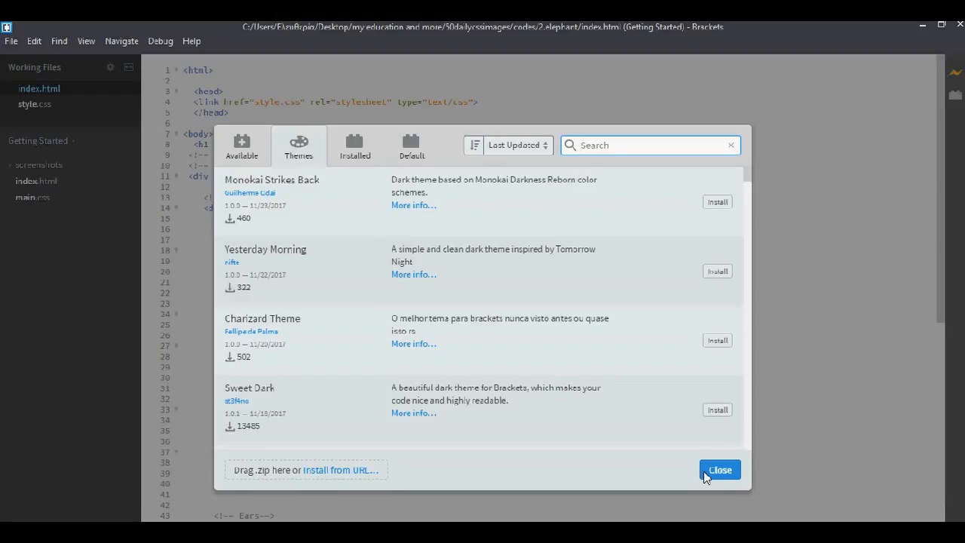
{"action": "left_click", "coordinate": [719, 471]}
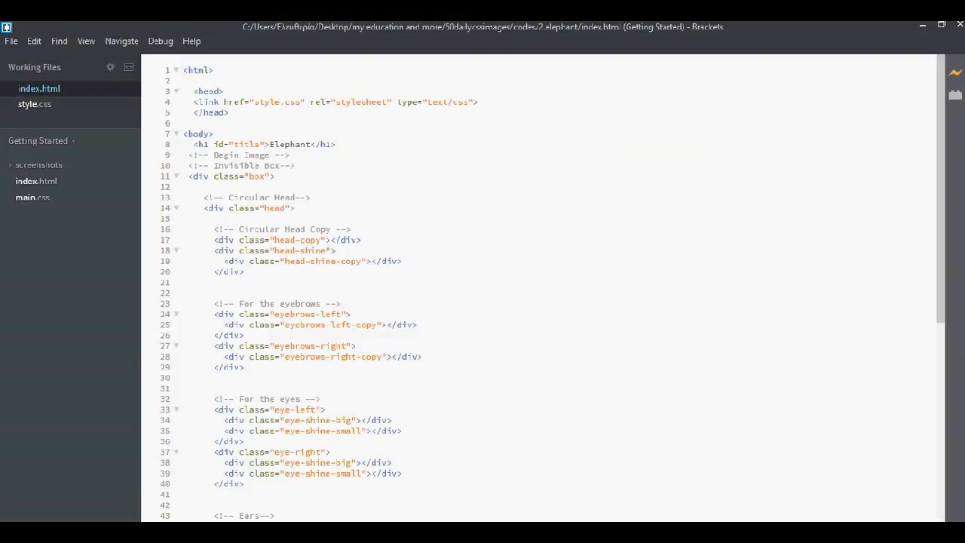
- Read down atom.io through its features, Packages, Themes and Under the hood sections
{"action": "left_click", "coordinate": [225, 92]}
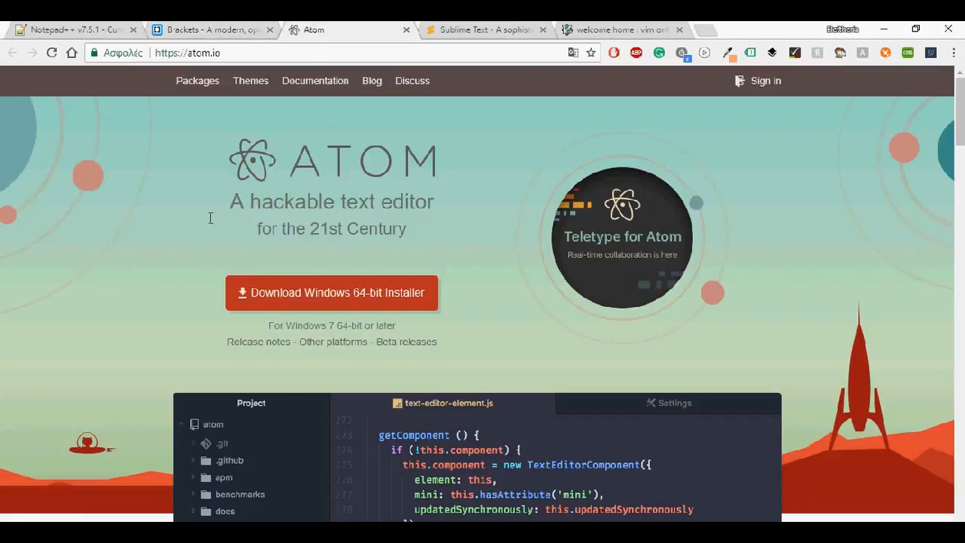
{"action": "scroll", "scroll_direction": "down", "scroll_amount": 3}
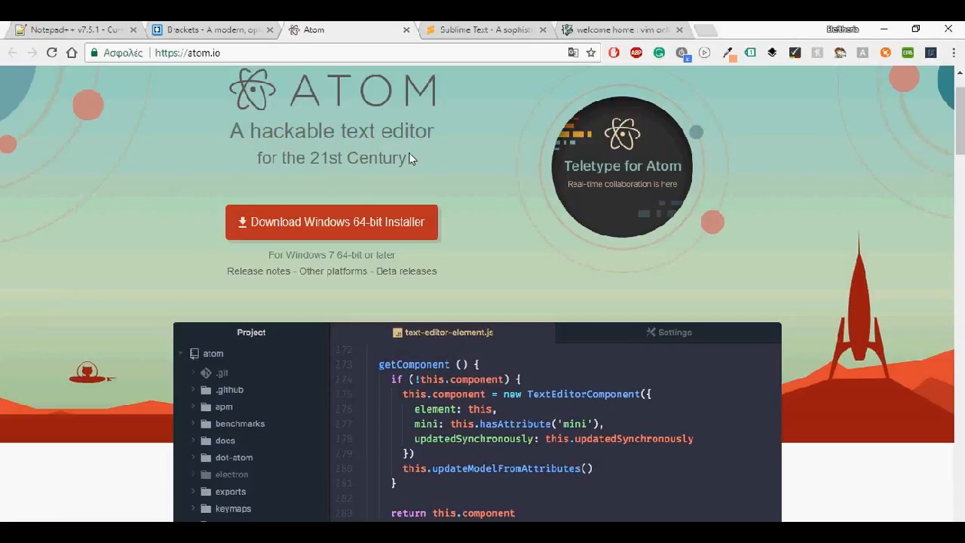
{"action": "mouse_move", "coordinate": [276, 229]}
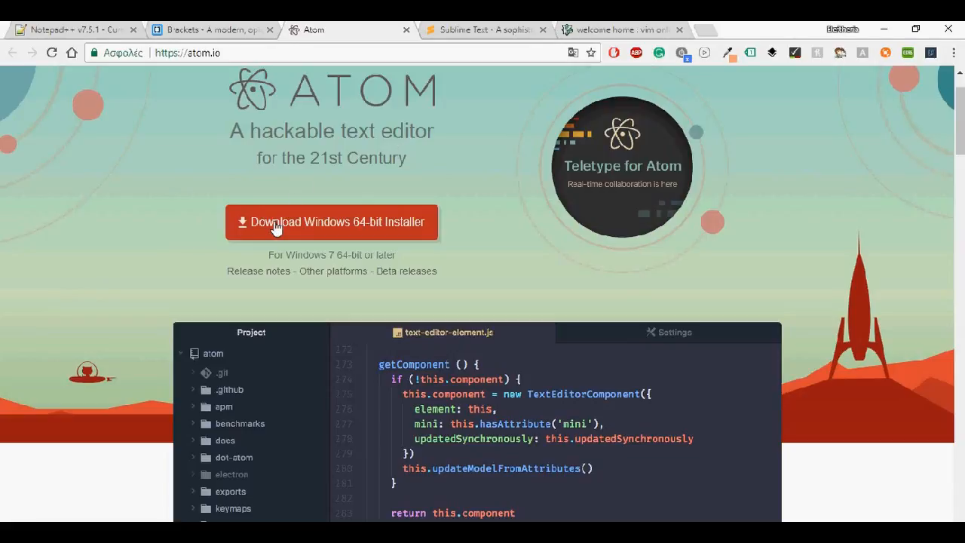
{"action": "mouse_move", "coordinate": [235, 251]}
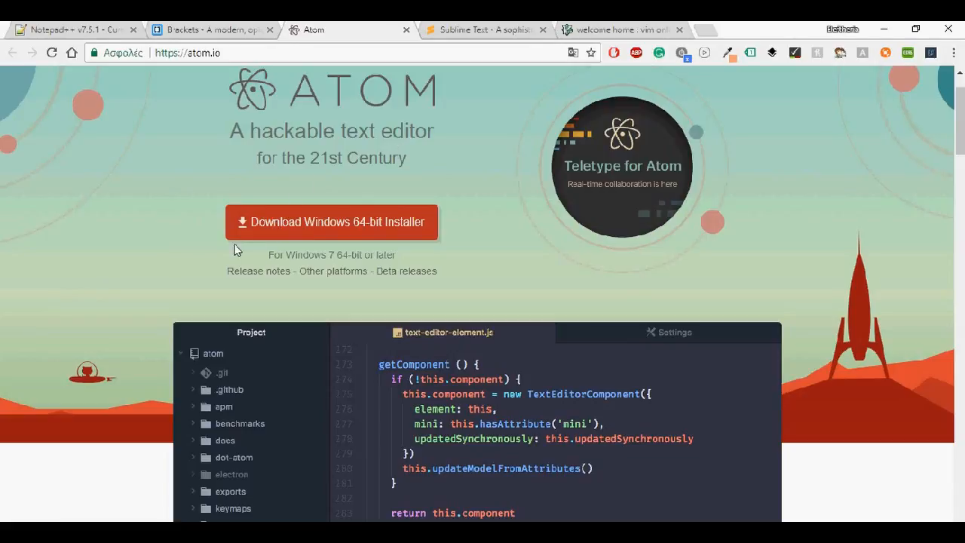
{"action": "scroll", "scroll_direction": "down", "scroll_amount": 3}
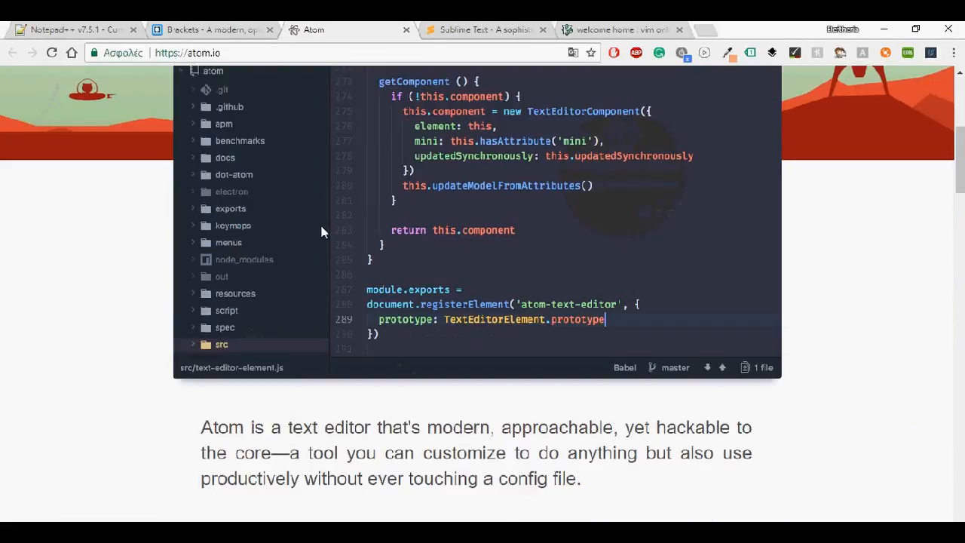
{"action": "scroll", "scroll_direction": "down", "scroll_amount": 3}
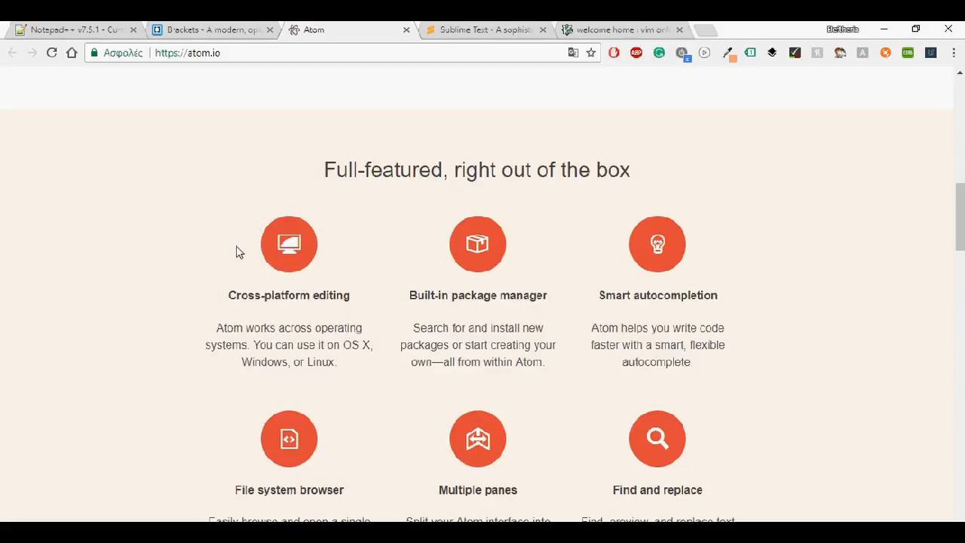
{"action": "scroll", "scroll_direction": "down", "scroll_amount": 3}
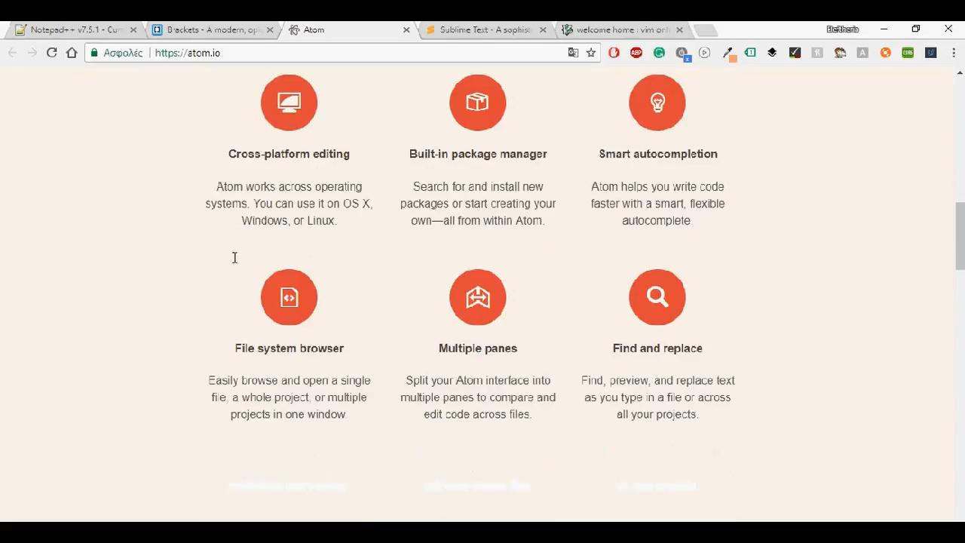
{"action": "scroll", "scroll_direction": "down", "scroll_amount": 3}
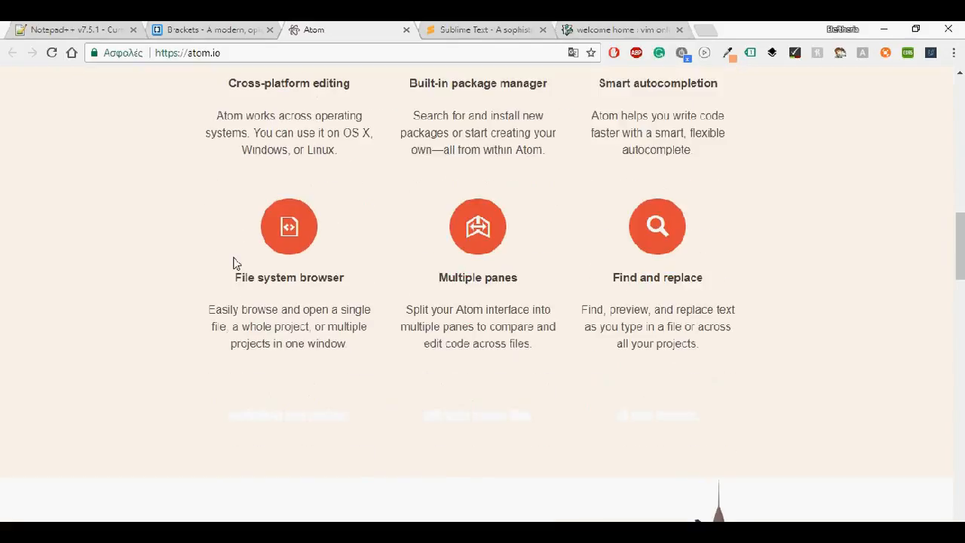
{"action": "scroll", "scroll_direction": "down", "scroll_amount": 3}
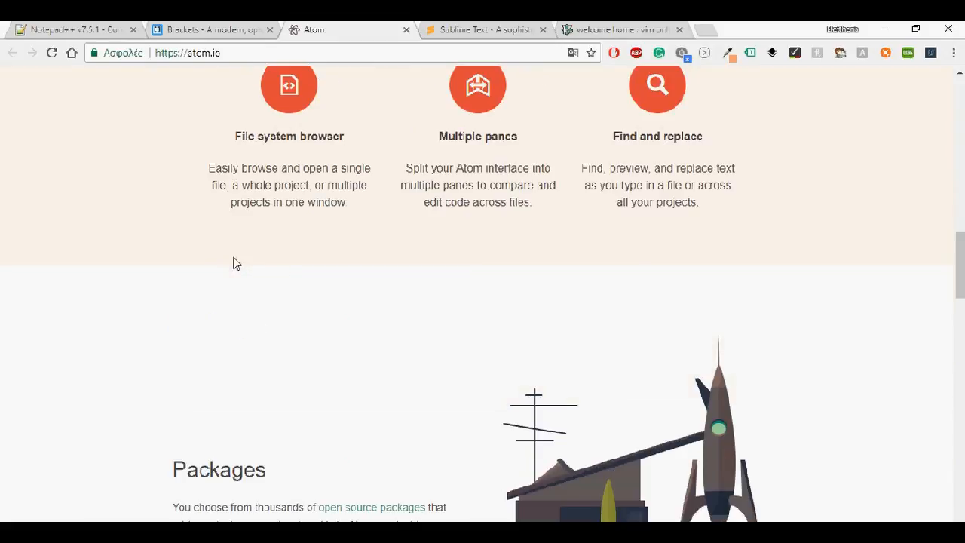
{"action": "scroll", "scroll_direction": "down", "scroll_amount": 3}
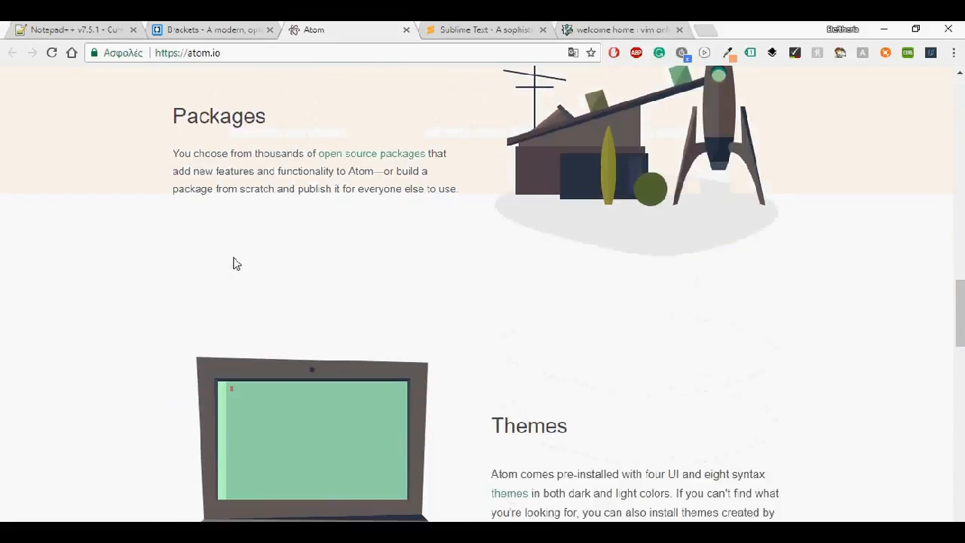
{"action": "scroll", "scroll_direction": "down", "scroll_amount": 3}
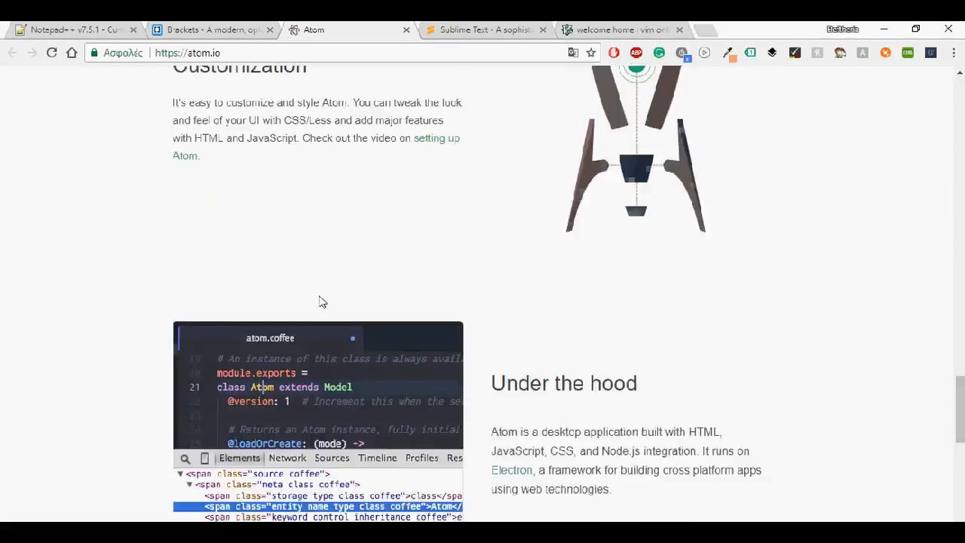
{"action": "scroll", "scroll_direction": "down", "scroll_amount": 3}
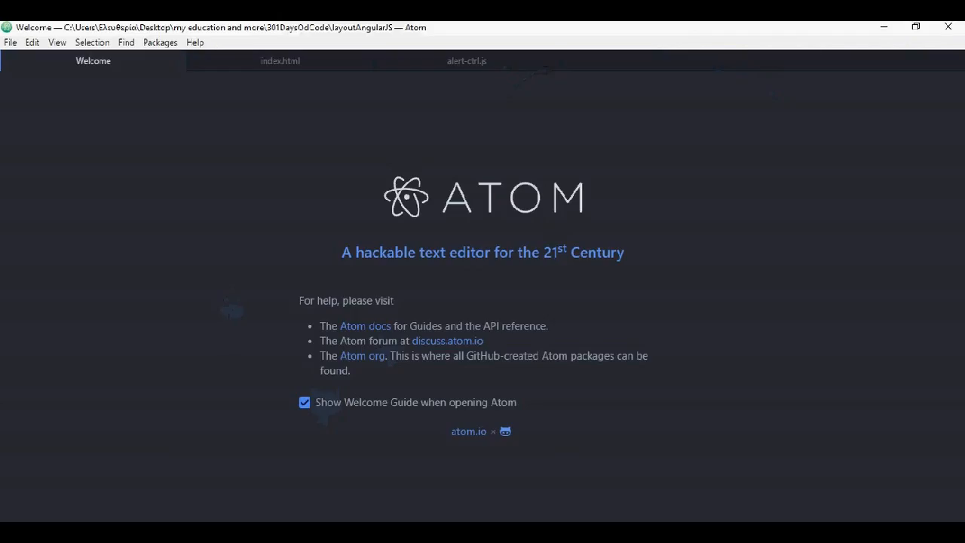
{"action": "mouse_move", "coordinate": [272, 187]}
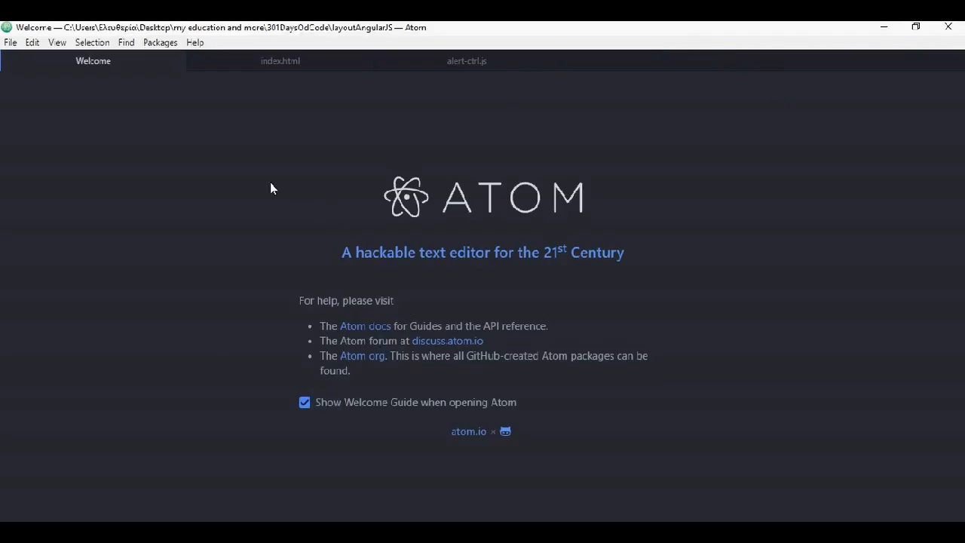
{"action": "mouse_move", "coordinate": [235, 73]}
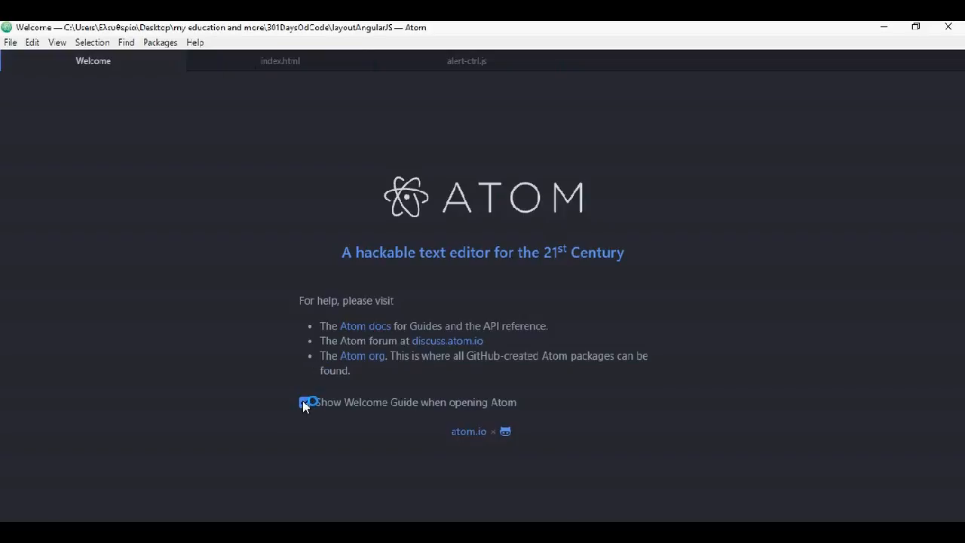
- Show the AngularJS alert-ctrl.js controller file in Atom's editor
{"action": "left_click", "coordinate": [304, 401]}
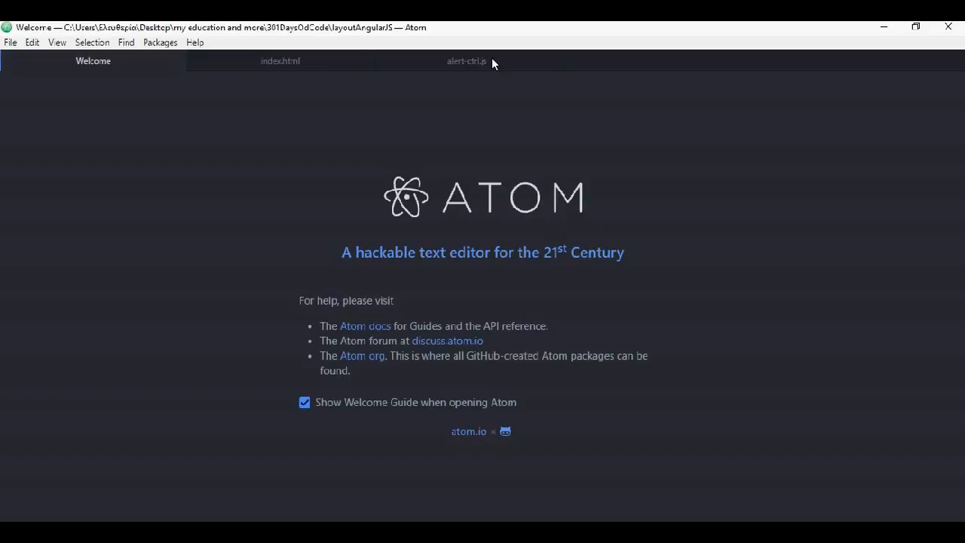
{"action": "mouse_move", "coordinate": [485, 78]}
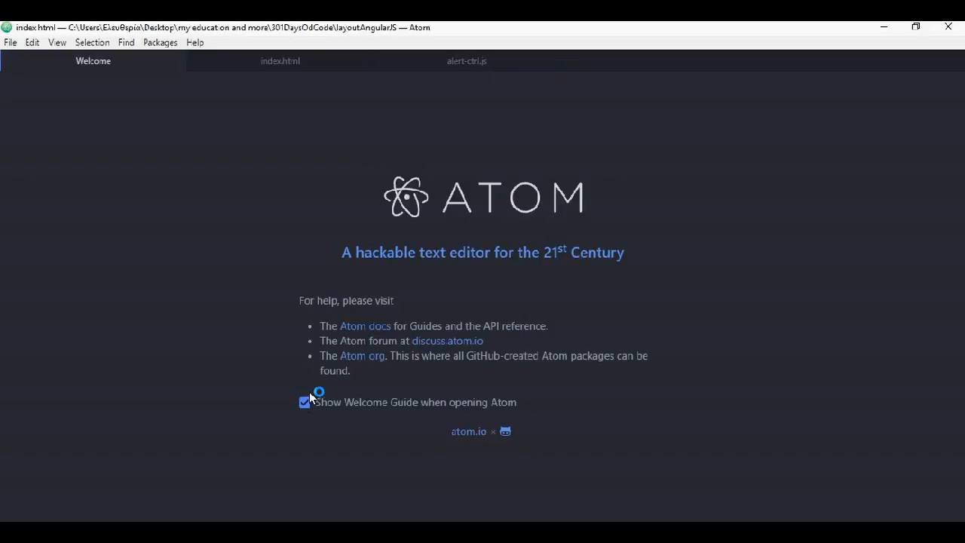
{"action": "left_click", "coordinate": [467, 61]}
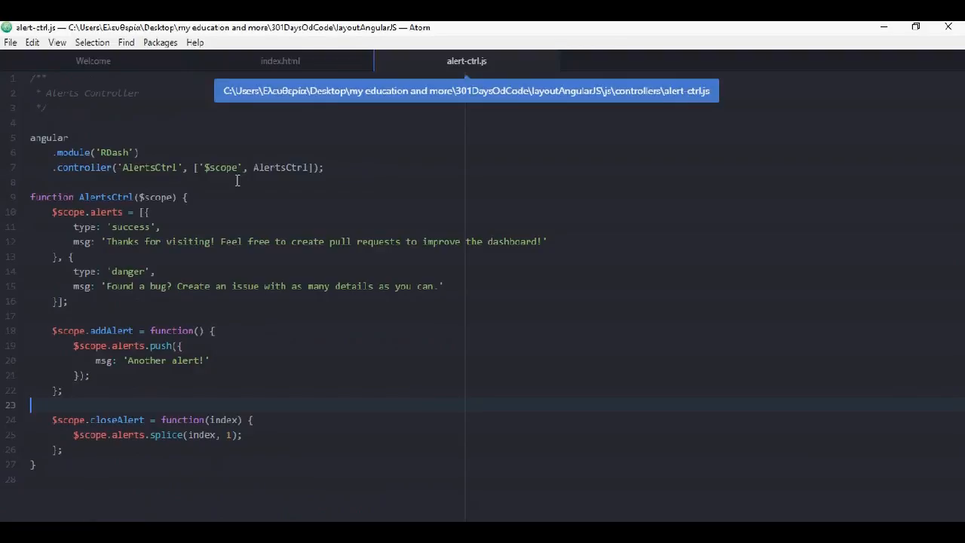
{"action": "mouse_move", "coordinate": [168, 166]}
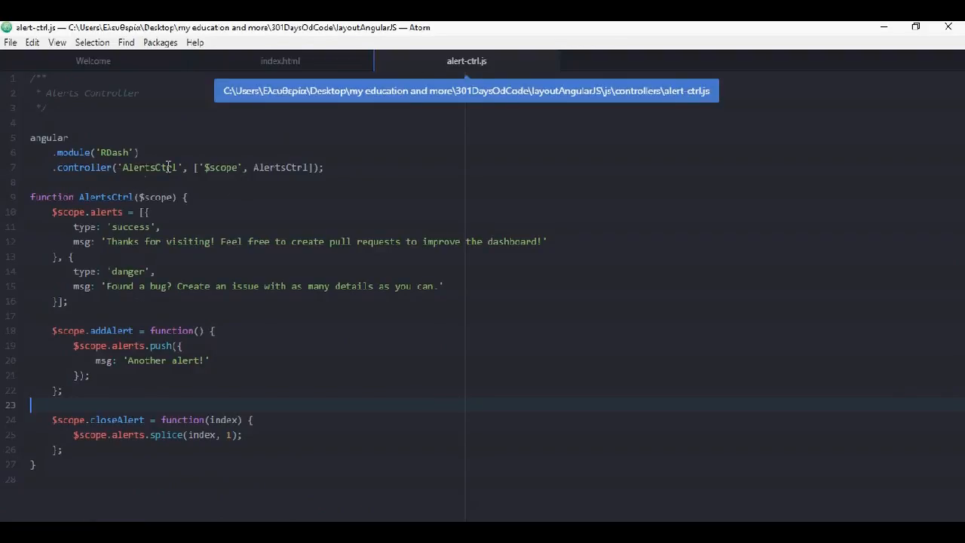
{"action": "mouse_move", "coordinate": [199, 102]}
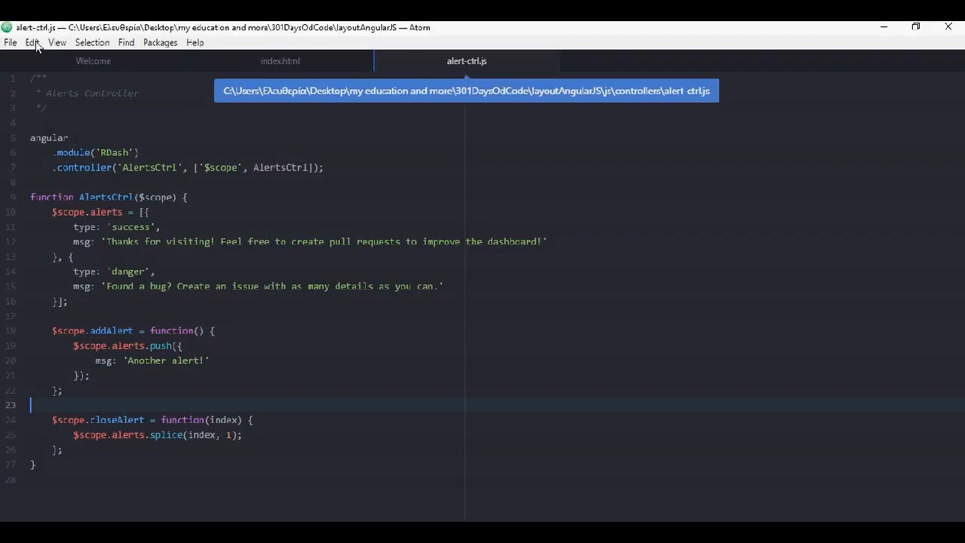
{"action": "mouse_move", "coordinate": [149, 42]}
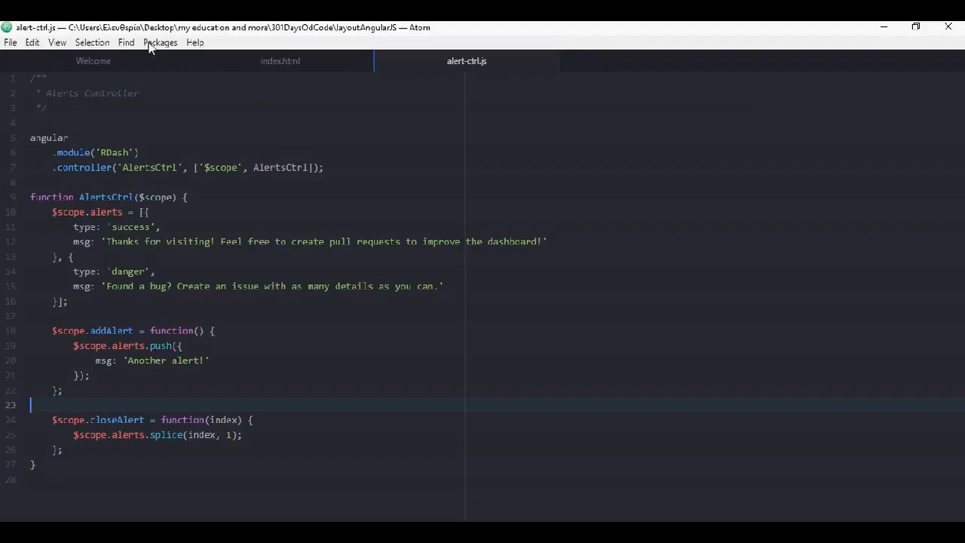
{"action": "mouse_move", "coordinate": [32, 43]}
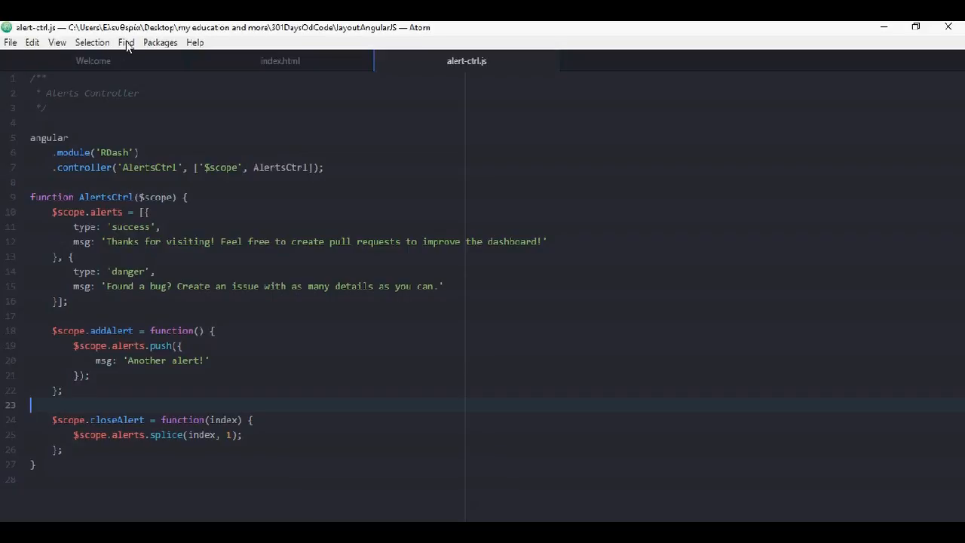
- Look over Atom's Find and Packages menus, including Git Diff, without changes
{"action": "left_click", "coordinate": [127, 43]}
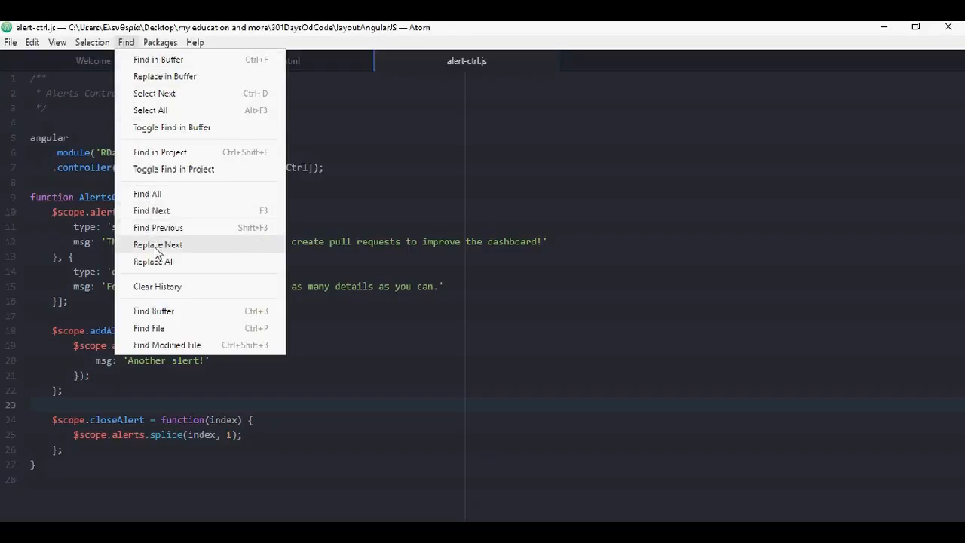
{"action": "left_click", "coordinate": [160, 42]}
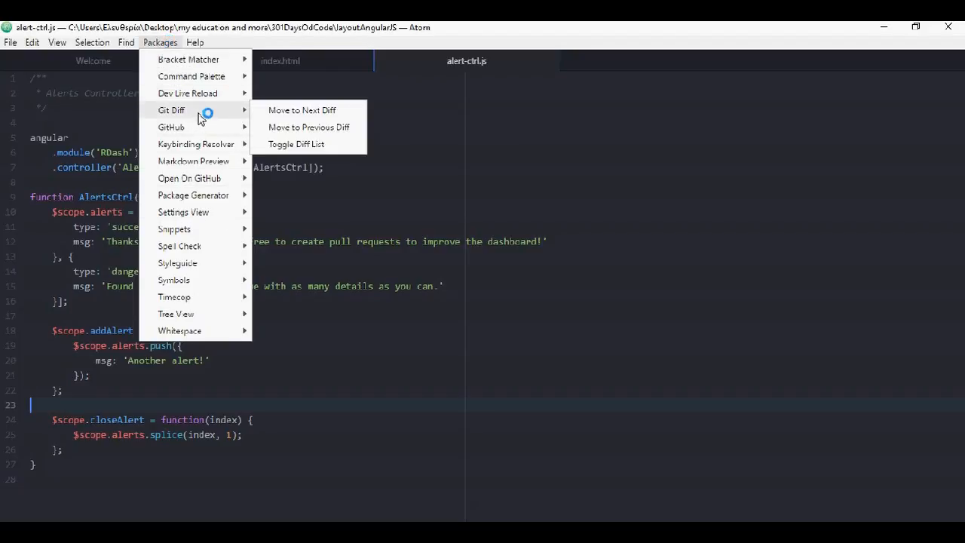
{"action": "mouse_move", "coordinate": [309, 126]}
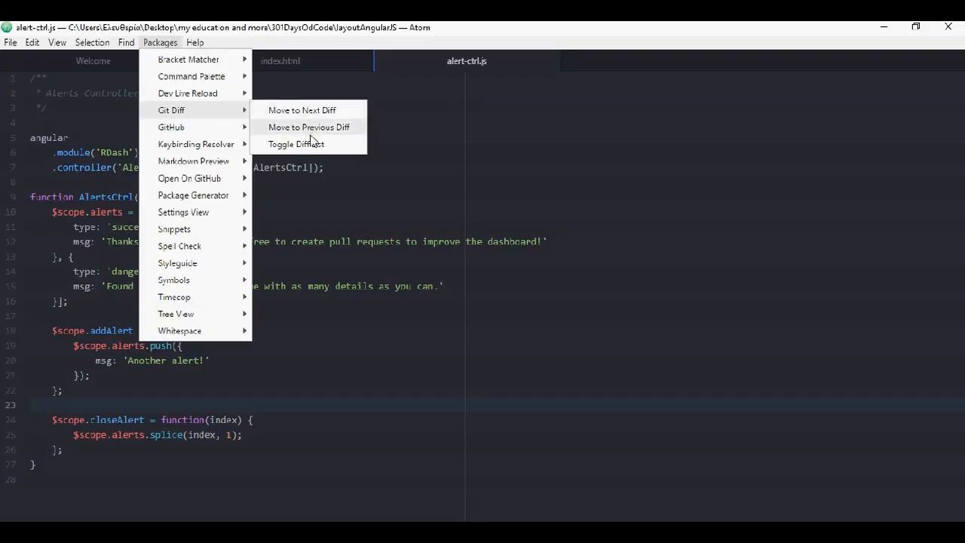
{"action": "mouse_move", "coordinate": [172, 127]}
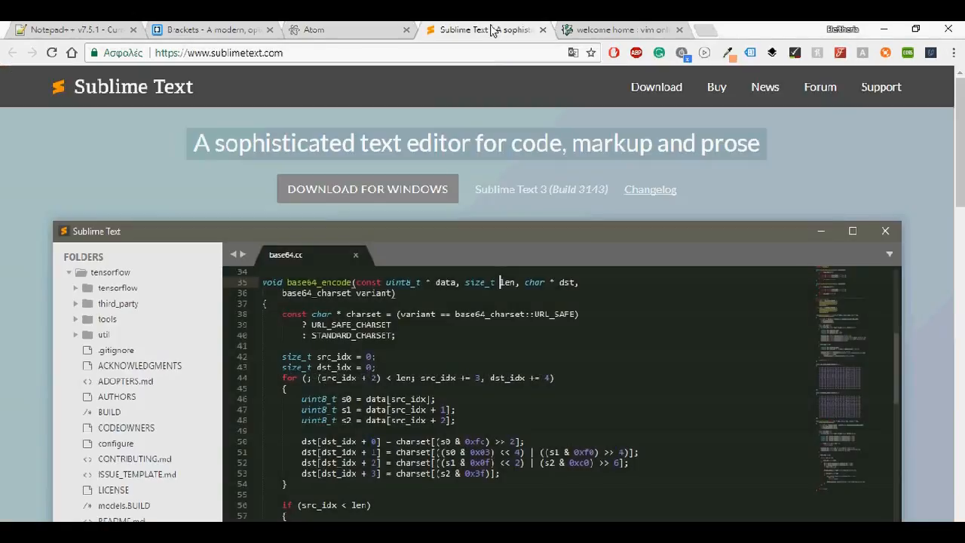
- Read down the Sublime Text homepage's features such as Goto Anything and Command Palette
{"action": "type", "text": "gth"}
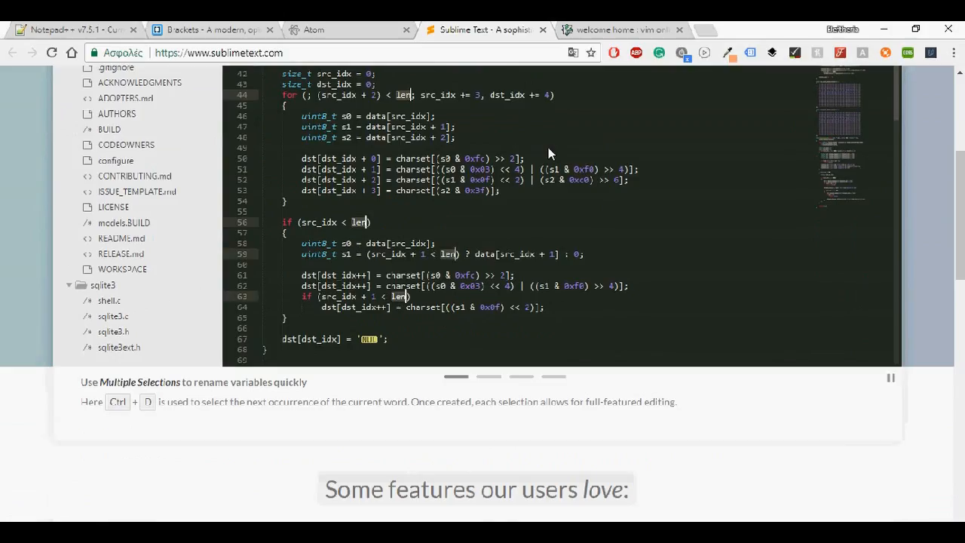
{"action": "scroll", "scroll_direction": "down", "scroll_amount": 3}
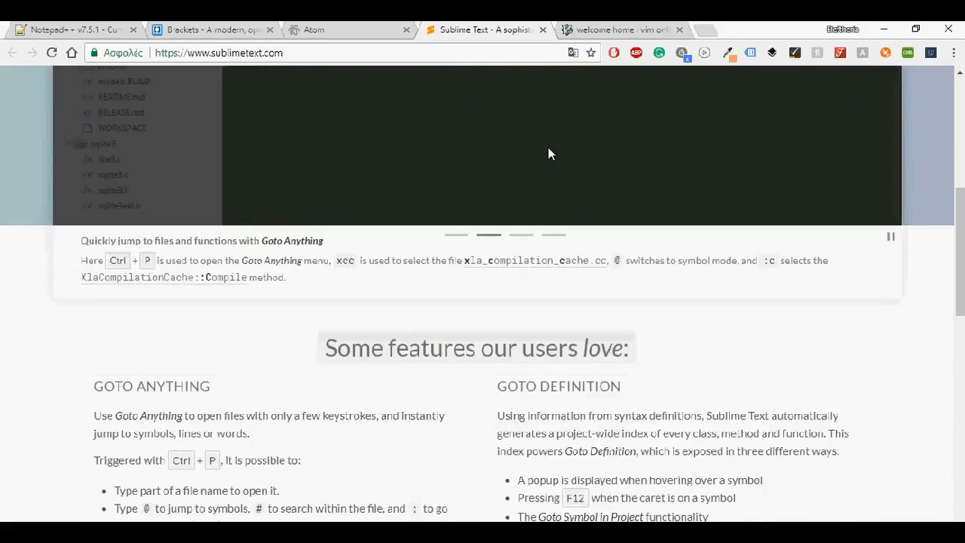
{"action": "scroll", "scroll_direction": "down", "scroll_amount": 3}
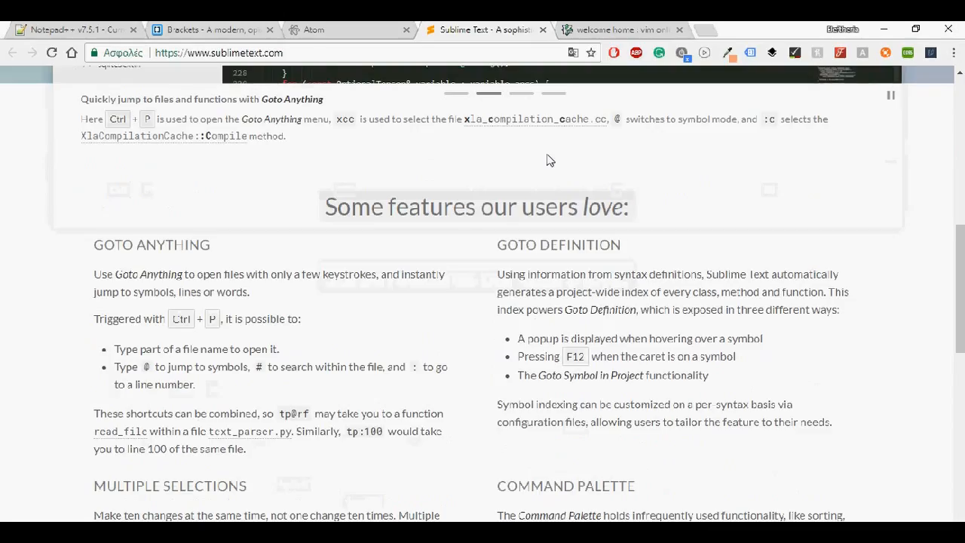
{"action": "scroll", "scroll_direction": "down", "scroll_amount": 3}
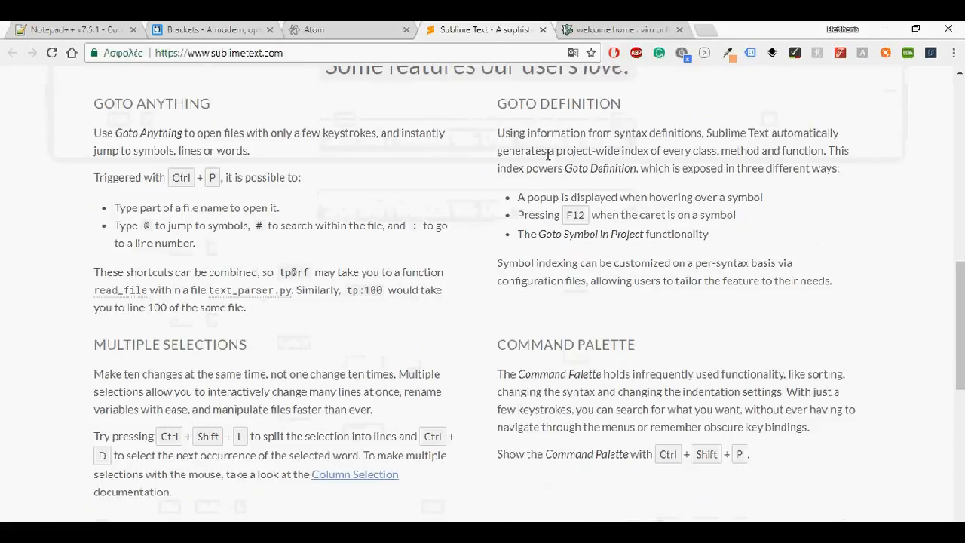
{"action": "scroll", "scroll_direction": "down", "scroll_amount": 3}
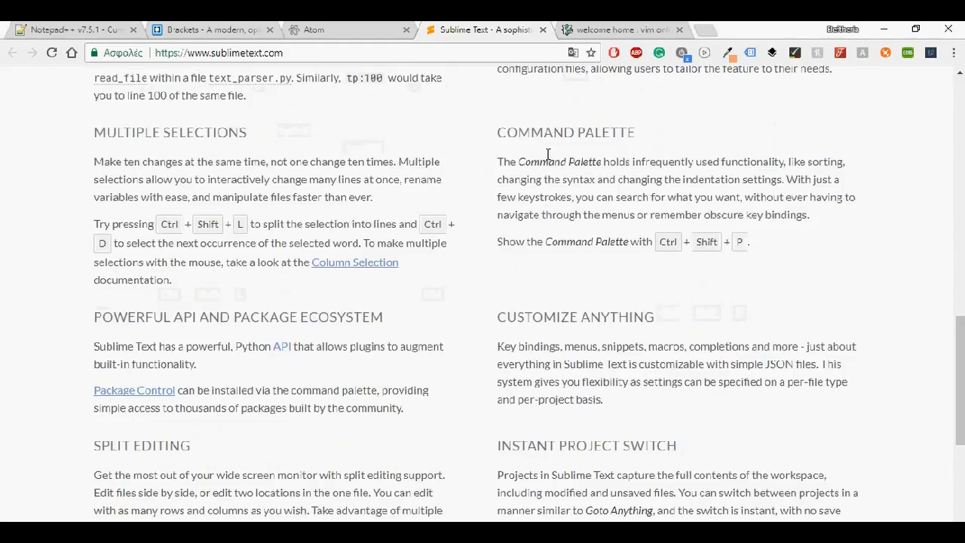
{"action": "scroll", "scroll_direction": "down", "scroll_amount": 3}
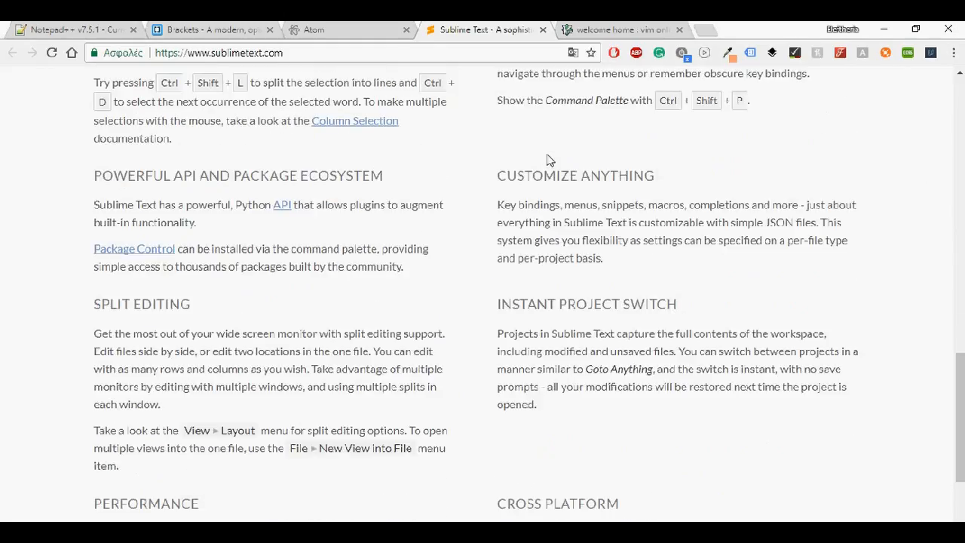
{"action": "scroll", "scroll_direction": "down", "scroll_amount": 3}
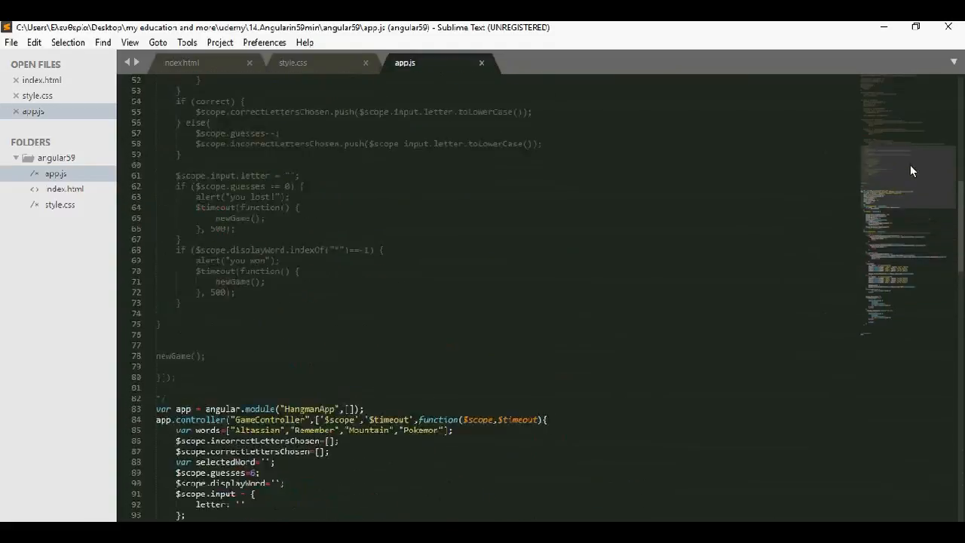
- Finish reading the page, then look over Sublime Text's Find and Goto menus
{"action": "scroll", "scroll_direction": "down", "scroll_amount": 3}
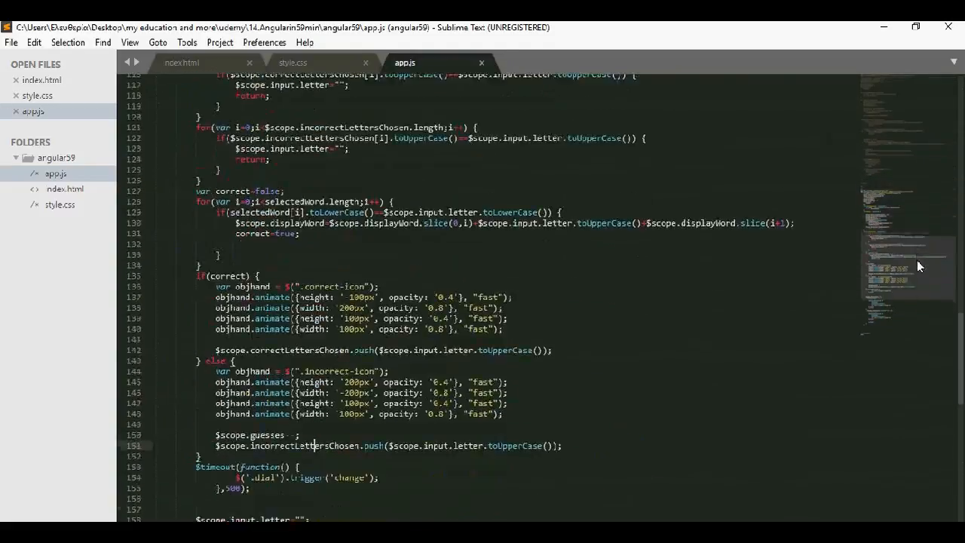
{"action": "scroll", "scroll_direction": "down", "scroll_amount": 3}
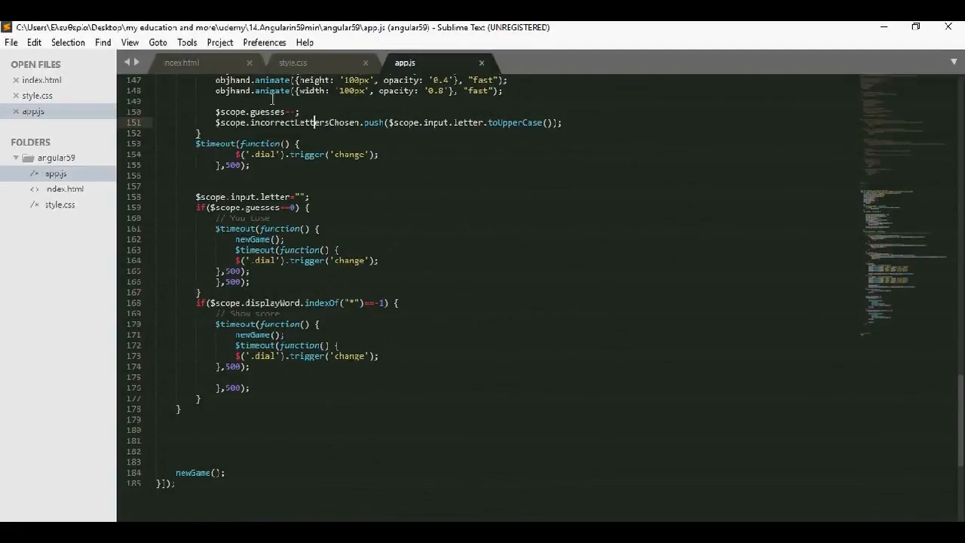
{"action": "mouse_move", "coordinate": [103, 42]}
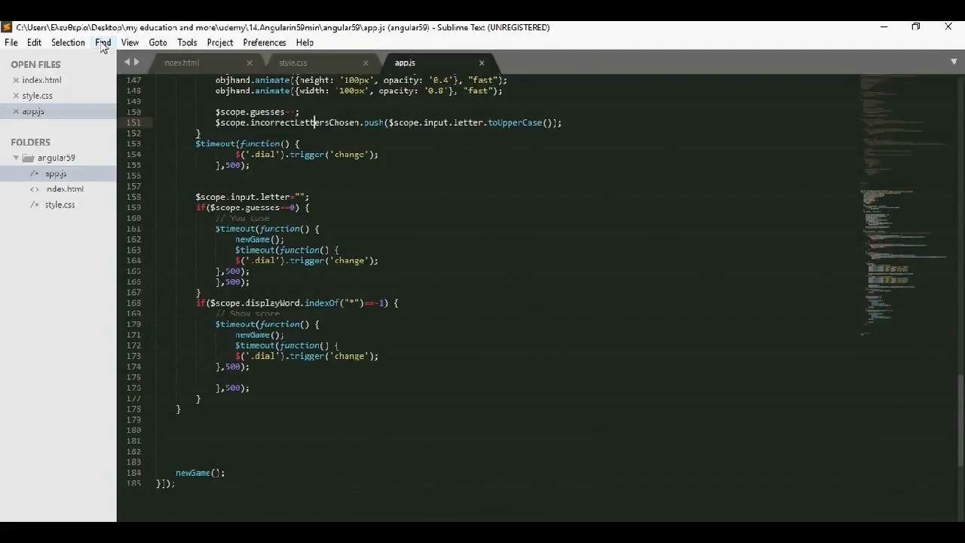
{"action": "left_click", "coordinate": [103, 43]}
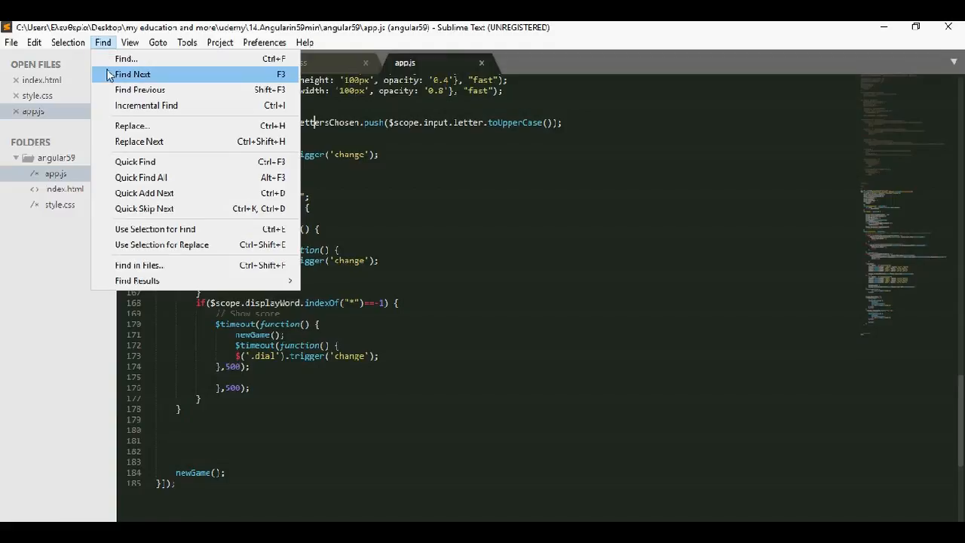
{"action": "mouse_move", "coordinate": [144, 193]}
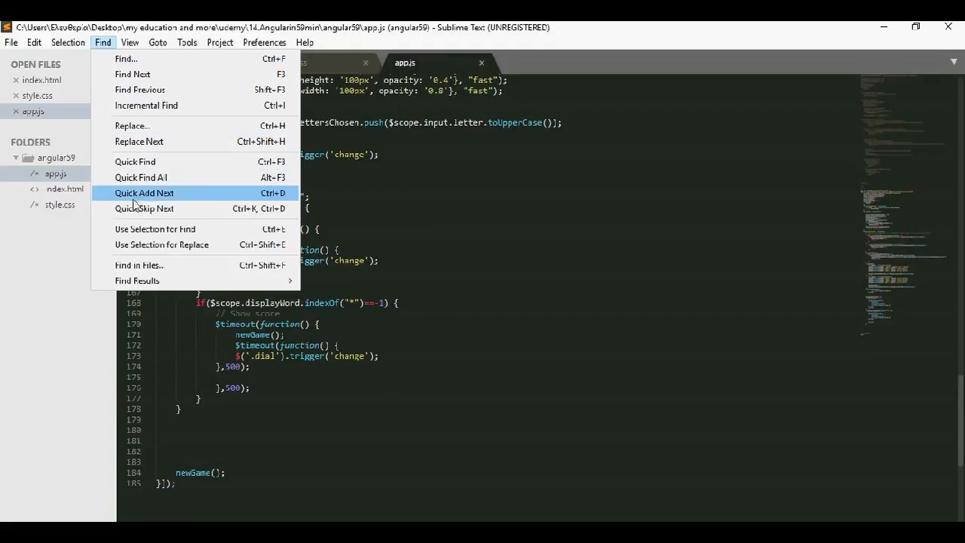
{"action": "mouse_move", "coordinate": [139, 121]}
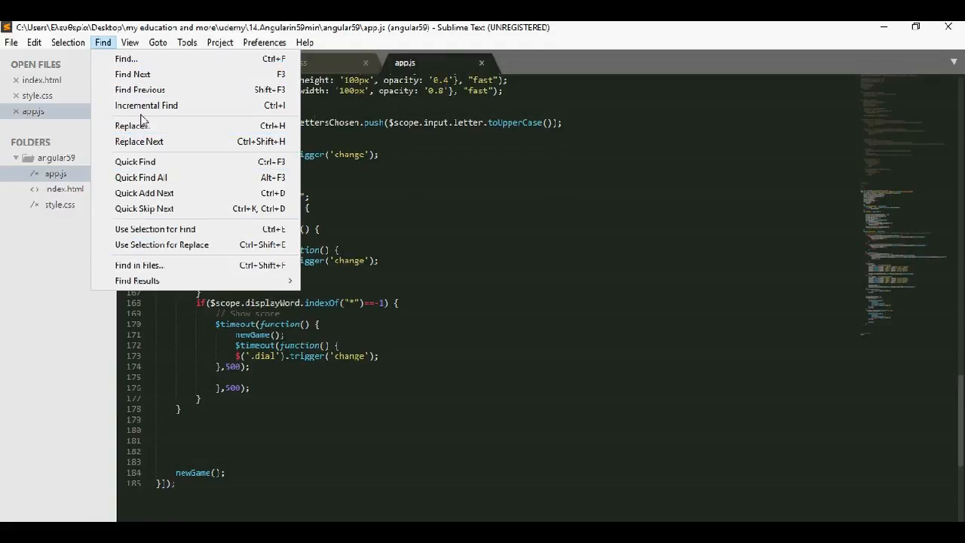
{"action": "left_click", "coordinate": [157, 42]}
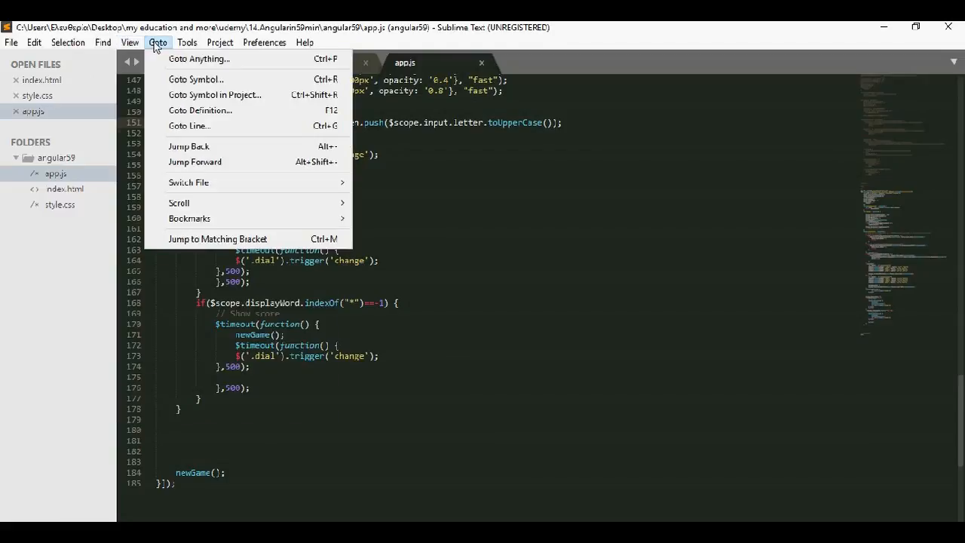
{"action": "mouse_move", "coordinate": [199, 59]}
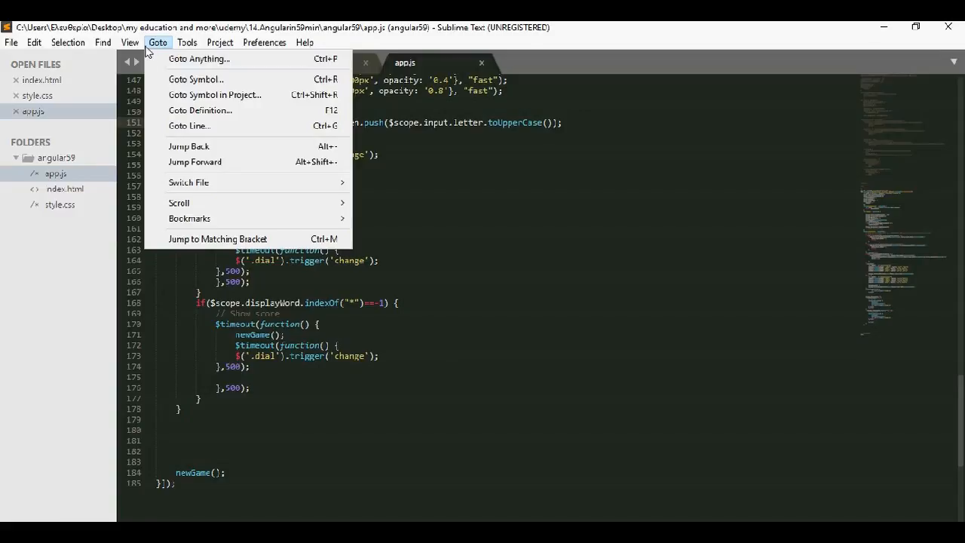
- Hide the side bar via the View menu so app.js fills the window, then browse Preferences
{"action": "left_click", "coordinate": [130, 42]}
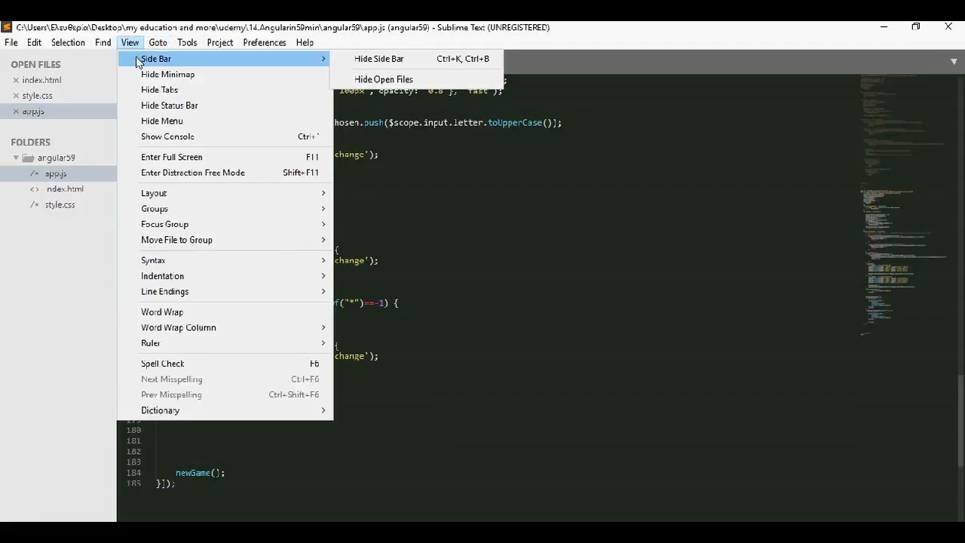
{"action": "mouse_move", "coordinate": [380, 59]}
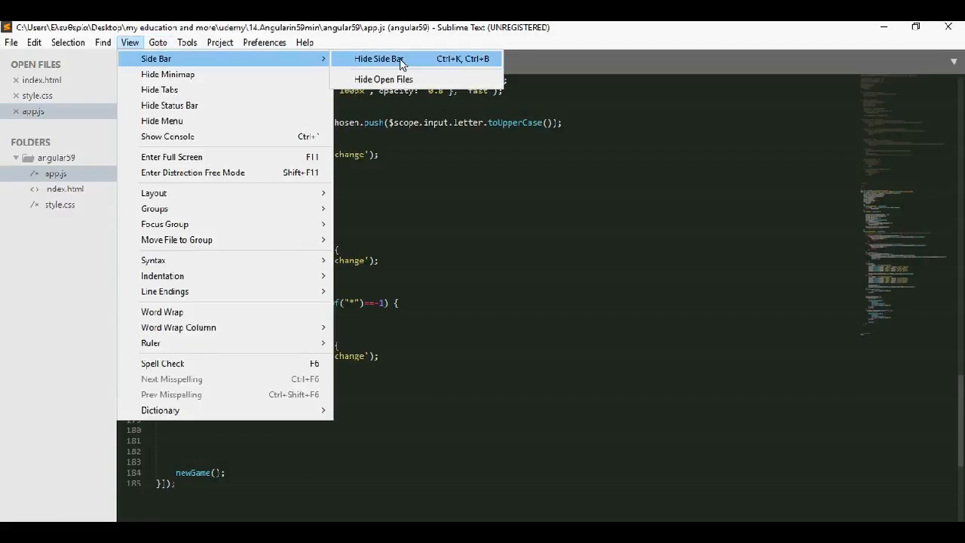
{"action": "left_click", "coordinate": [380, 57]}
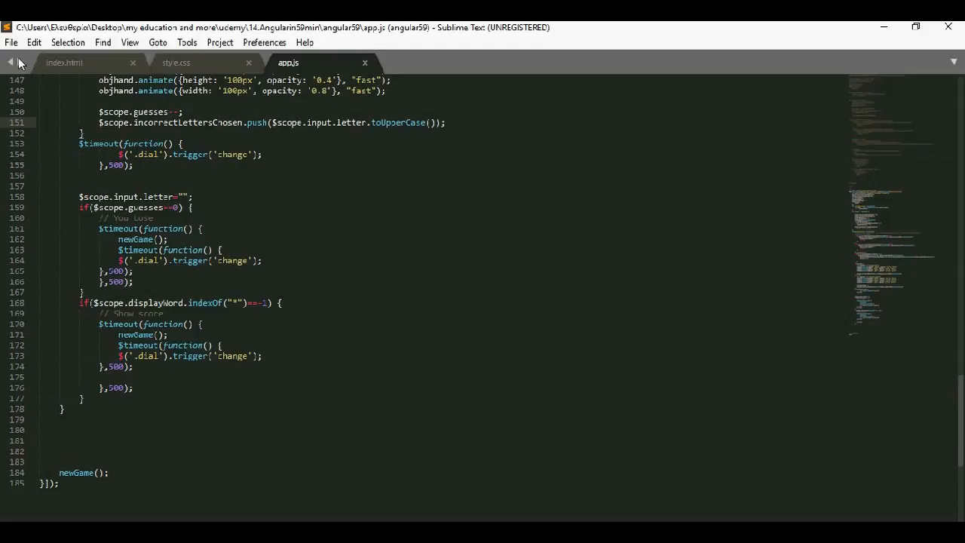
{"action": "mouse_move", "coordinate": [264, 42]}
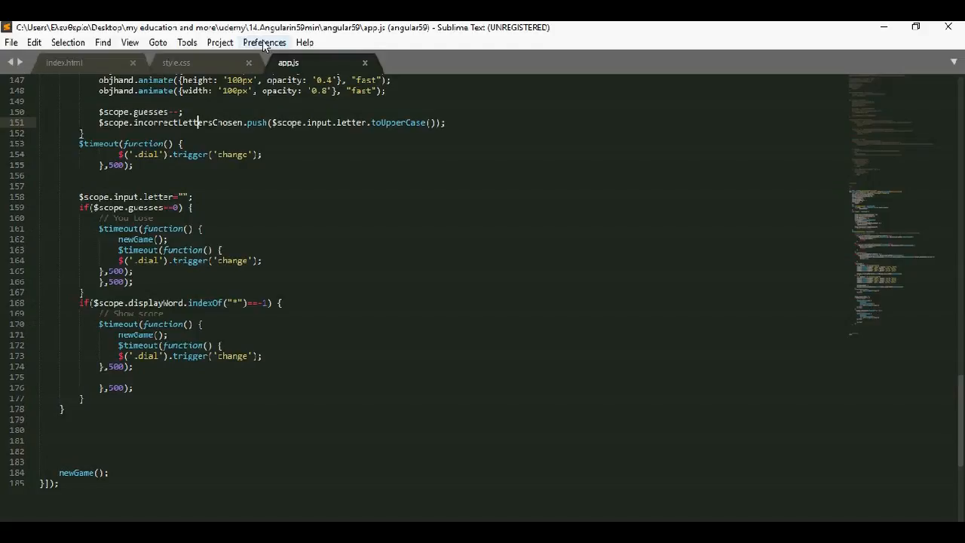
{"action": "left_click", "coordinate": [264, 42]}
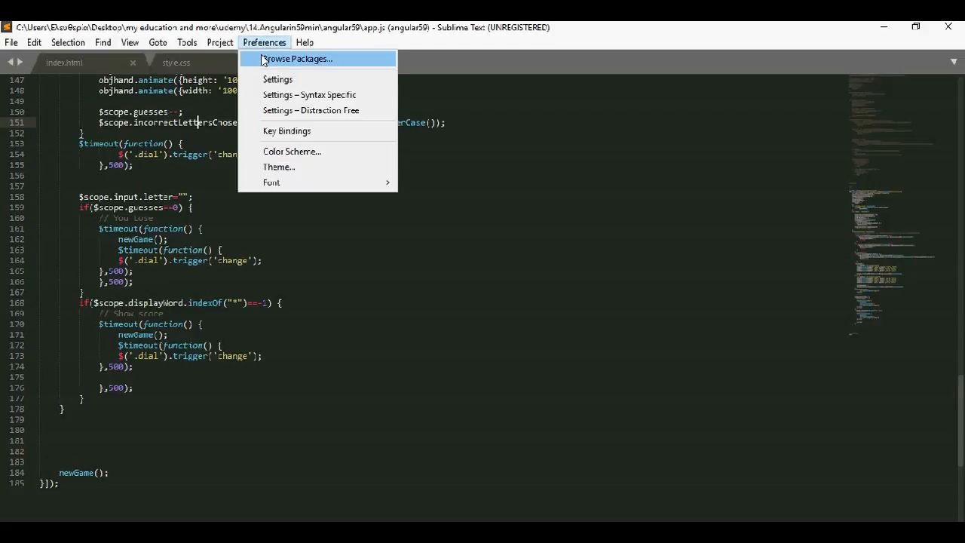
{"action": "mouse_move", "coordinate": [286, 129]}
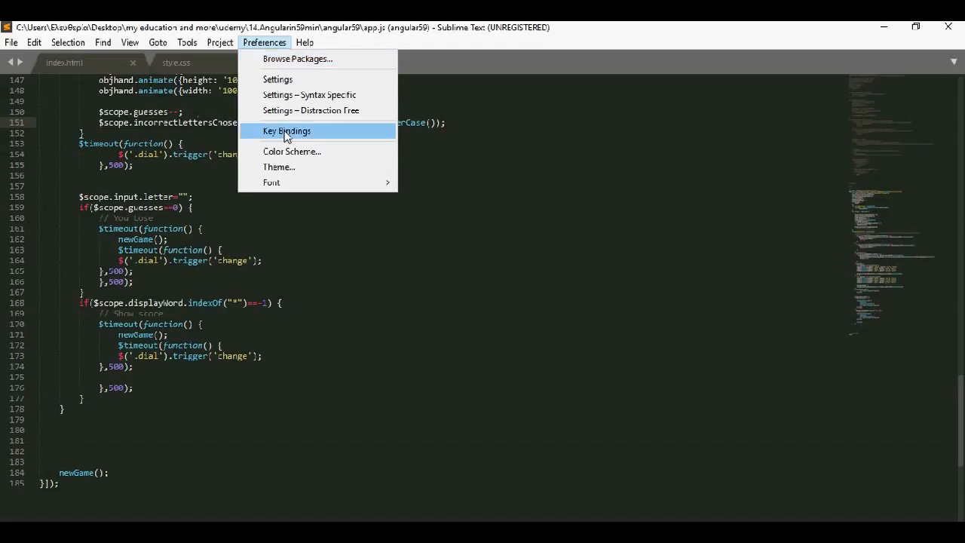
{"action": "mouse_move", "coordinate": [313, 181]}
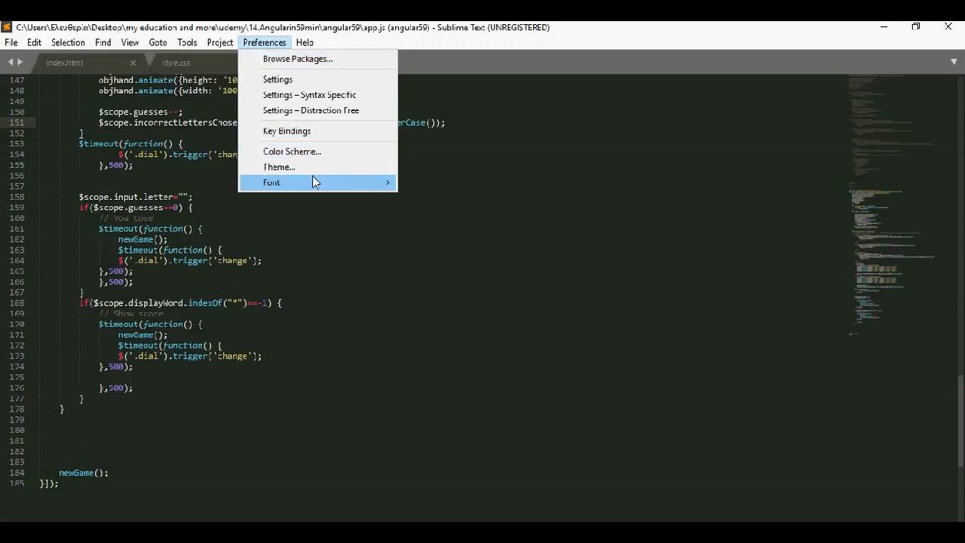
{"action": "left_click", "coordinate": [290, 63]}
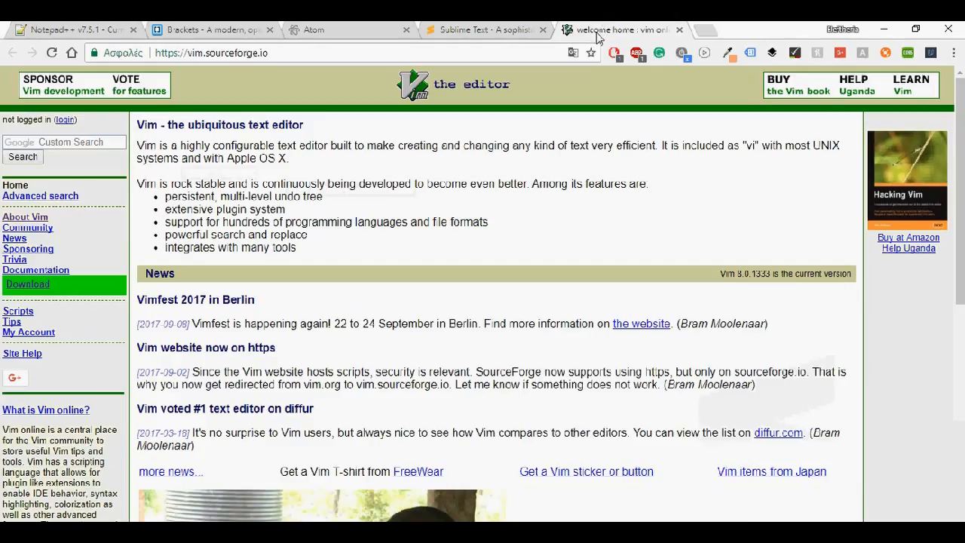
{"action": "mouse_move", "coordinate": [461, 240]}
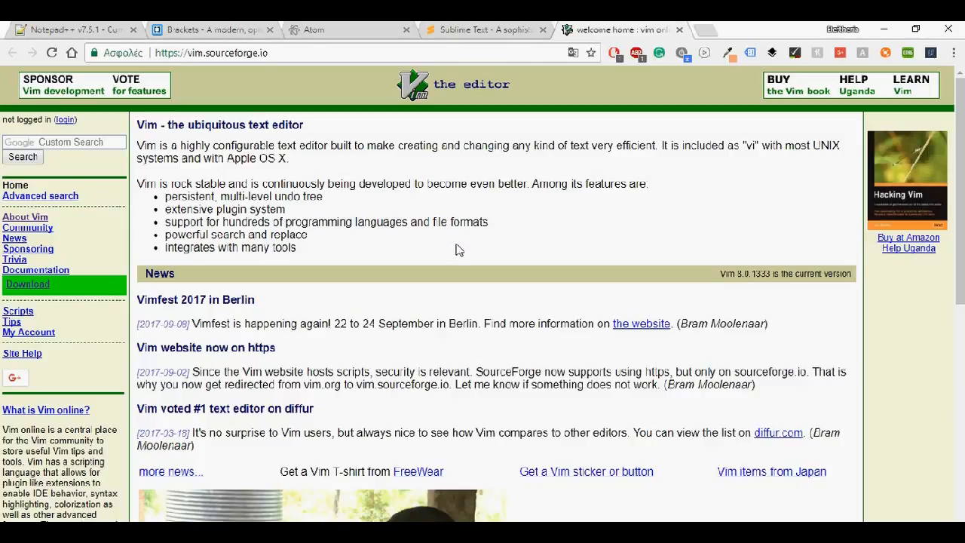
- Scroll the Vim home page down to the Recent Script Updates section
{"action": "scroll", "scroll_direction": "down", "scroll_amount": 3}
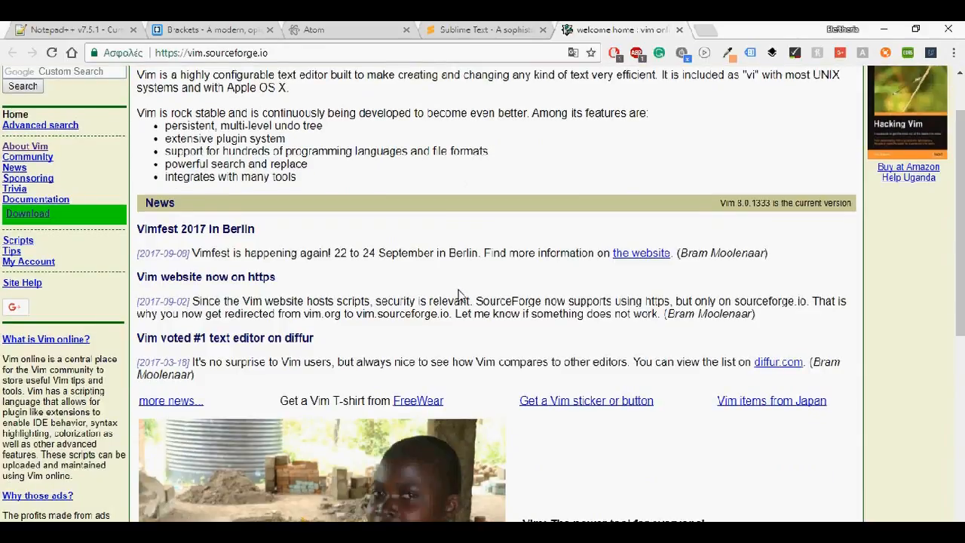
{"action": "scroll", "scroll_direction": "down", "scroll_amount": 3}
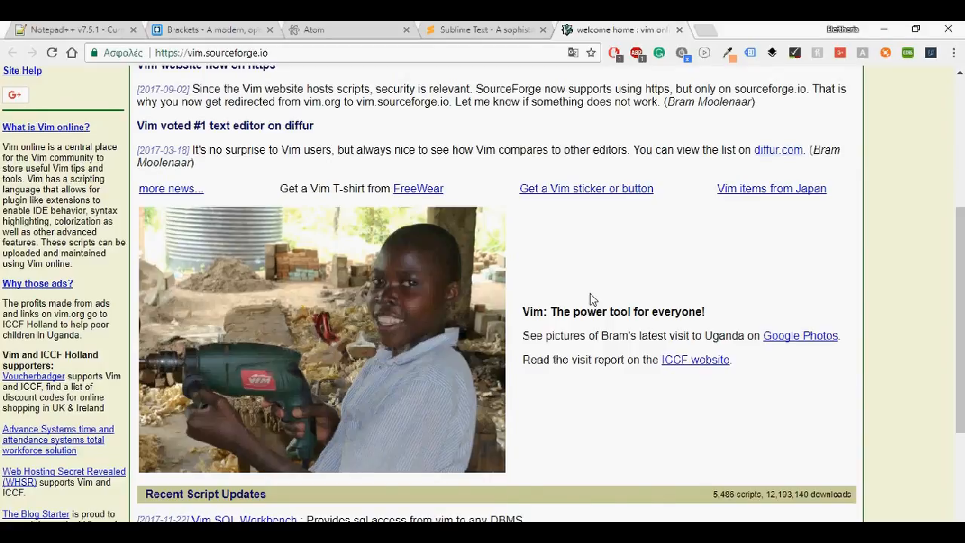
{"action": "scroll", "scroll_direction": "down", "scroll_amount": 3}
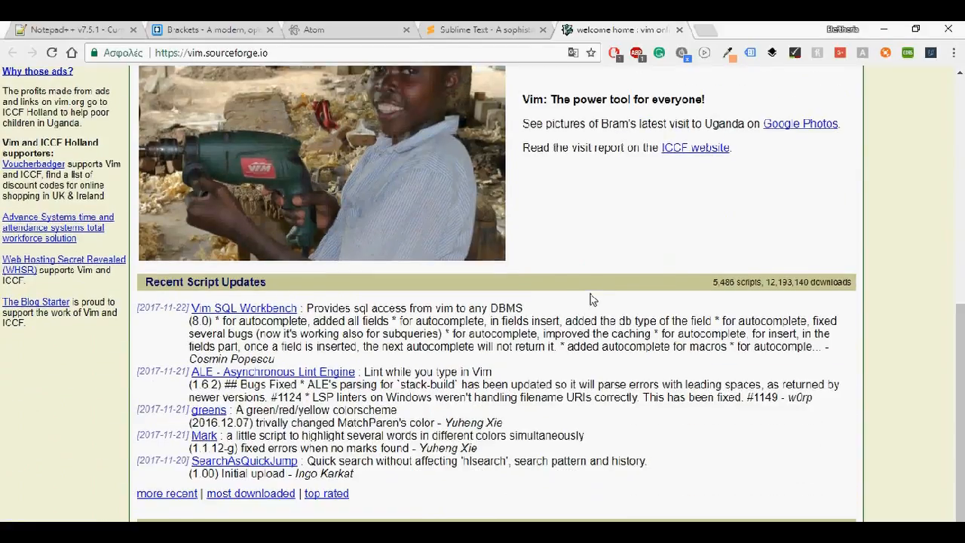
{"action": "scroll", "scroll_direction": "down", "scroll_amount": 3}
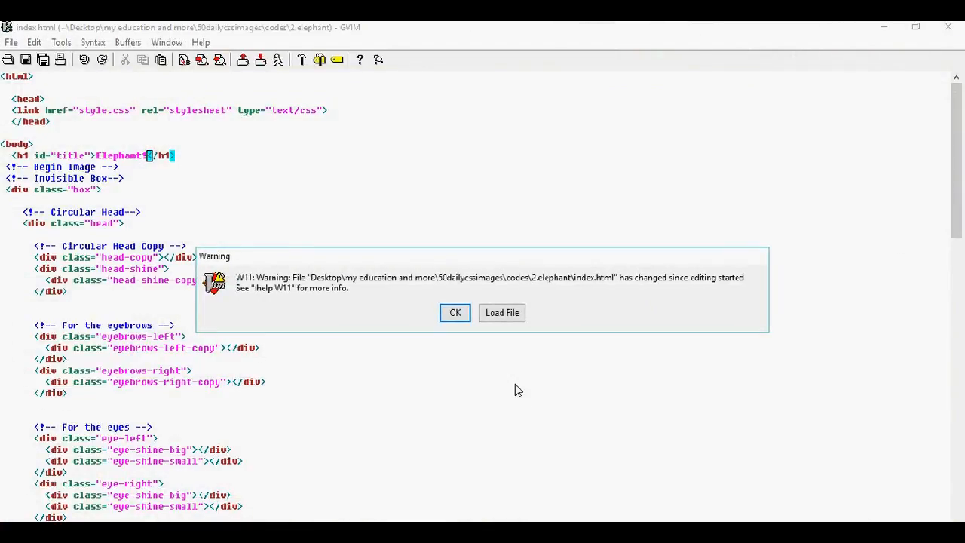
{"action": "mouse_move", "coordinate": [509, 388]}
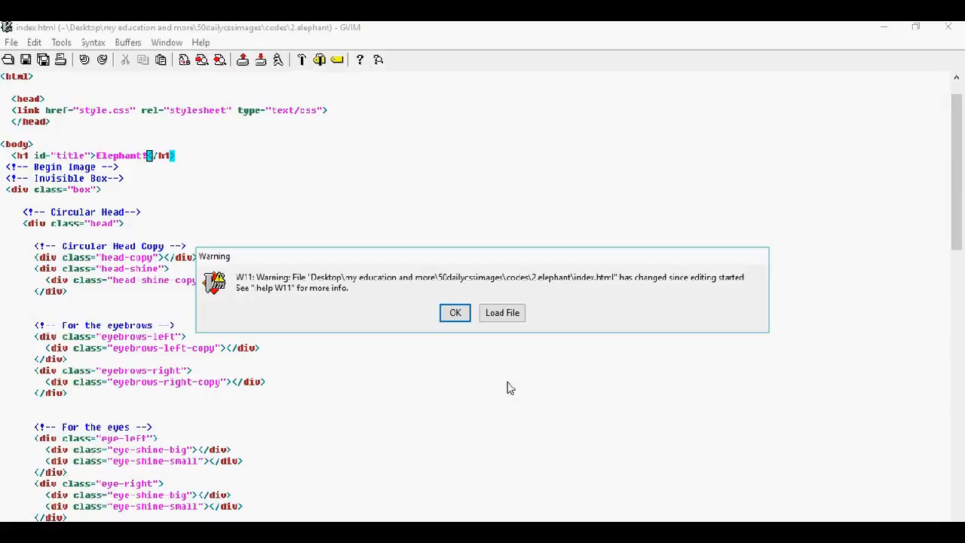
{"action": "mouse_move", "coordinate": [505, 384]}
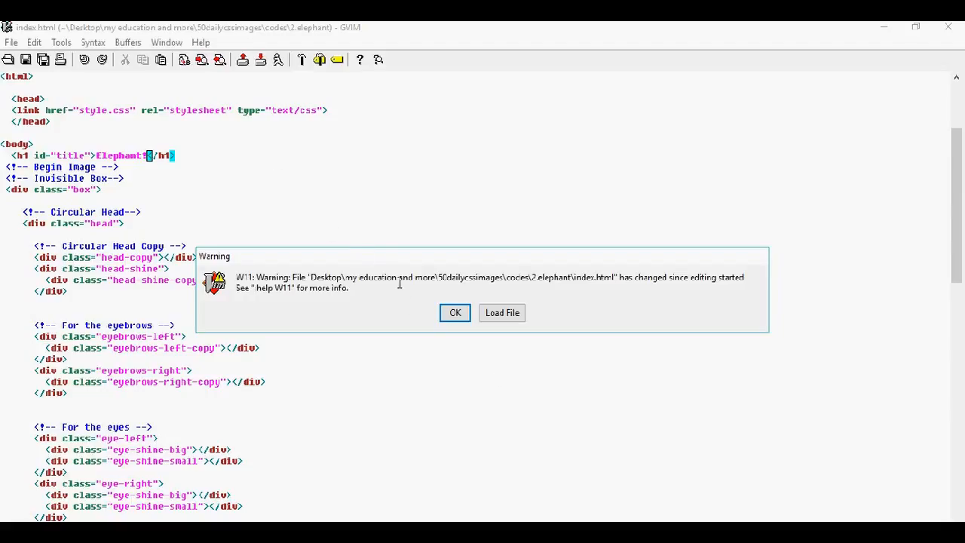
- Accept the W11 file-changed warning, browse the Edit, Tools and Syntax menus, and scroll index.html
{"action": "left_click", "coordinate": [456, 312]}
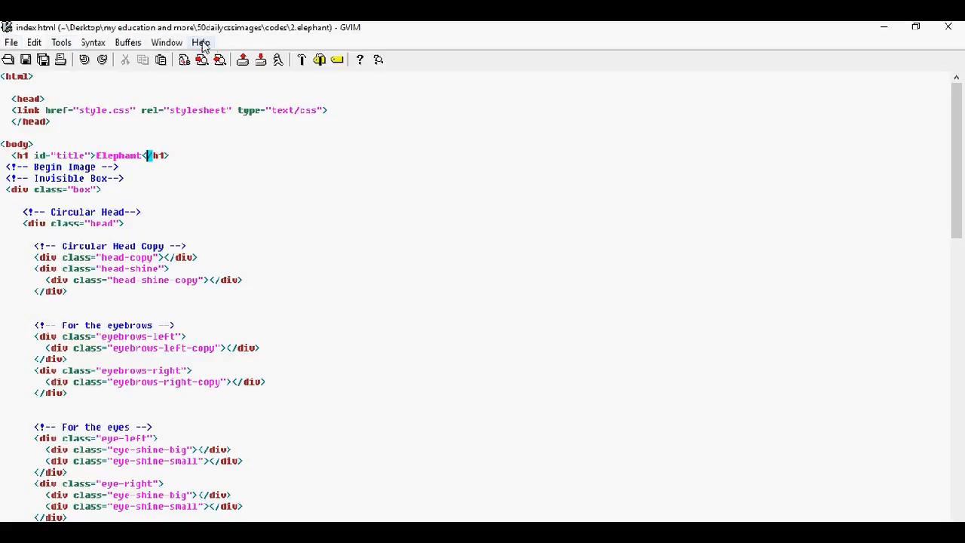
{"action": "left_click", "coordinate": [33, 42]}
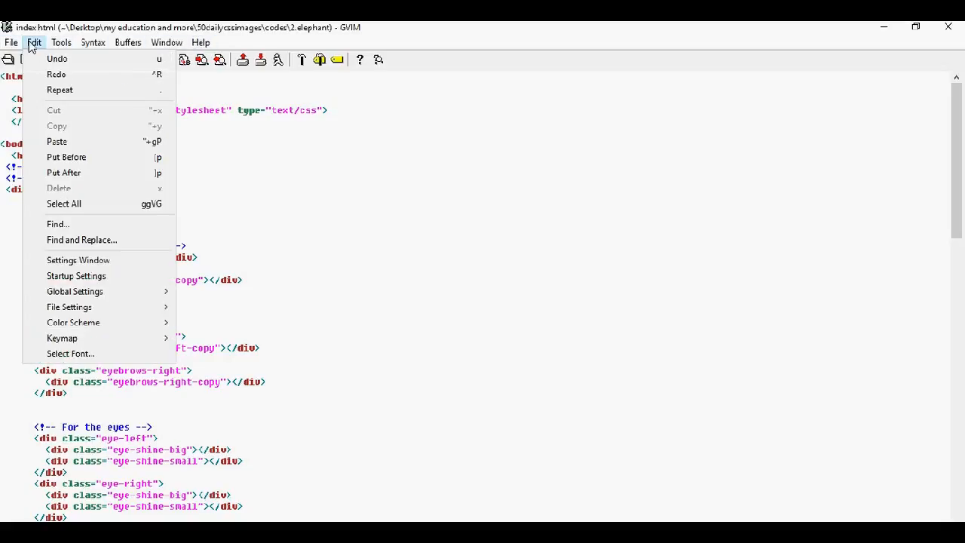
{"action": "mouse_move", "coordinate": [67, 157]}
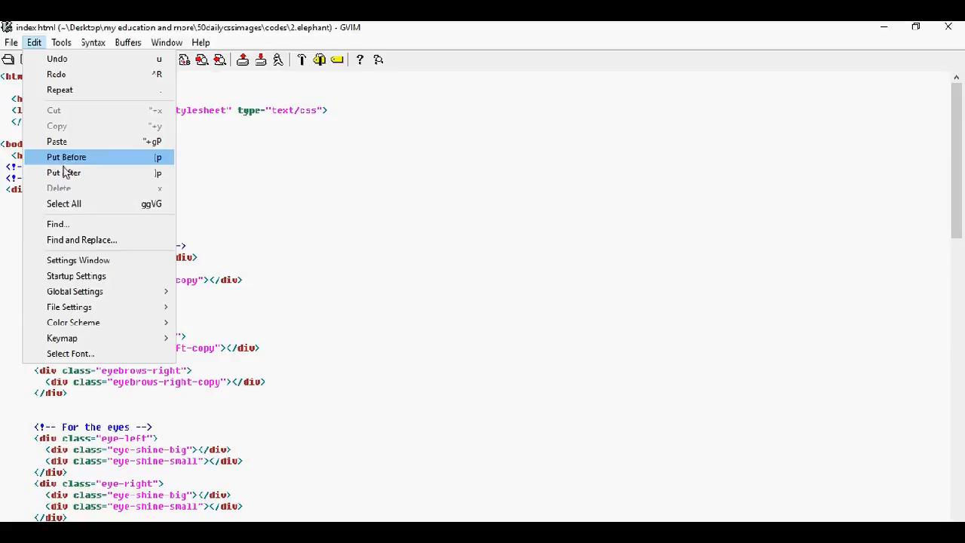
{"action": "left_click", "coordinate": [60, 42]}
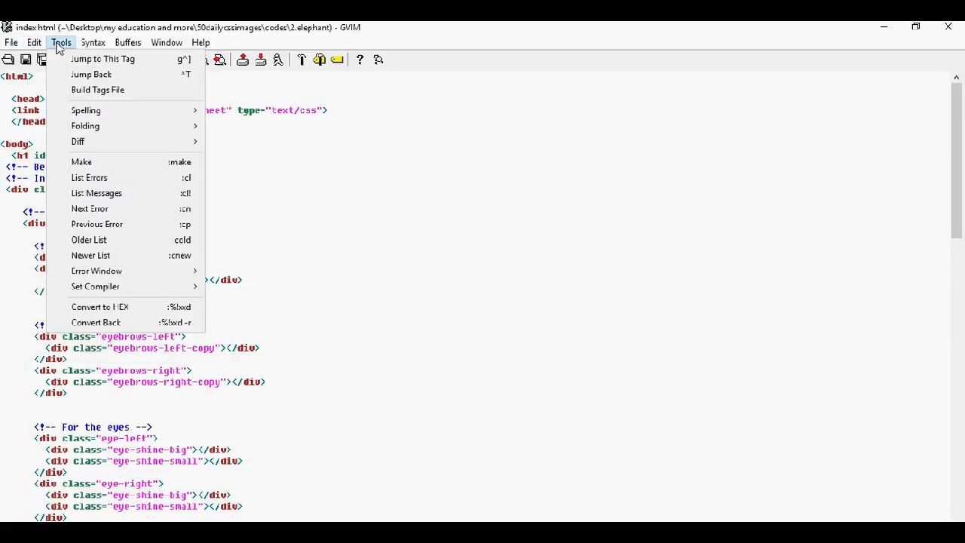
{"action": "left_click", "coordinate": [93, 43]}
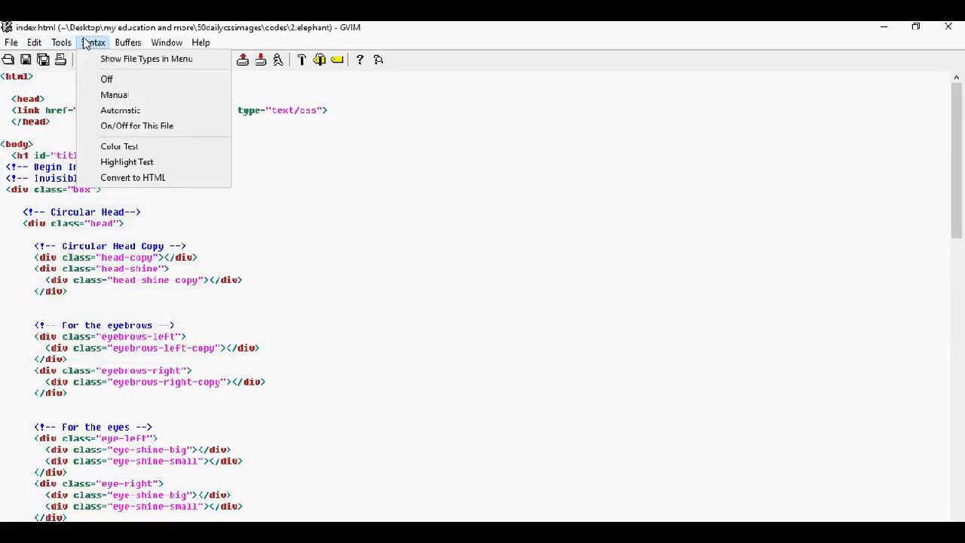
{"action": "left_click", "coordinate": [165, 42]}
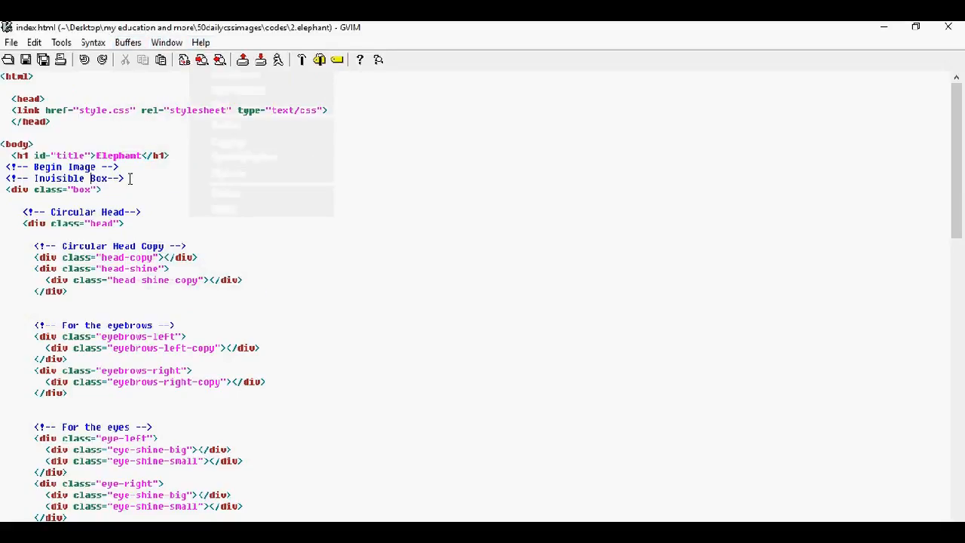
{"action": "scroll", "scroll_direction": "down", "scroll_amount": 3}
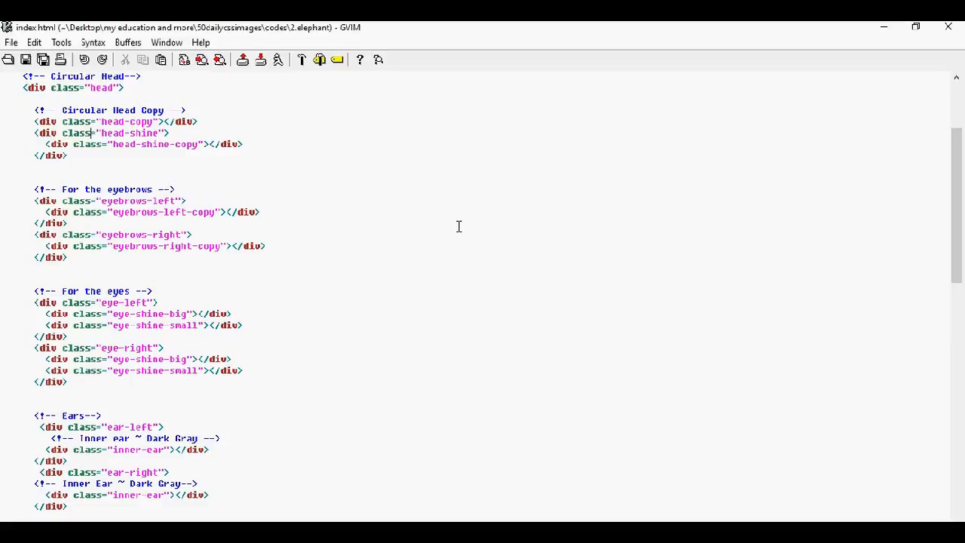
{"action": "mouse_move", "coordinate": [479, 229]}
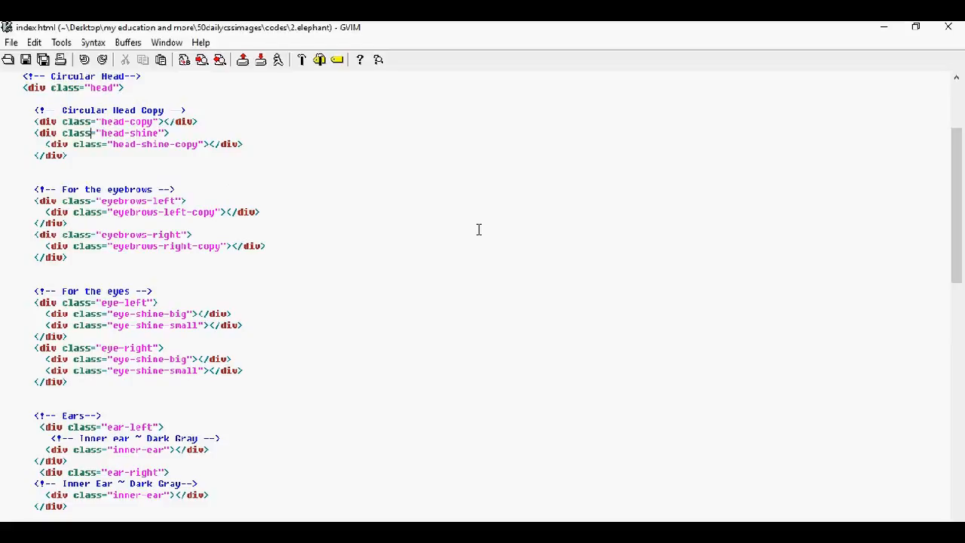